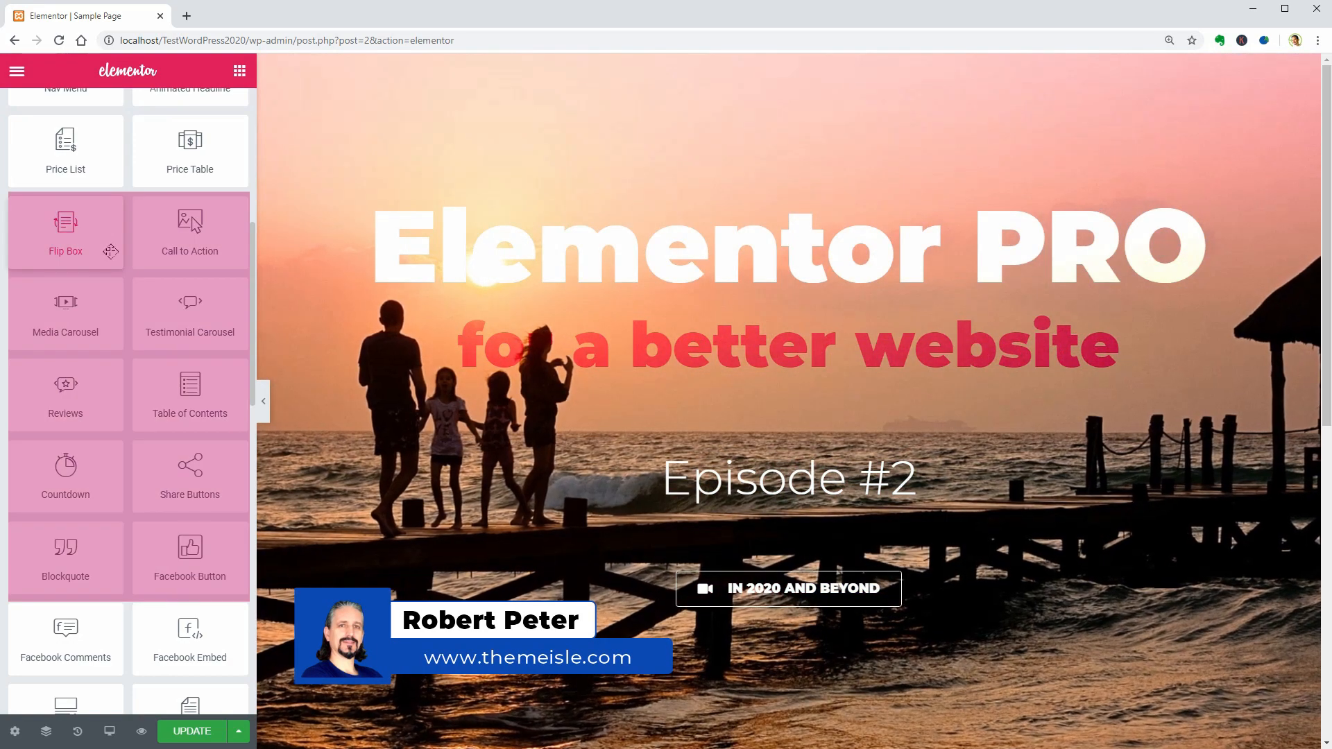
Add a Flip Box widget below the hero and keep Image as its front Graphic Element.
click(785, 476)
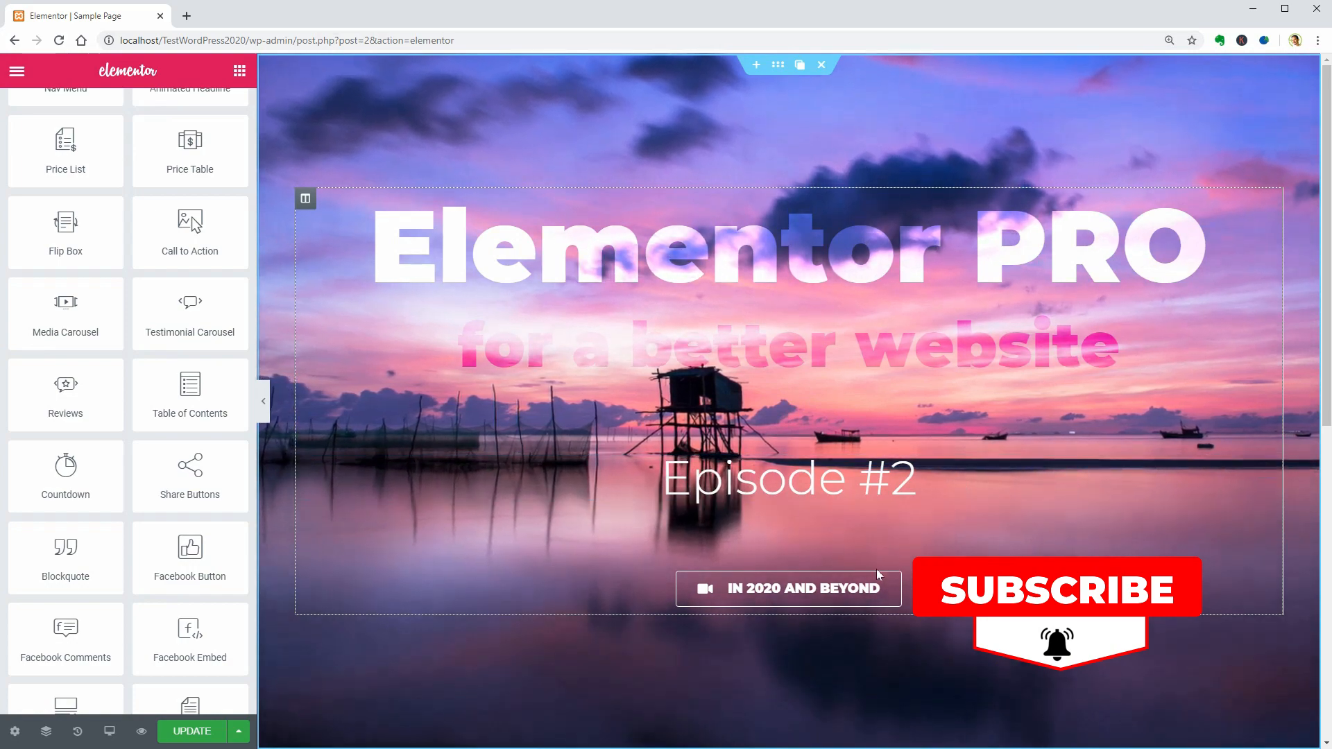
click(788, 588)
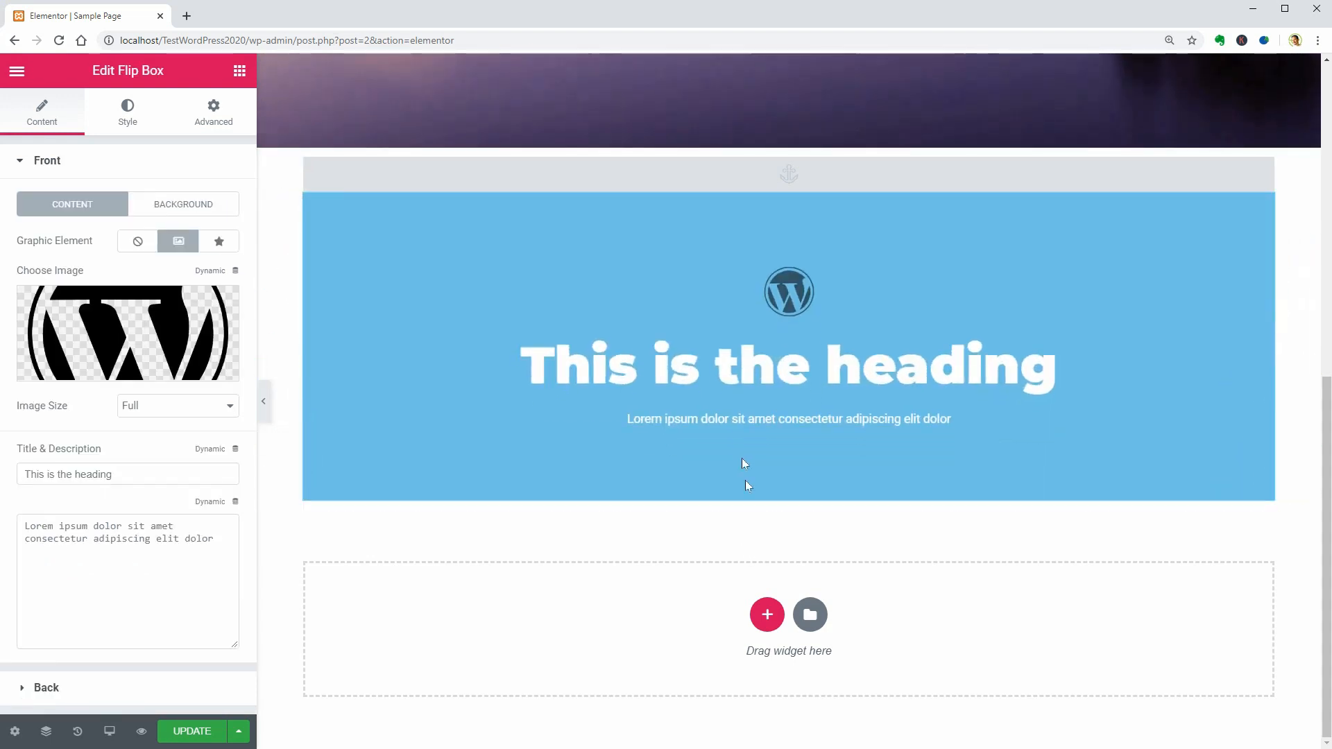
mouse_move(178, 240)
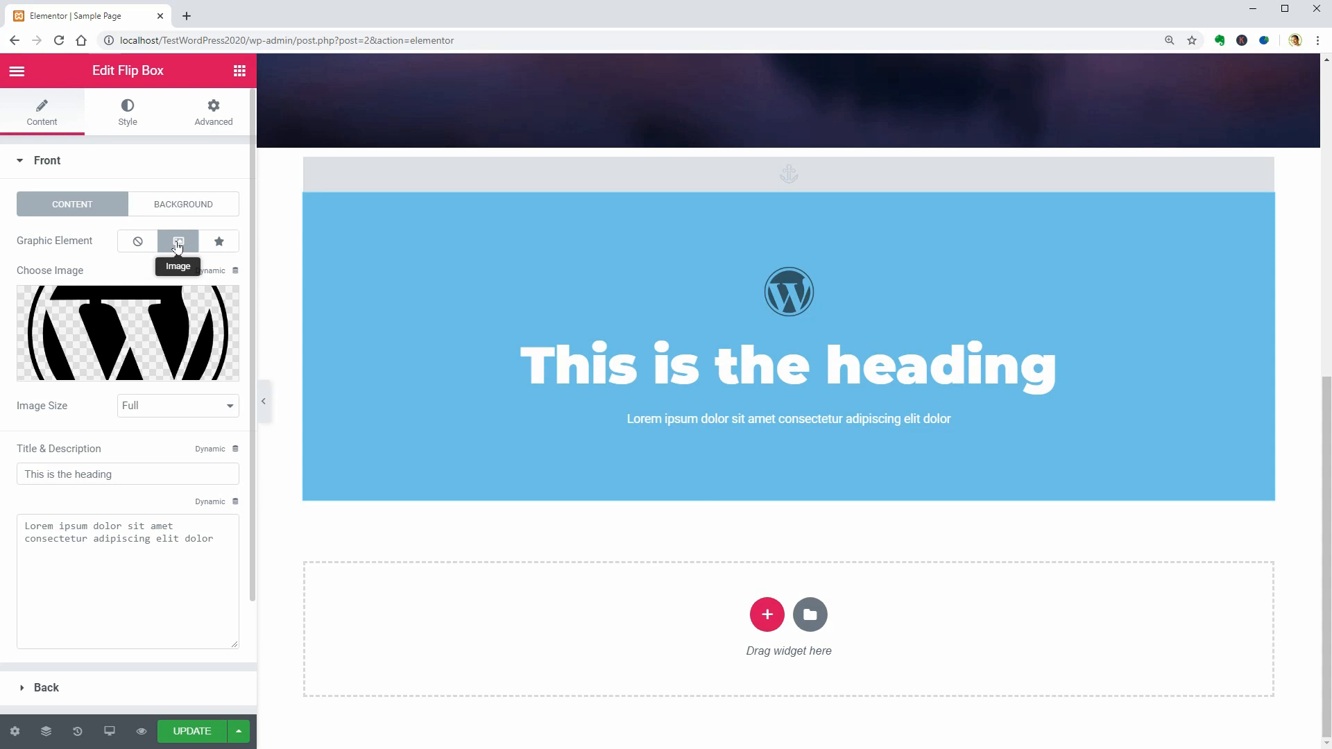
click(218, 240)
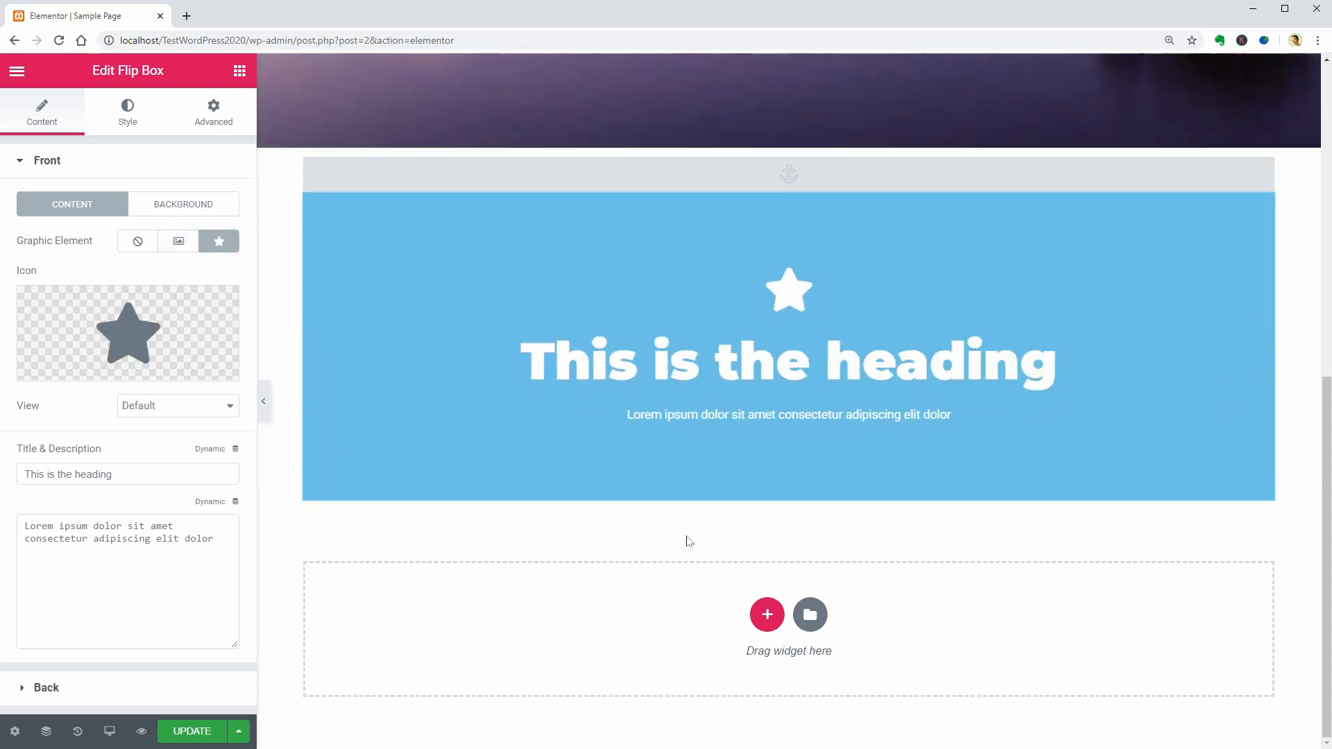
mouse_move(177, 240)
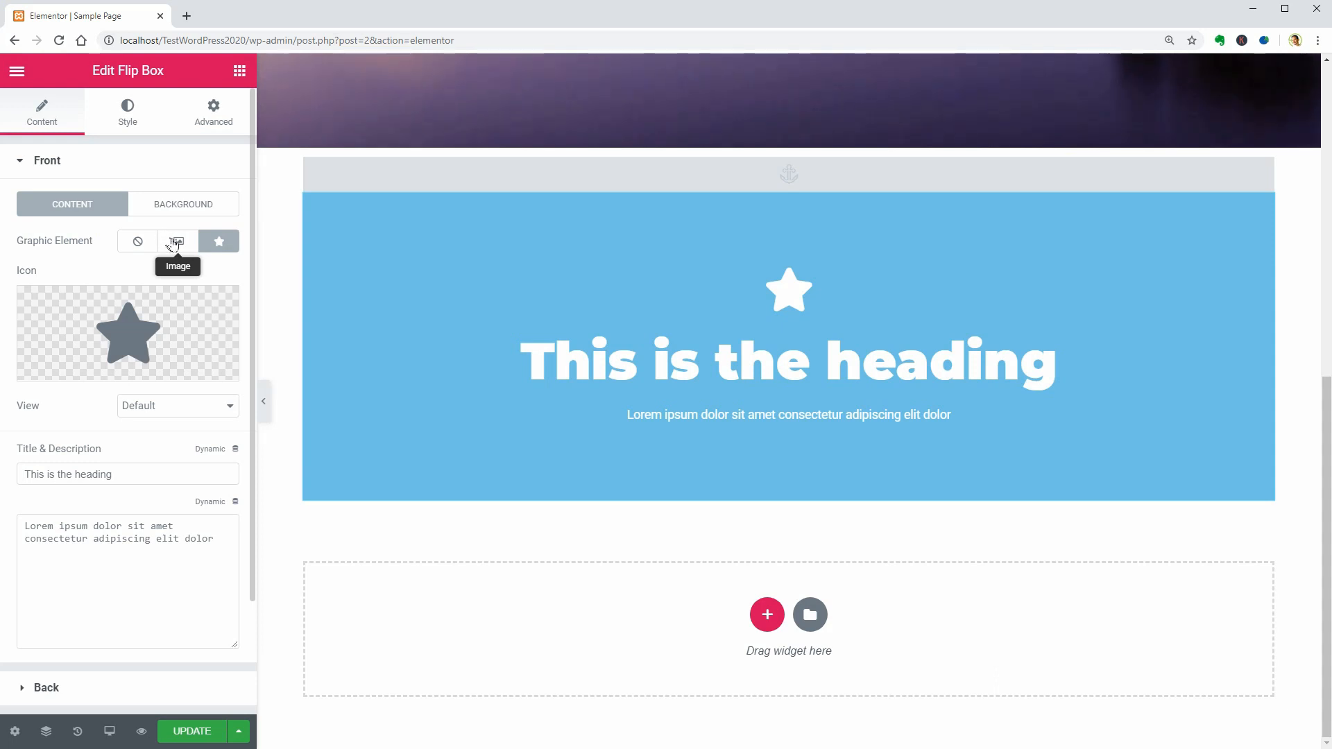
click(176, 241)
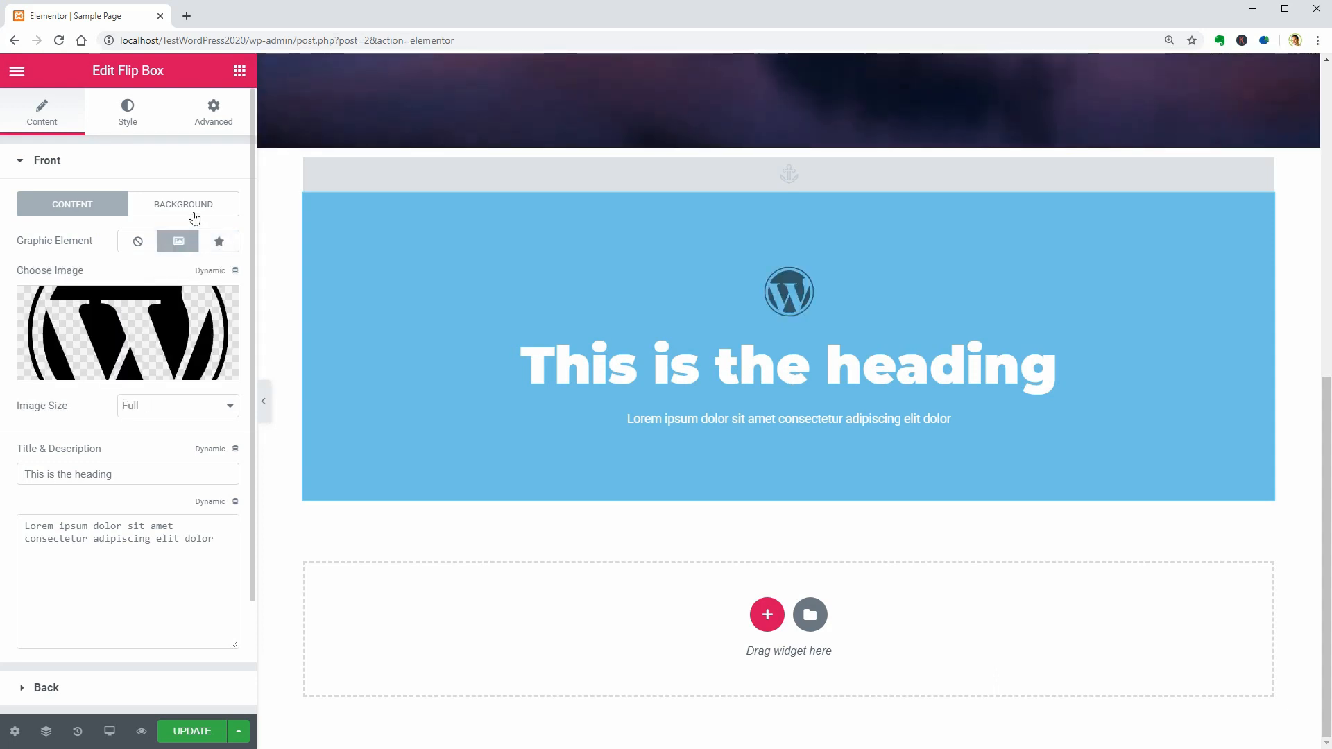
Set the front background to the pink sunset photo, positioned Center Center with Cover size.
click(183, 204)
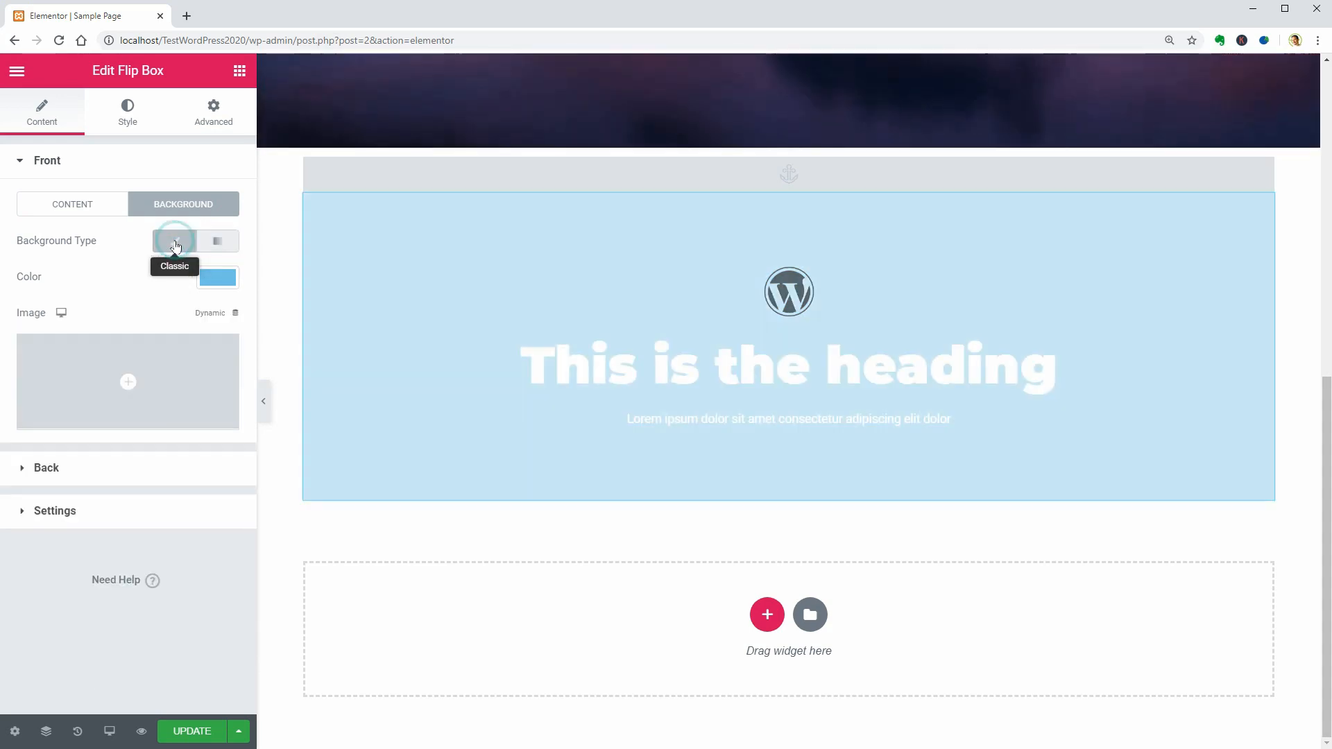
click(127, 383)
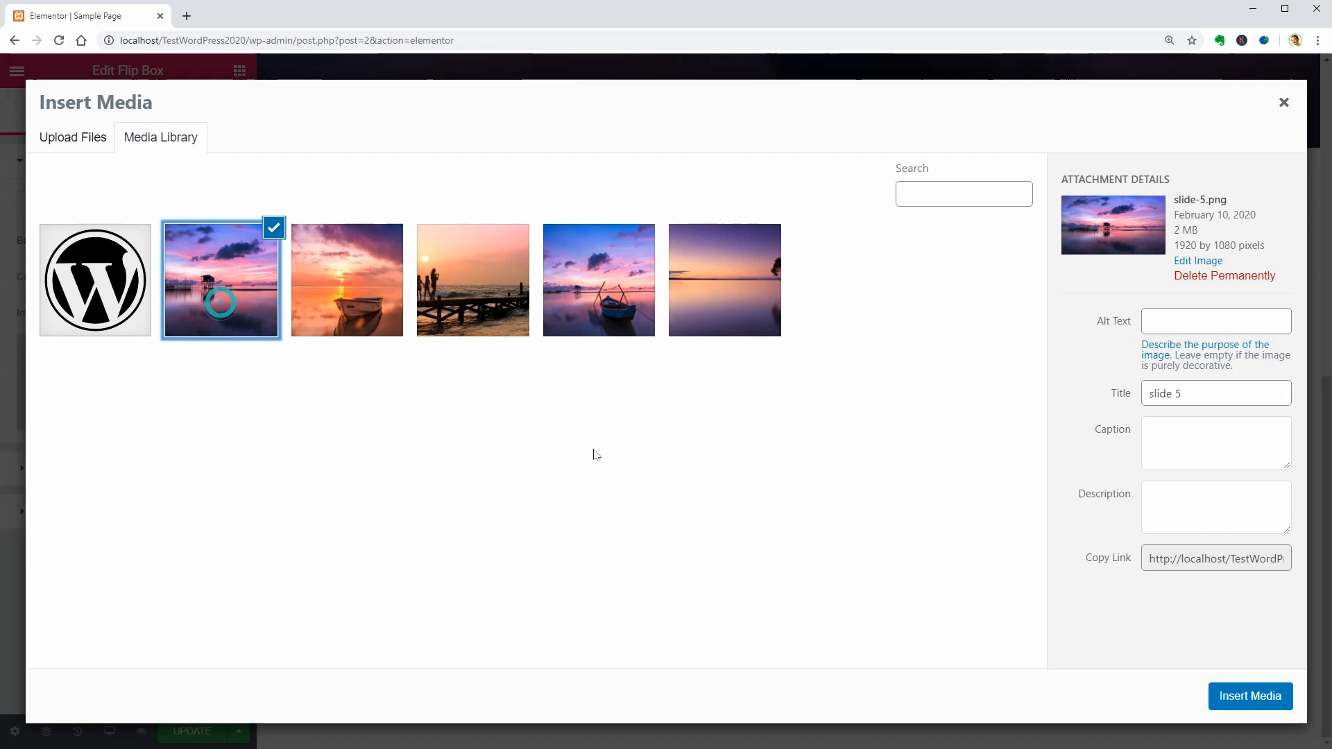
click(1250, 695)
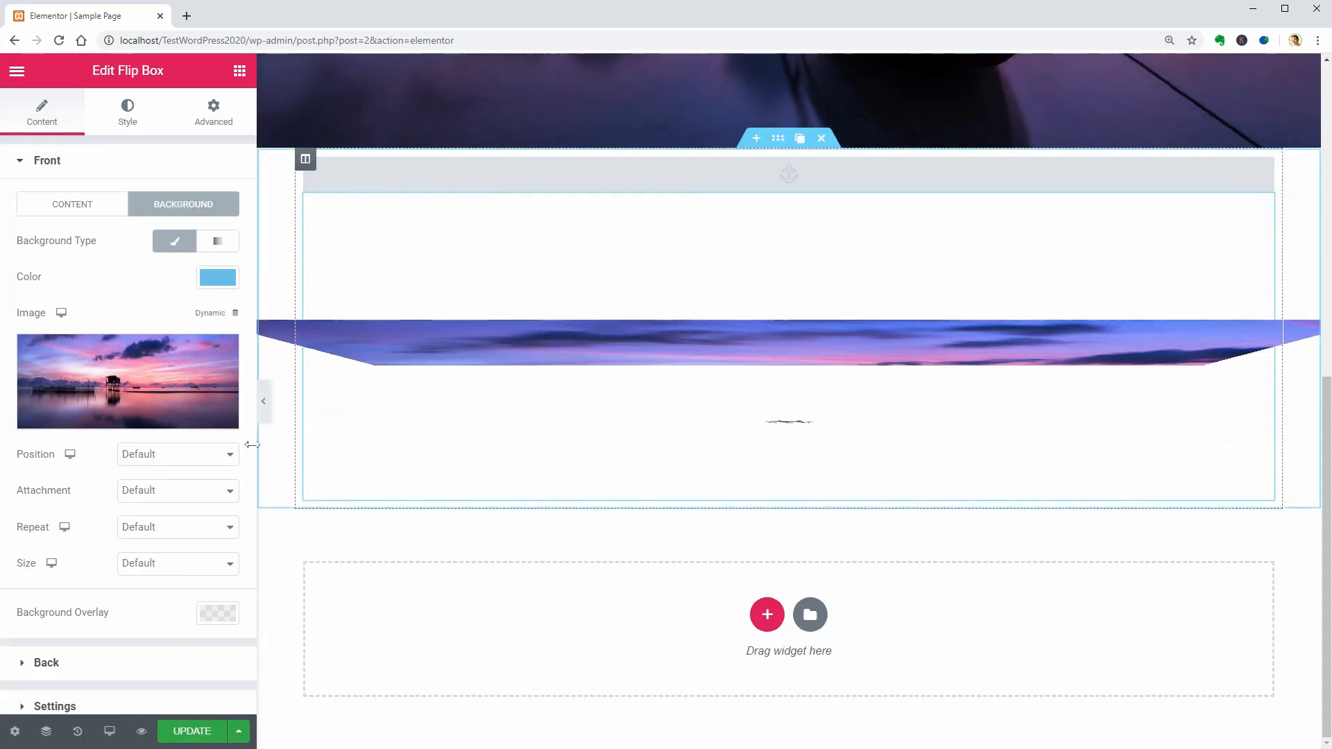
click(176, 453)
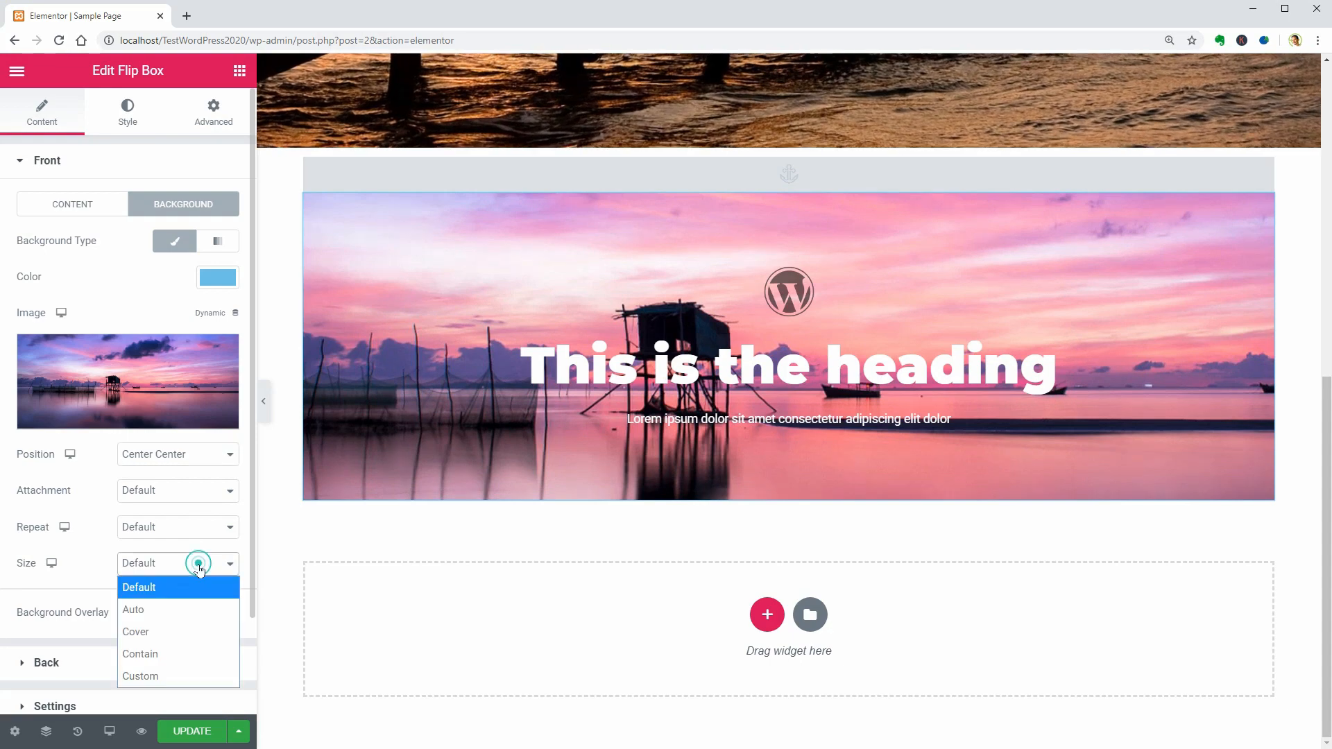
click(135, 631)
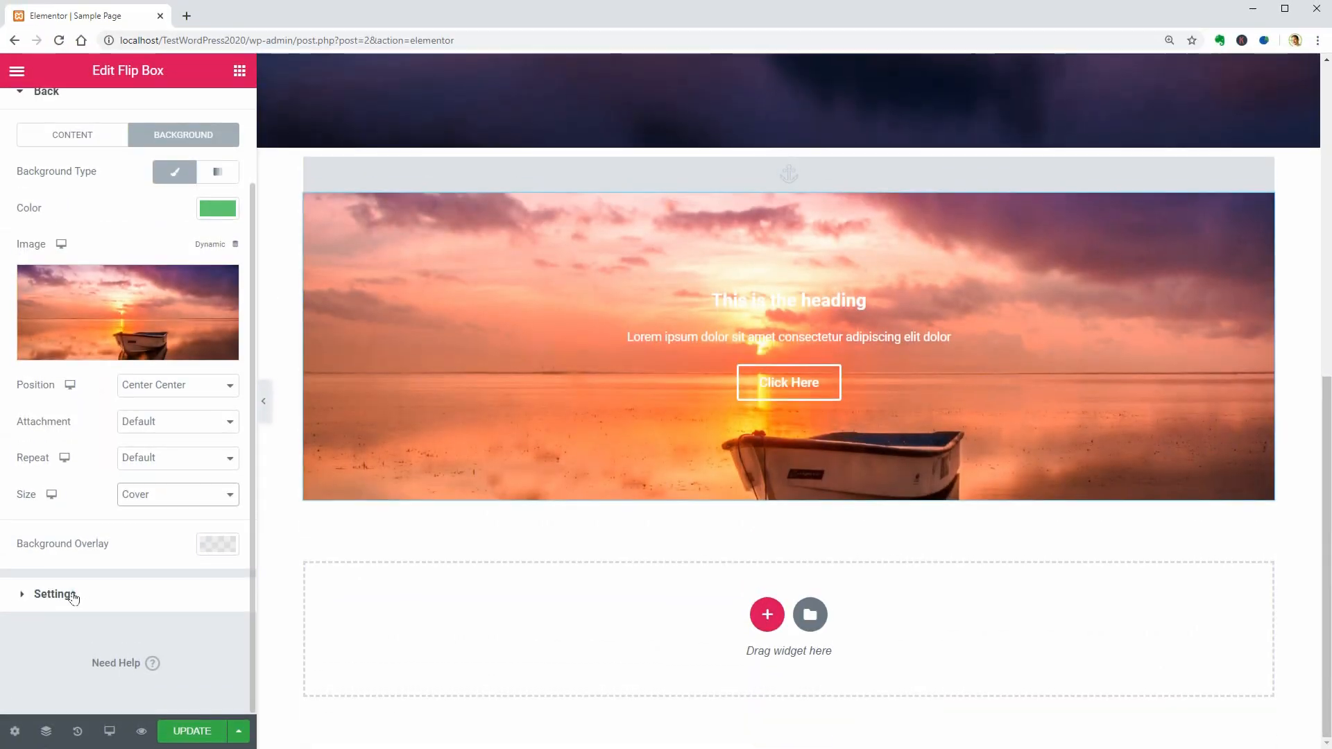
Set the flip box Height to 340 and Border Radius to 8.
click(54, 594)
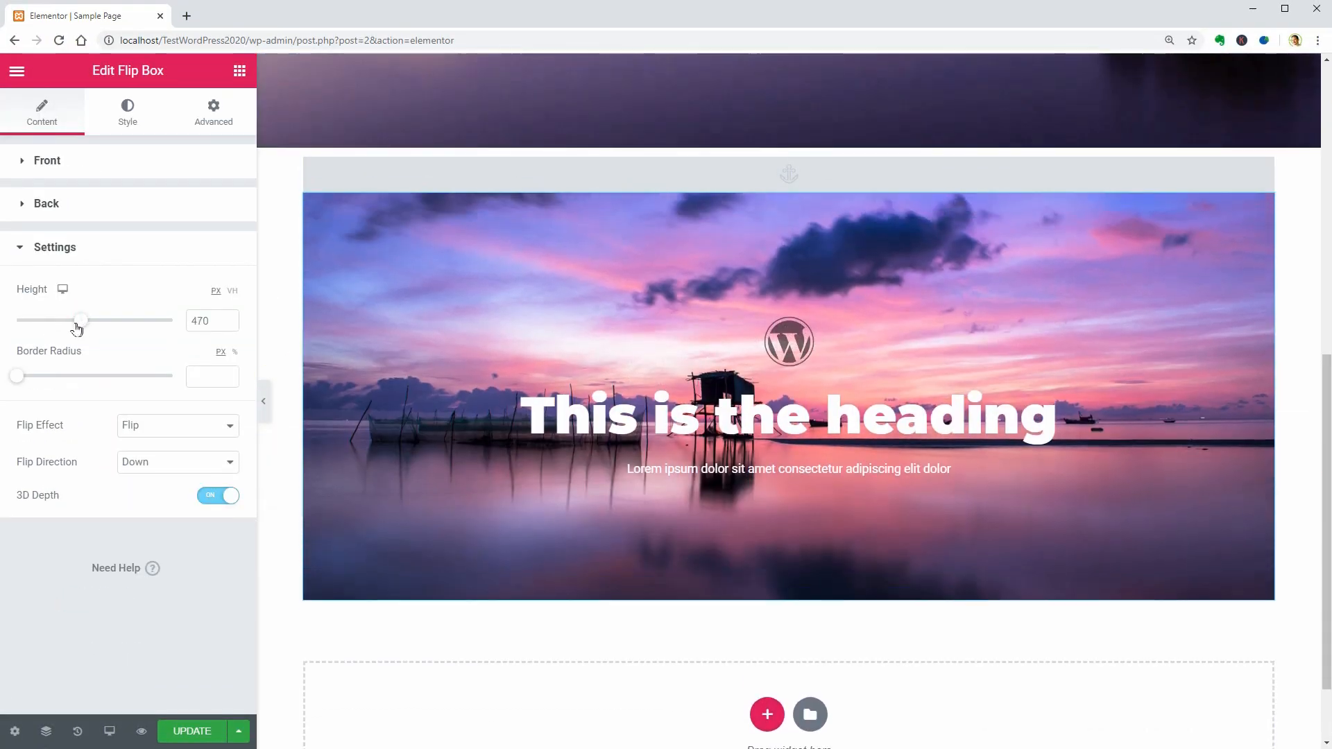
drag(80, 320, 58, 320)
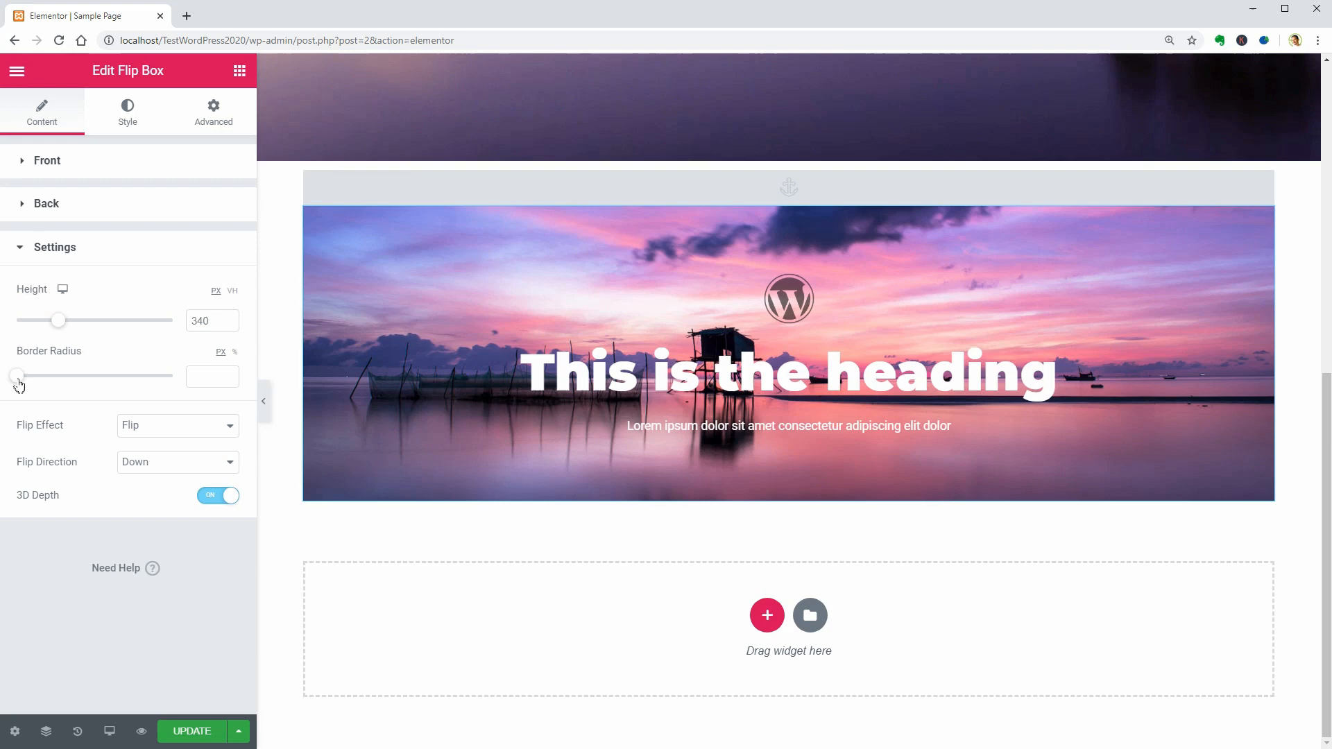
drag(15, 375, 50, 374)
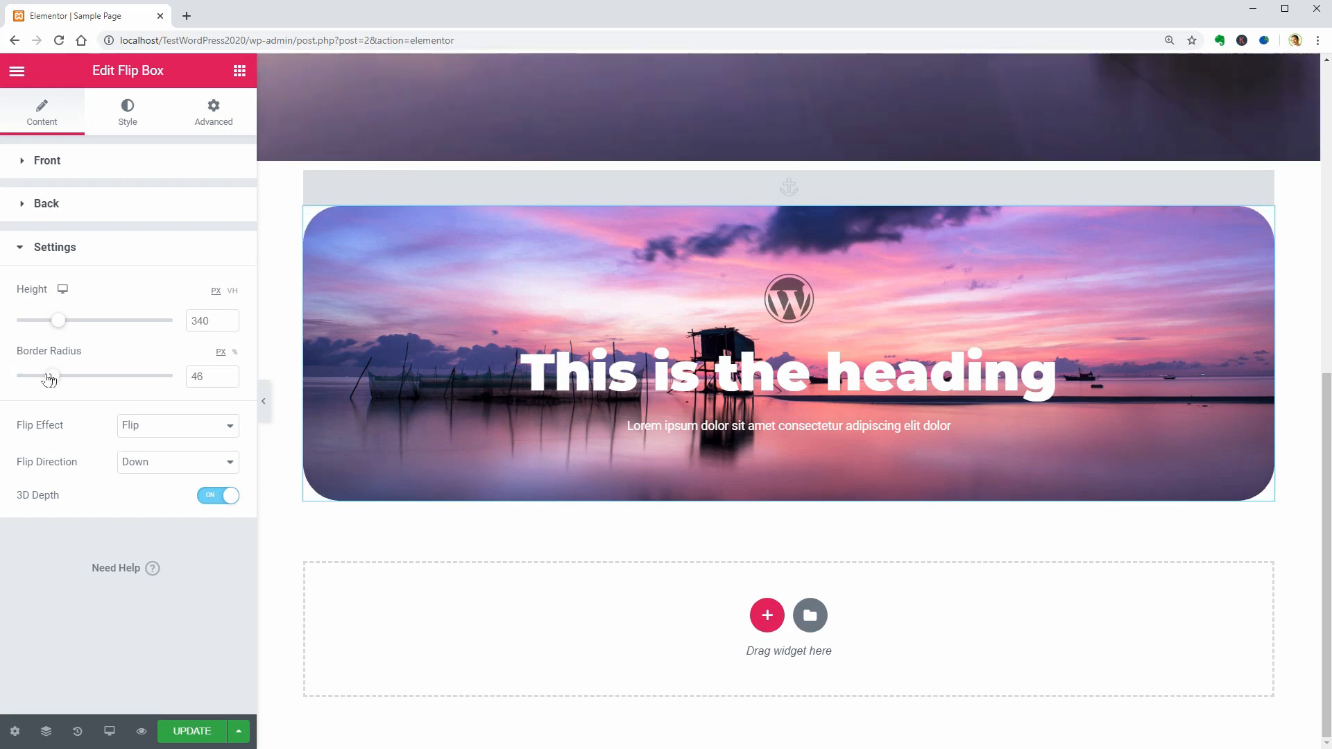
drag(51, 374, 17, 375)
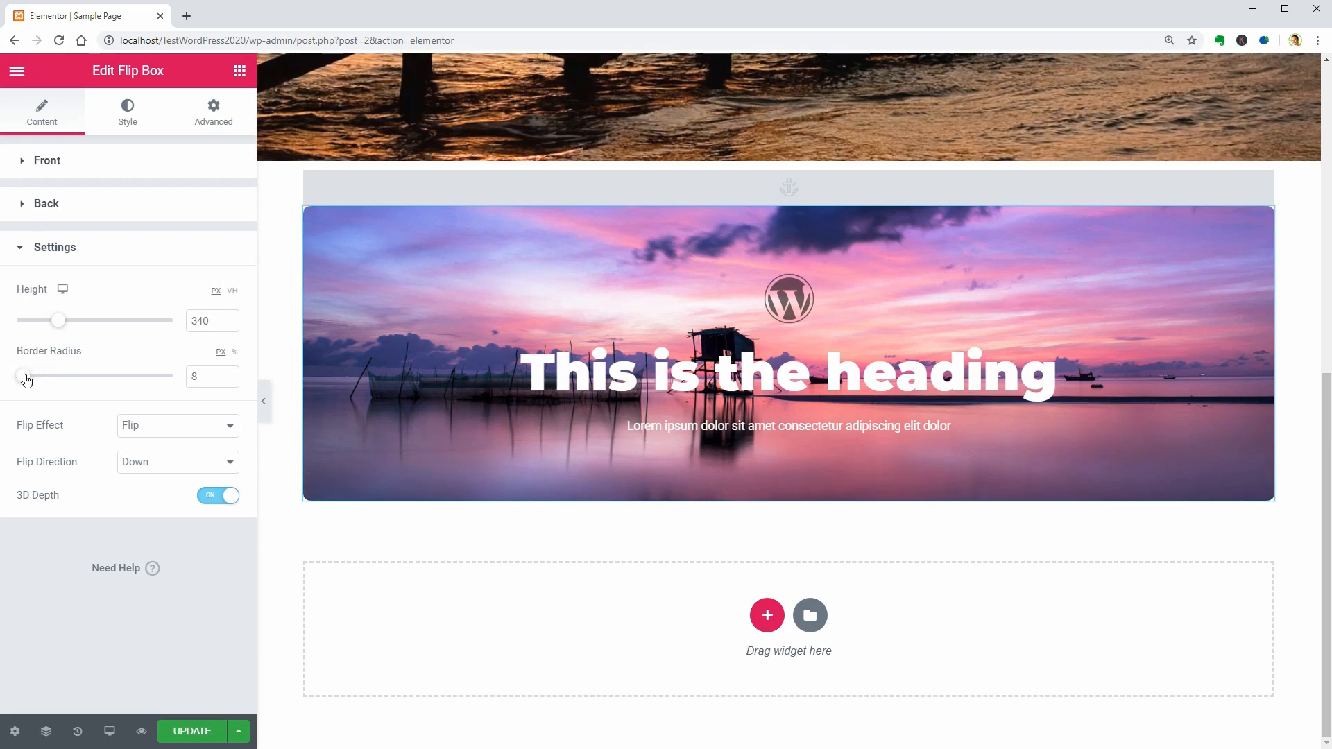
Use the Flip effect with Up direction and keep 3D Depth enabled.
click(176, 425)
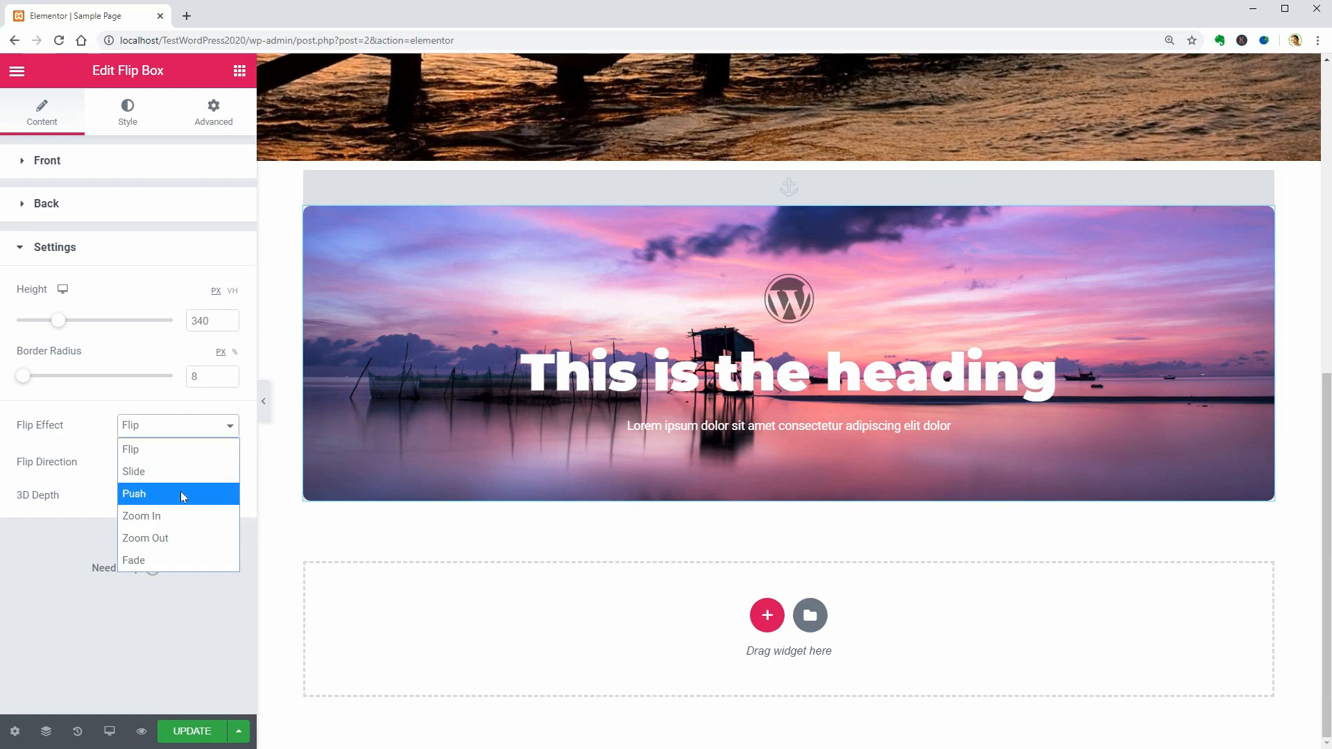
click(133, 494)
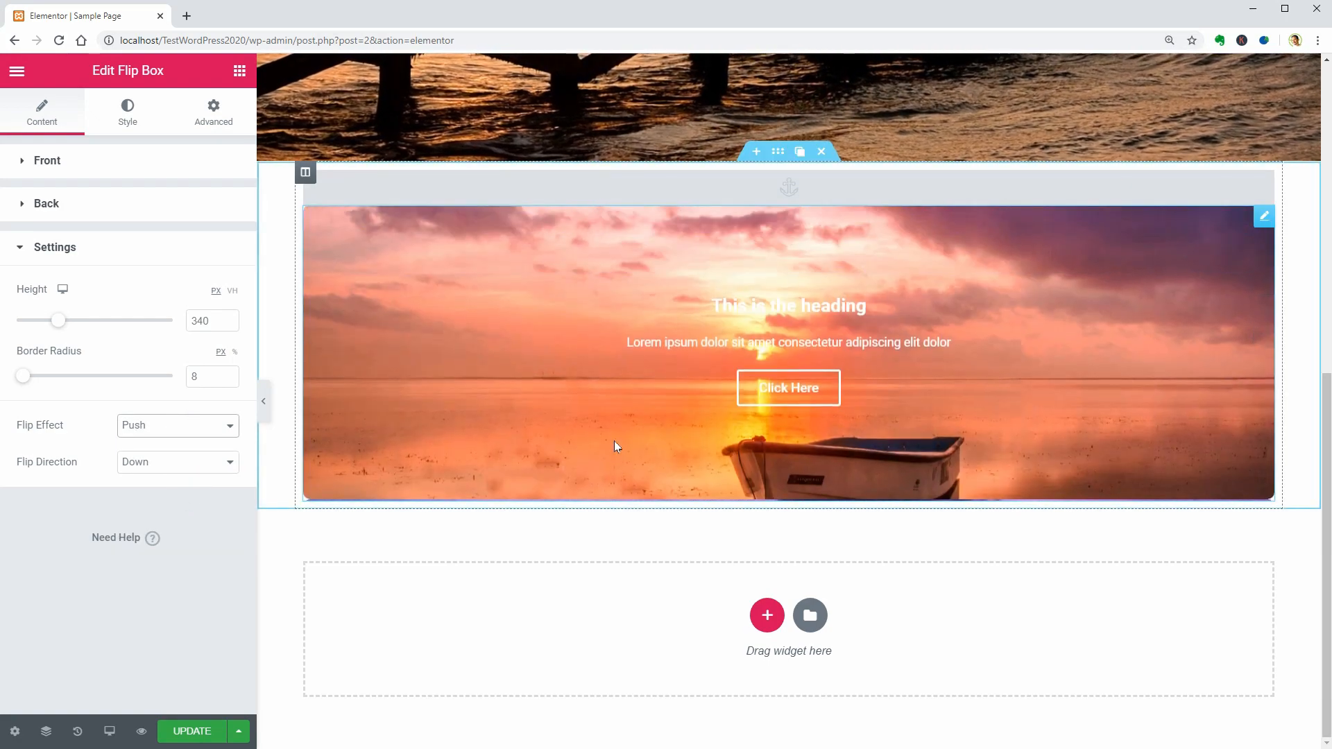
click(176, 424)
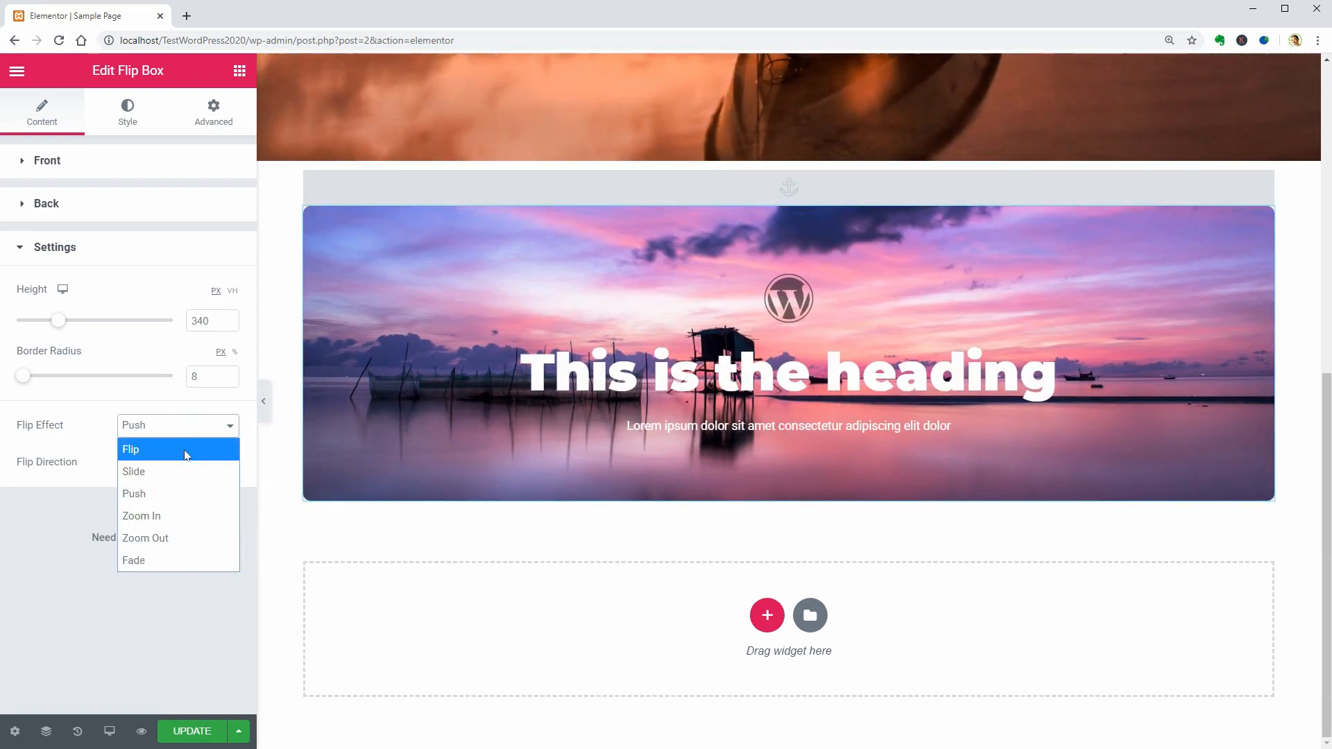
click(131, 448)
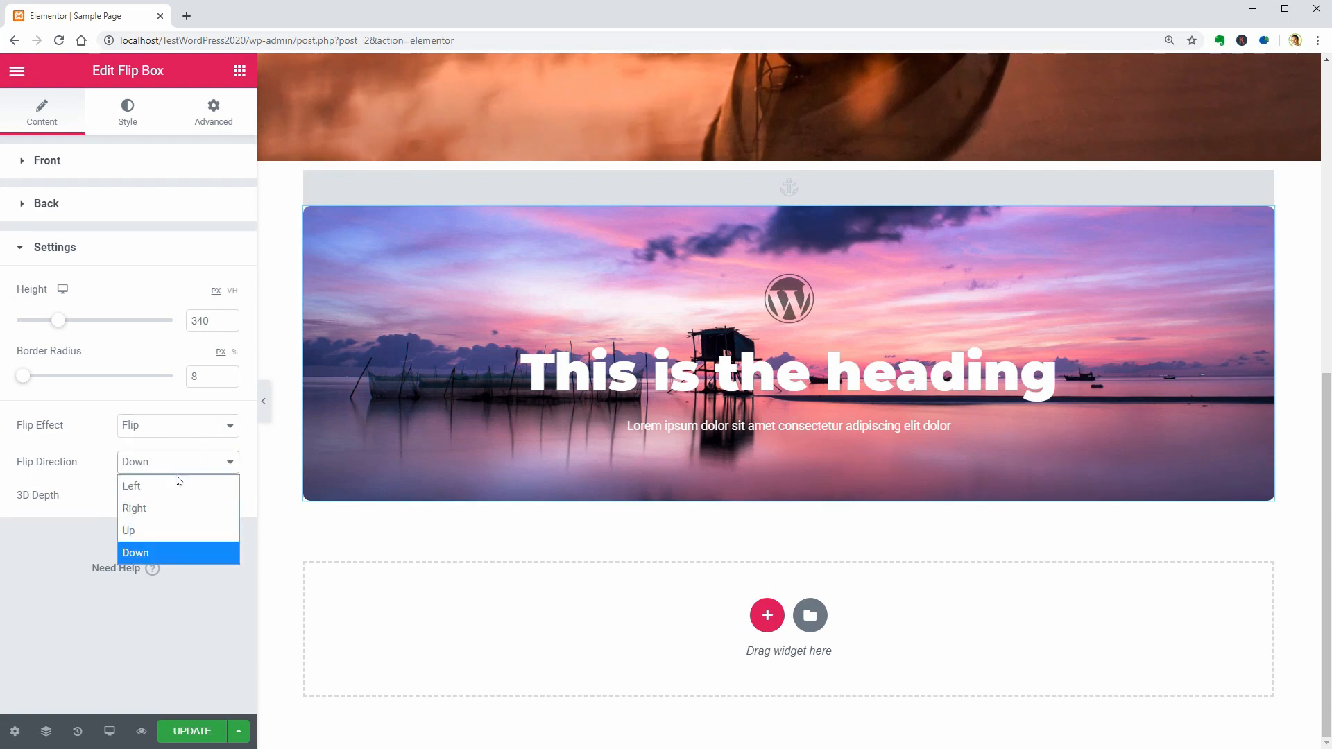
click(129, 530)
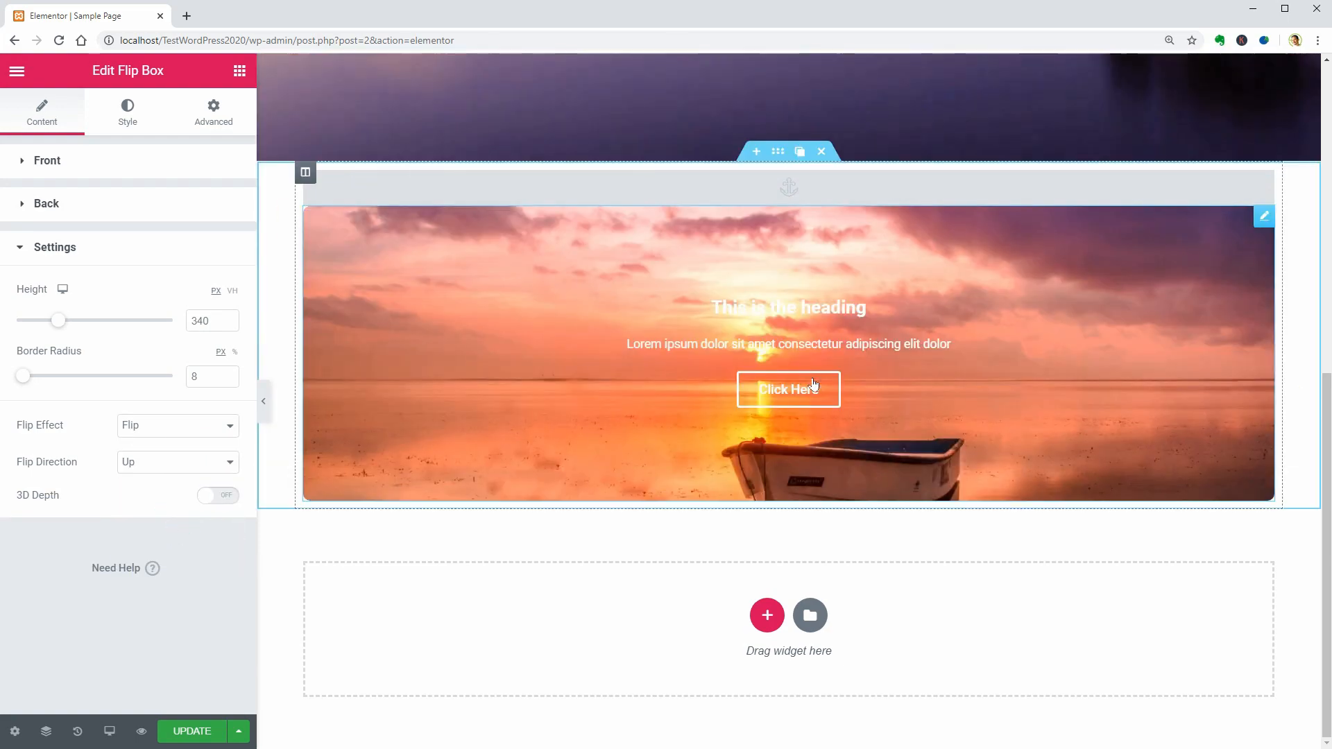
click(218, 495)
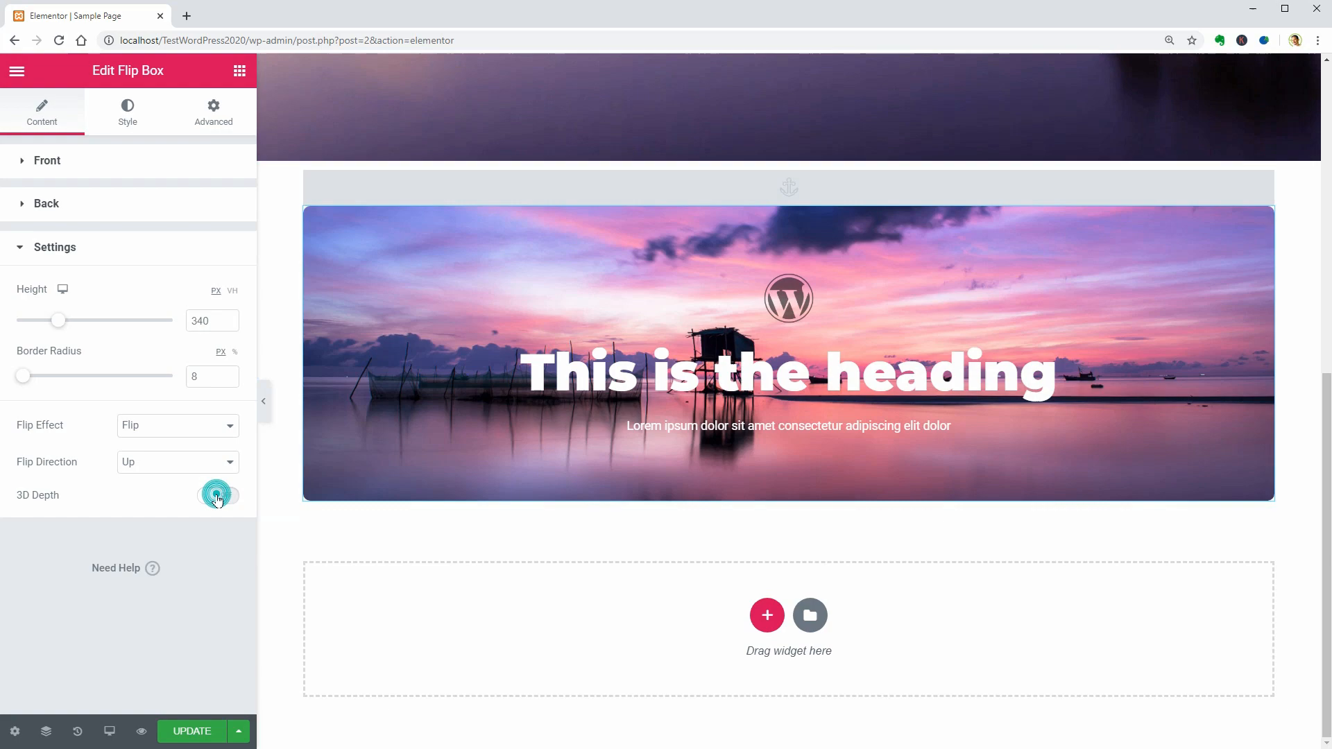
click(217, 495)
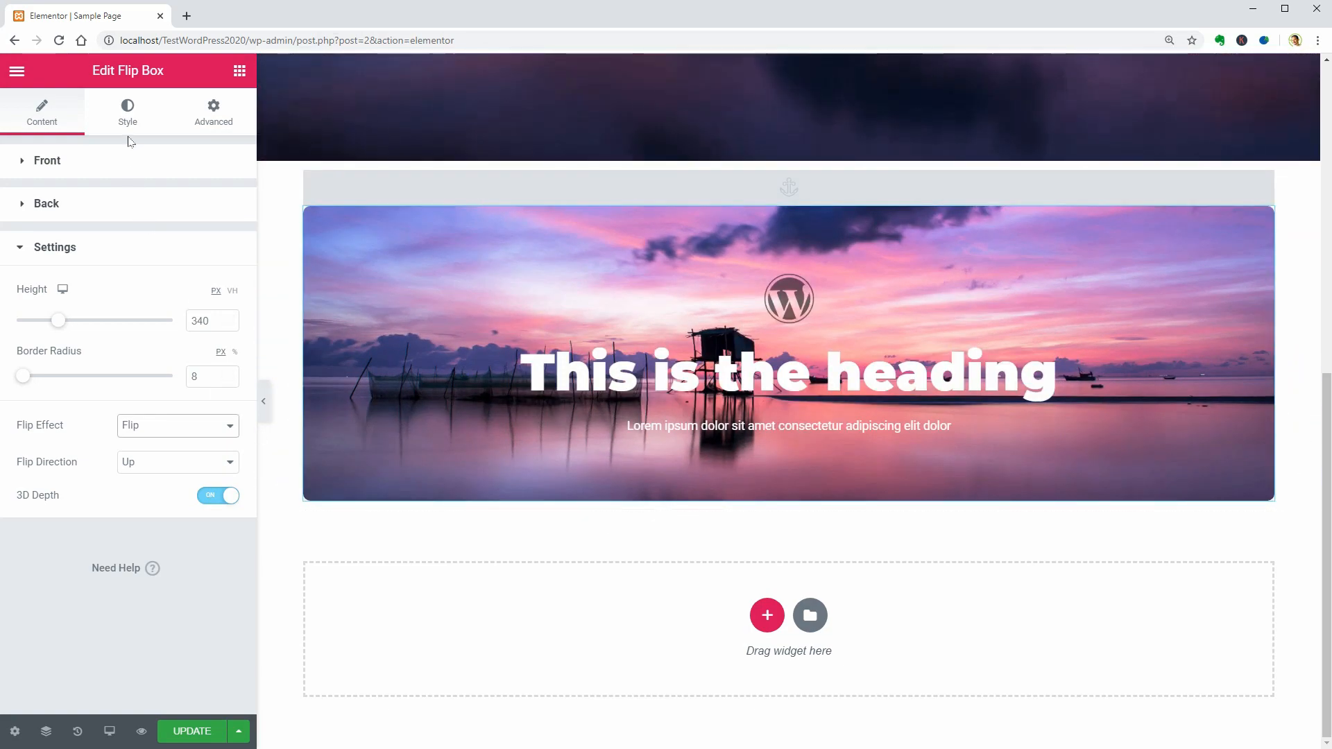
Raise the front logo Image Size to 13, lower Opacity to 0.32 and shrink the title text size.
click(126, 111)
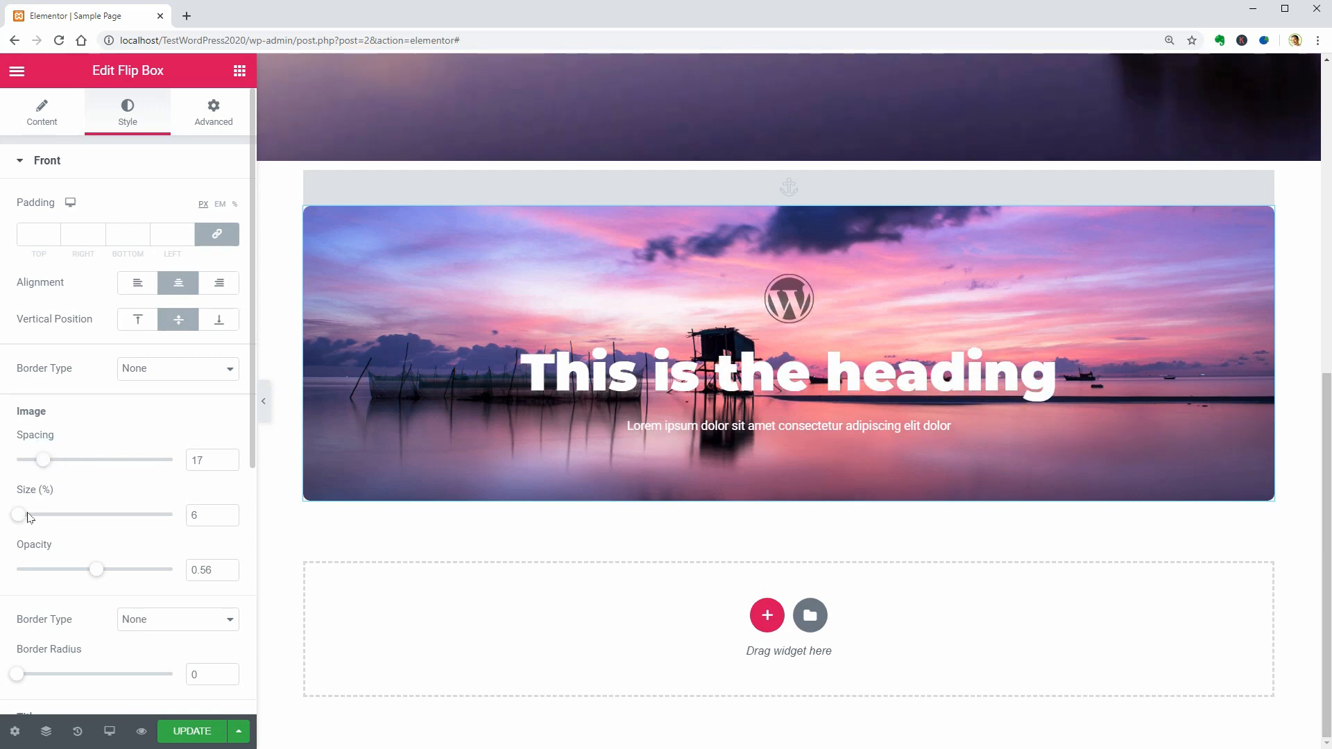
drag(17, 515, 38, 515)
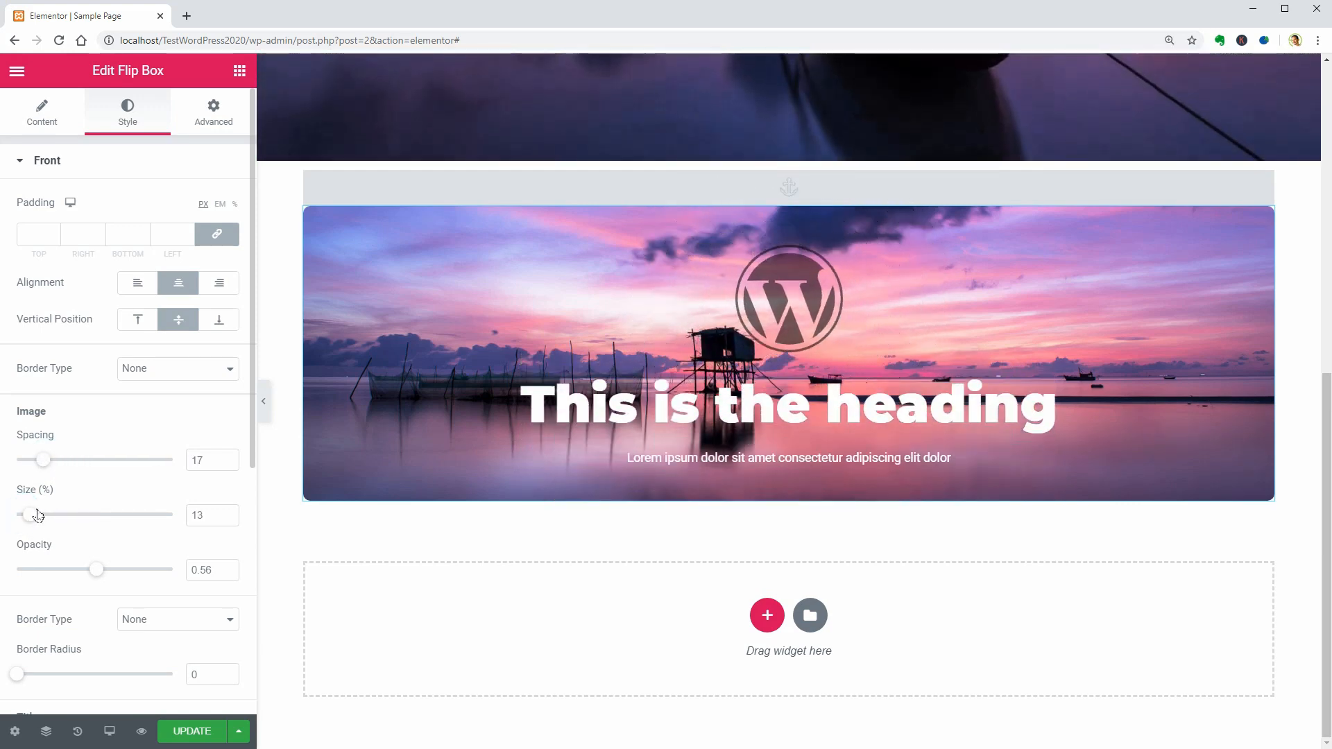
drag(94, 569, 107, 568)
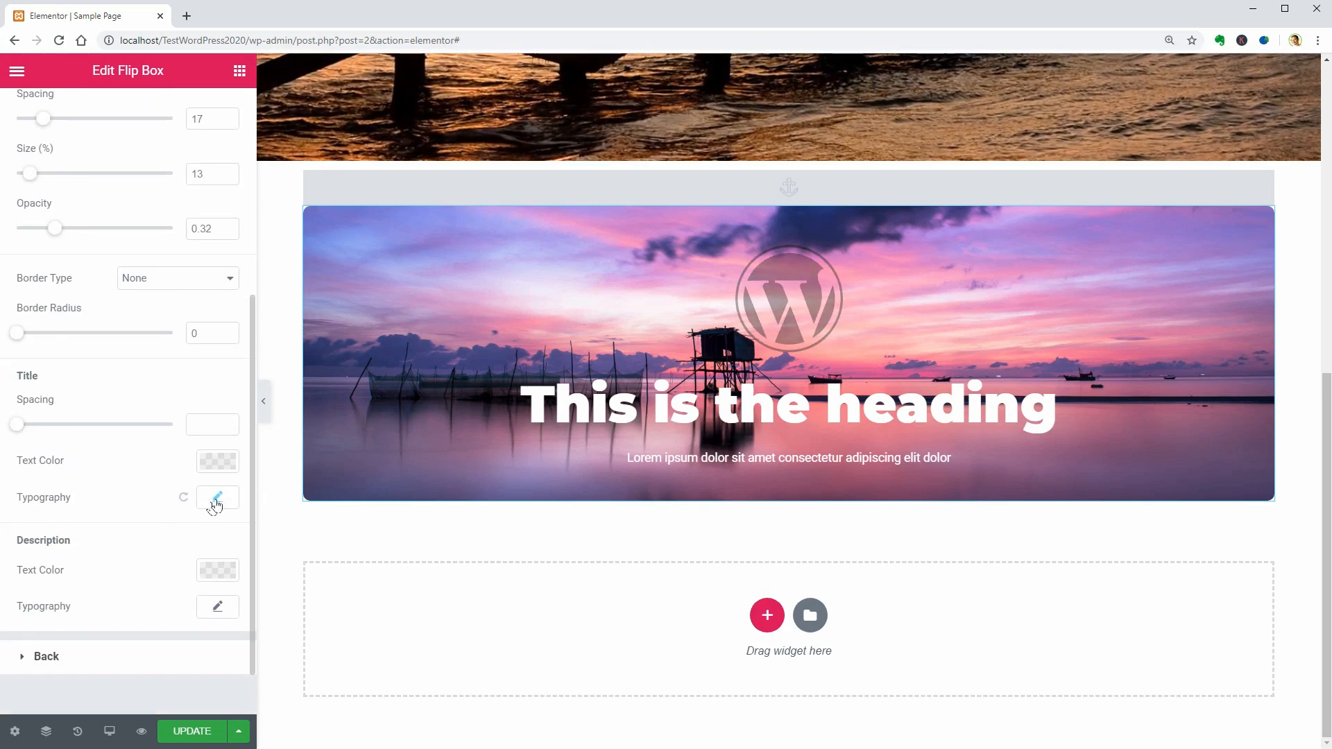
click(216, 496)
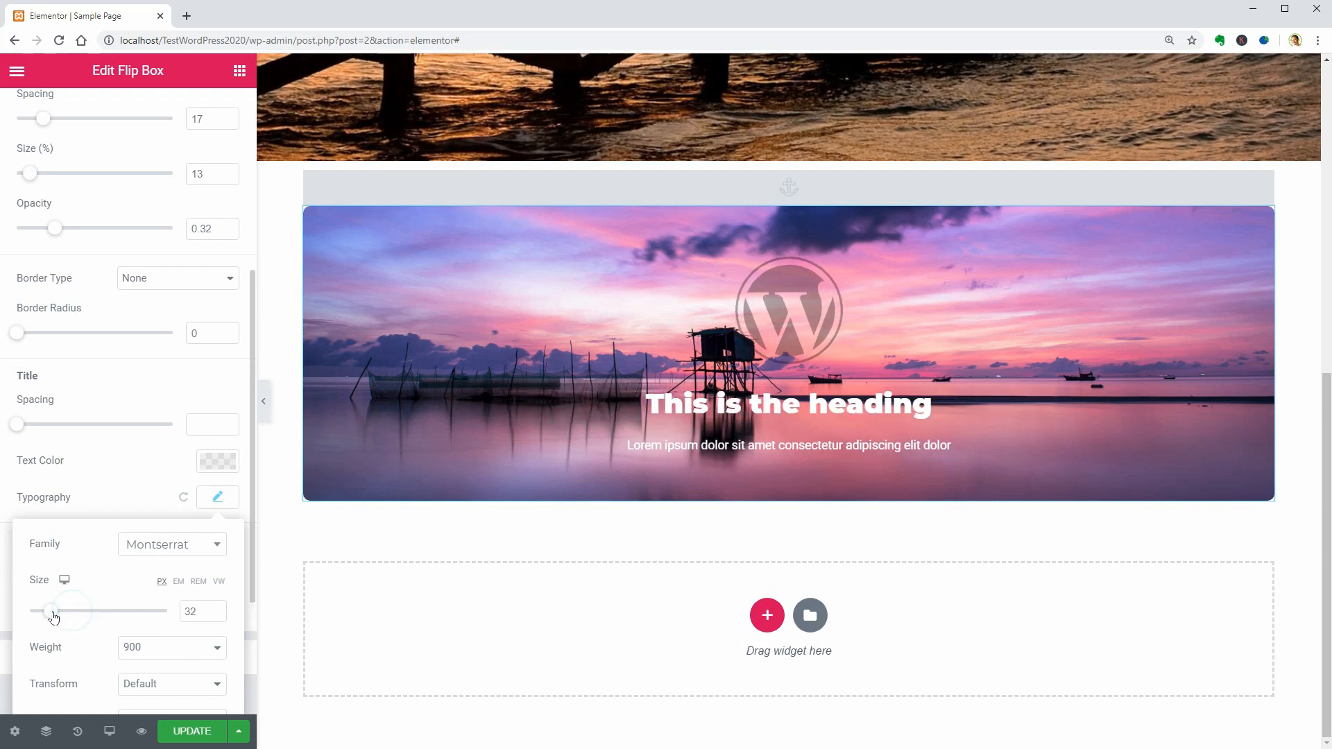
drag(54, 610, 82, 610)
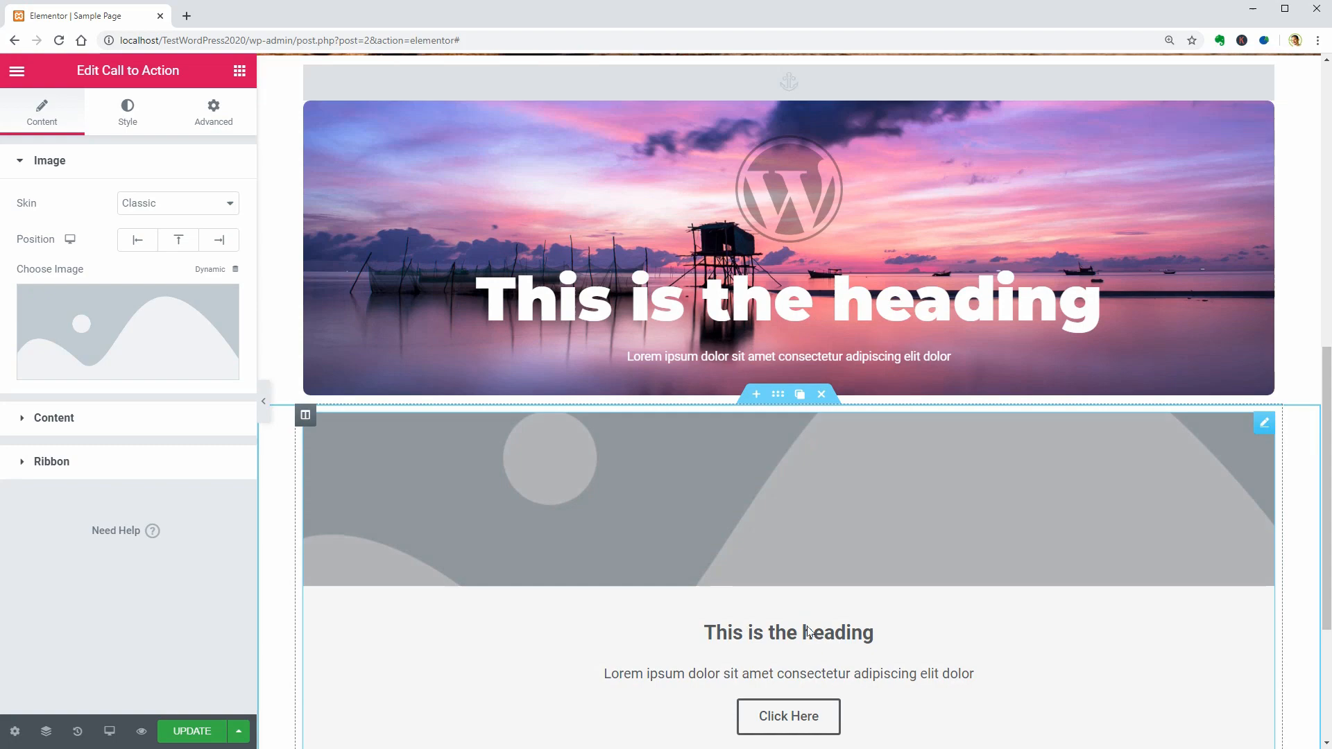
Insert the family sunset photo on the call to action and add a ribbon titled EARLY BOOKING.
click(127, 332)
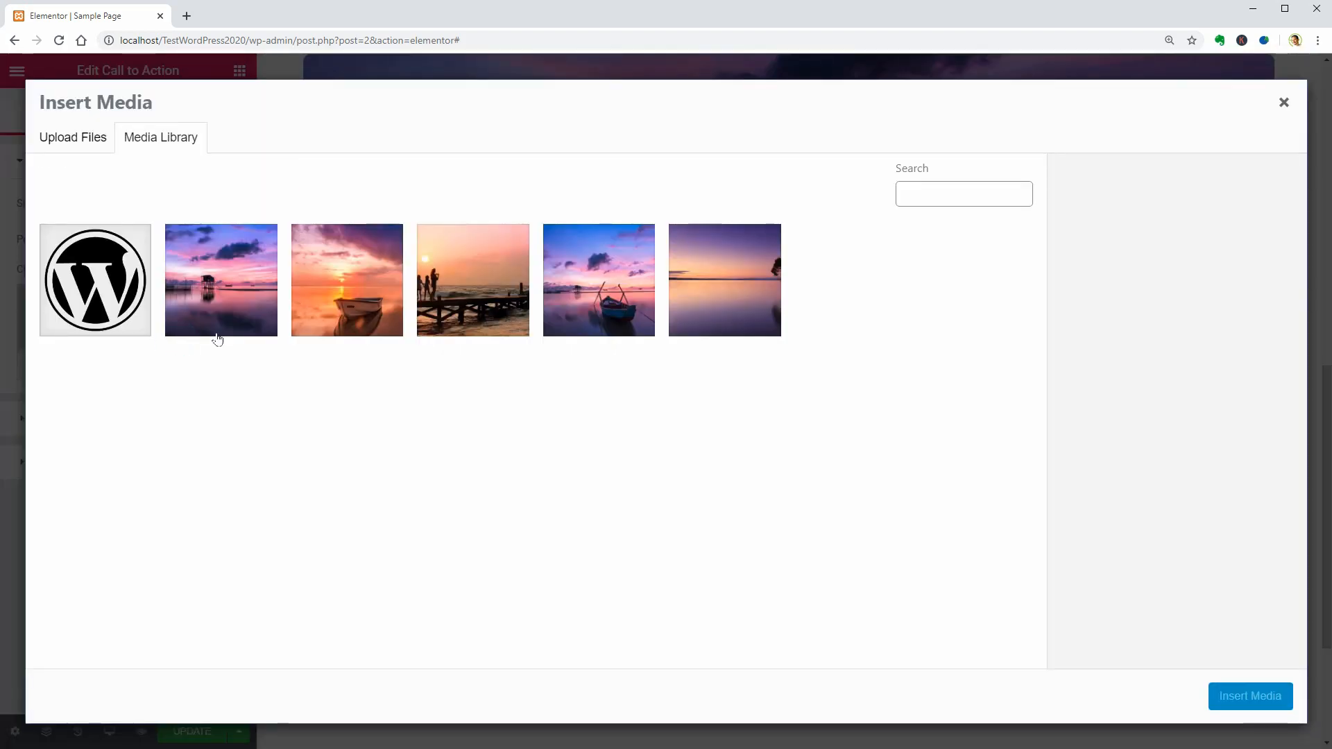
click(1249, 695)
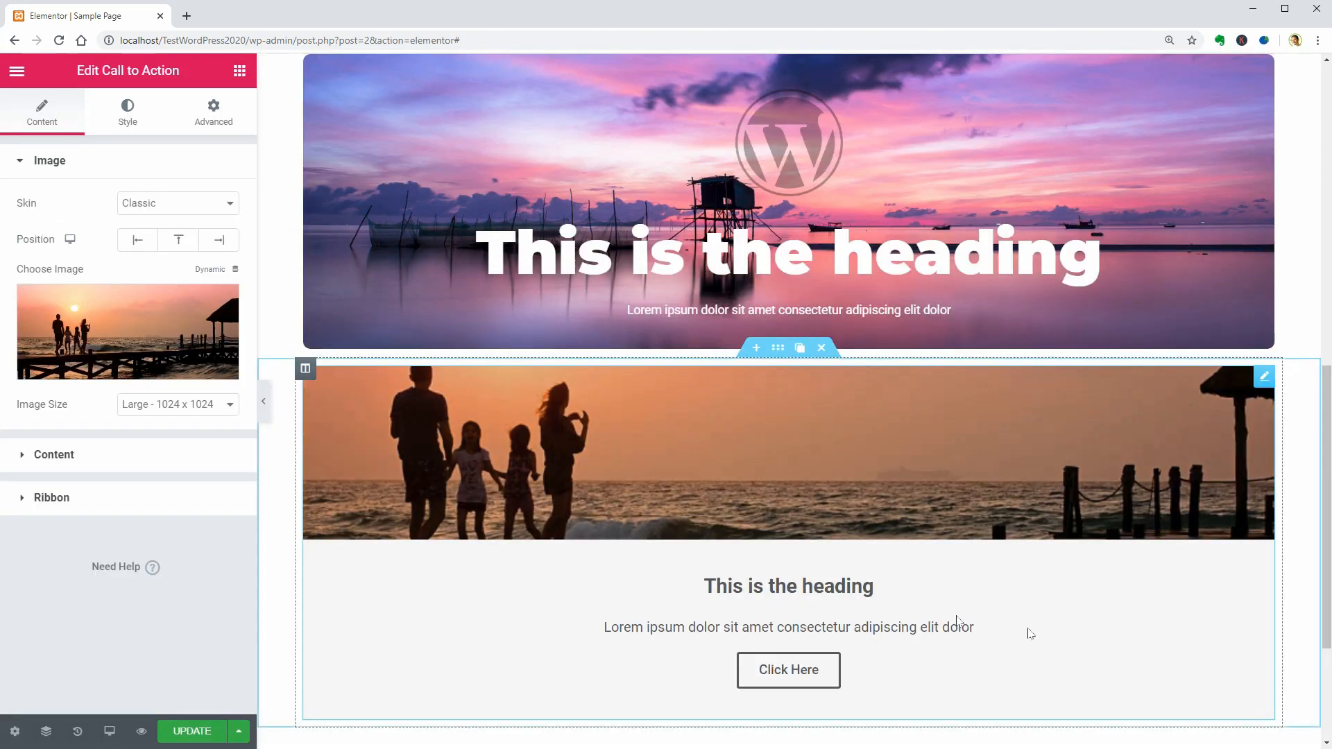
scroll(down, 3)
text(10% DISCO)
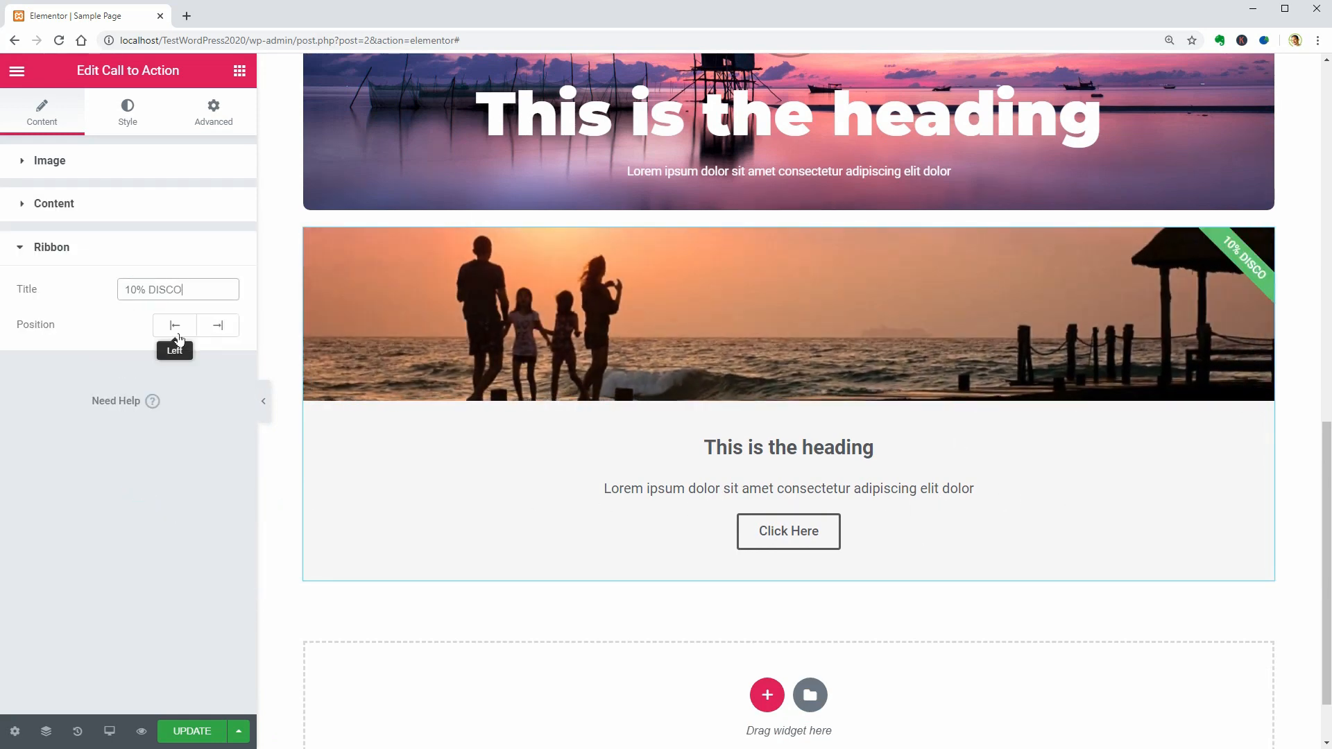
text(UNT)
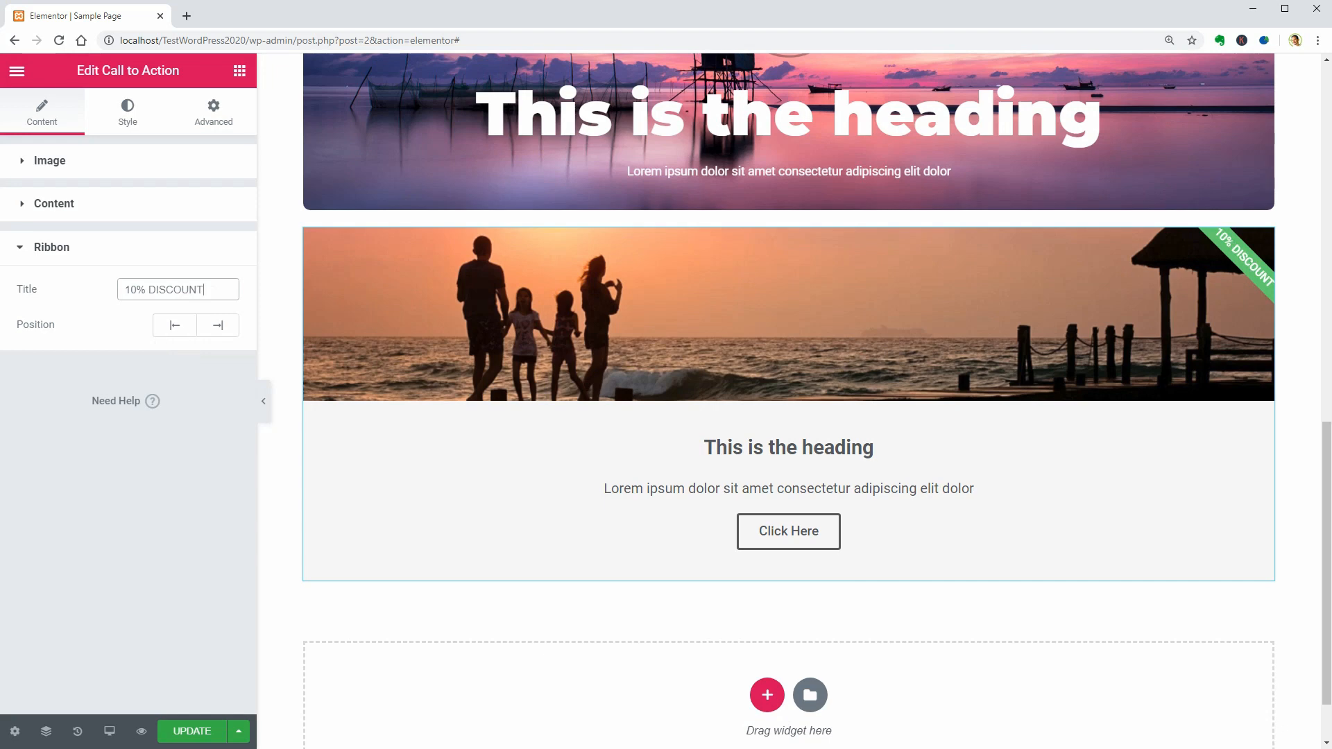
text(EARLY BOOKING)
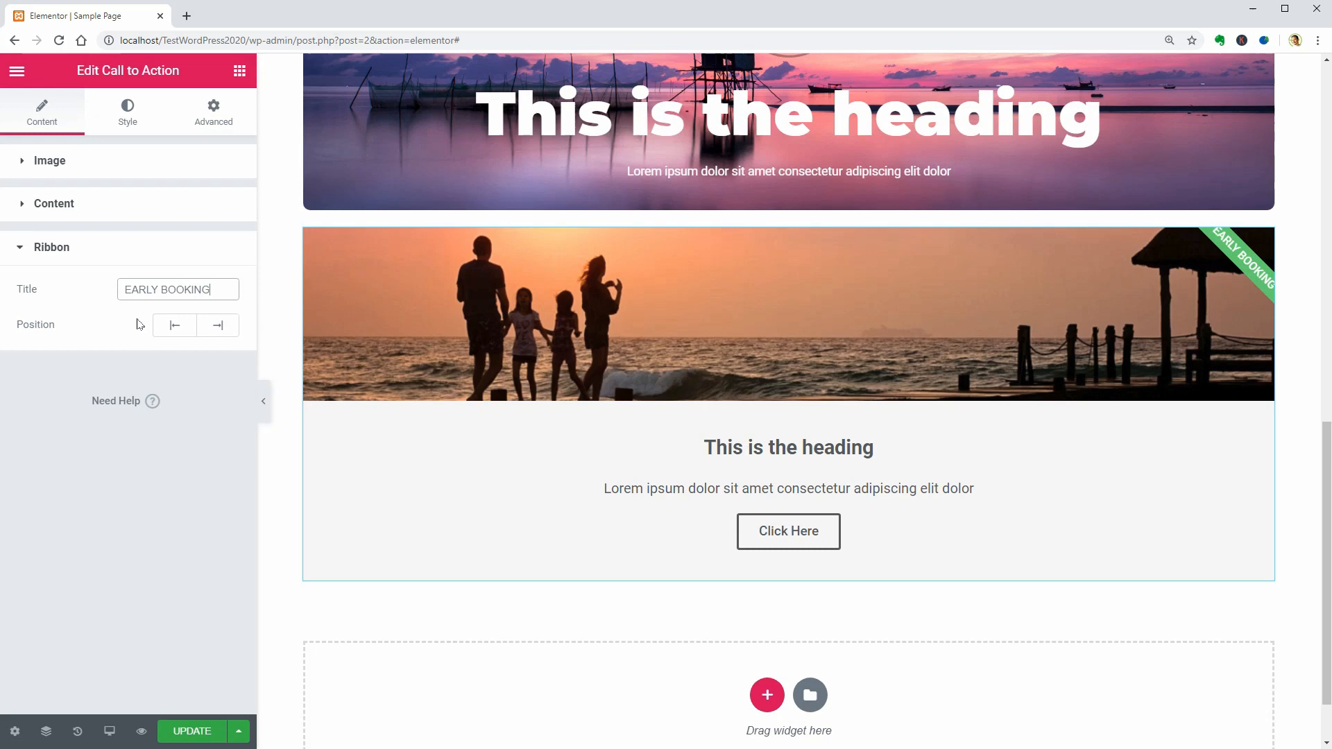
Set the Ribbon Distance to 50 and start choosing a new ribbon background colour.
click(128, 111)
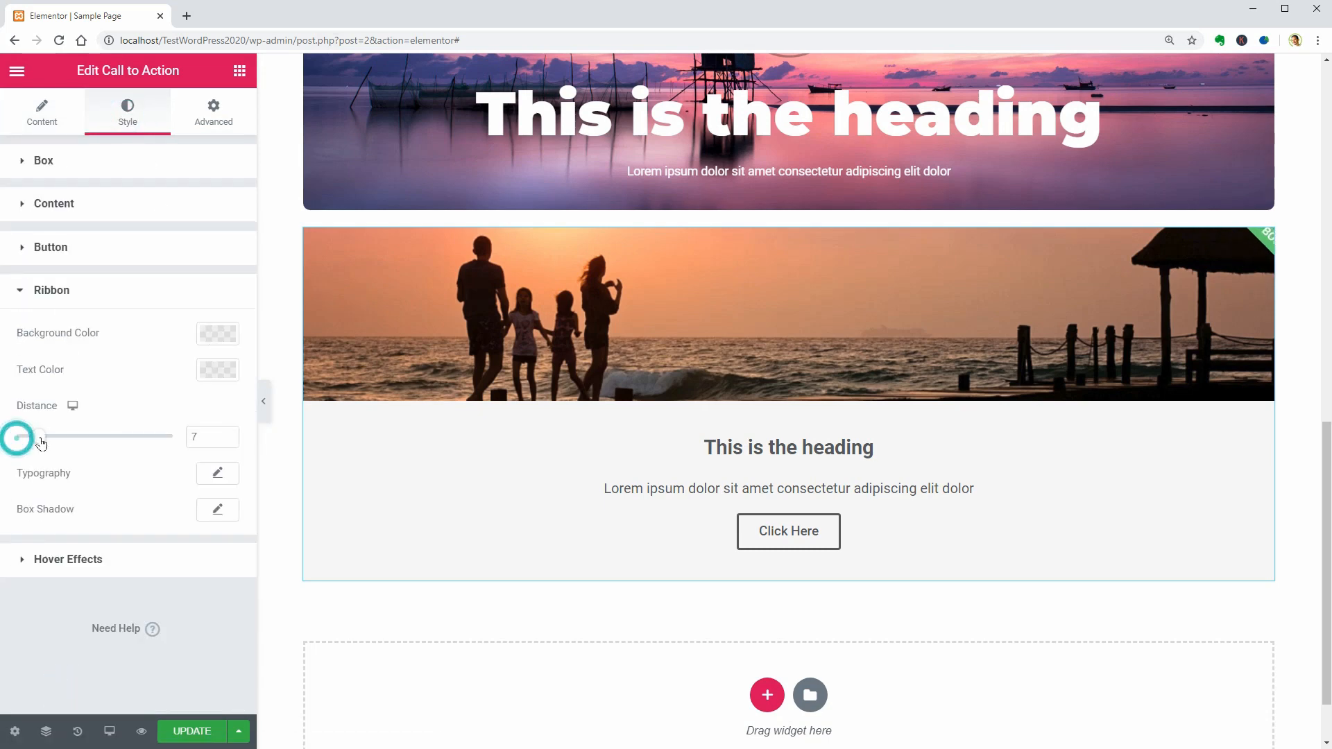
drag(40, 435, 172, 436)
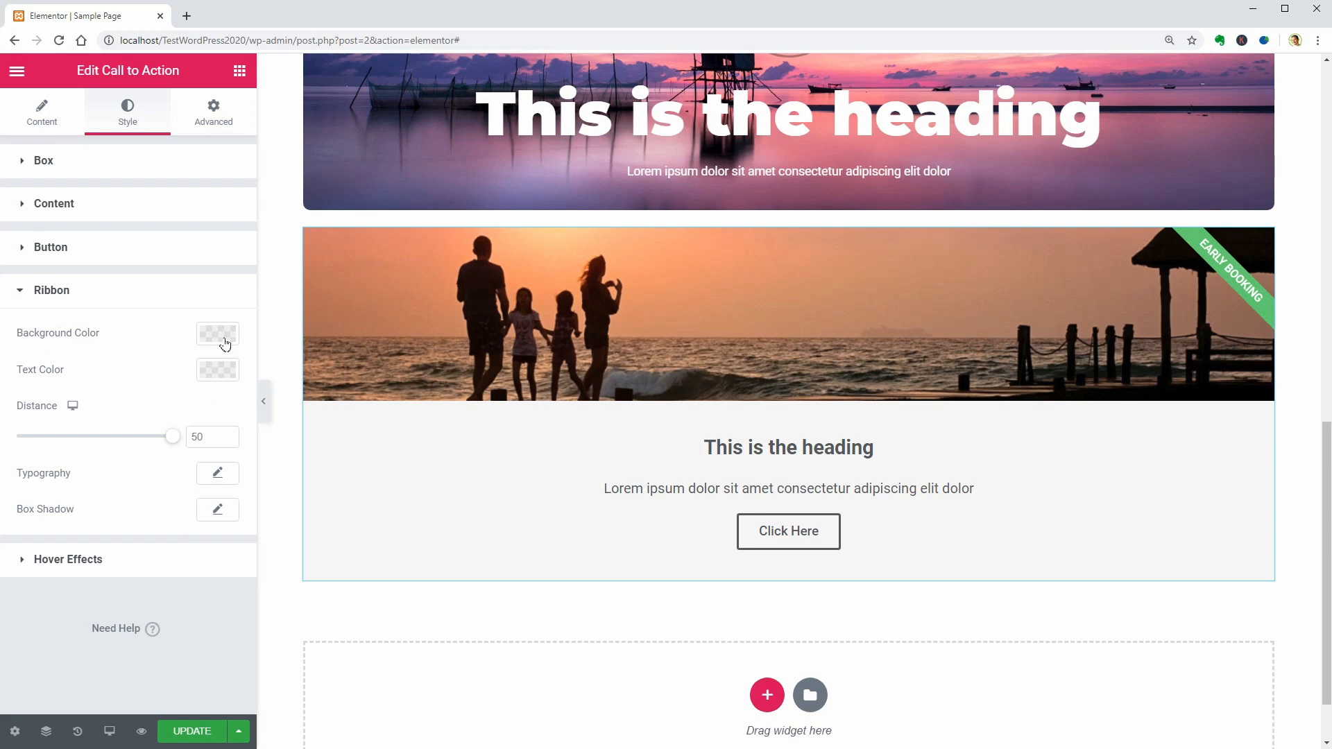
click(218, 369)
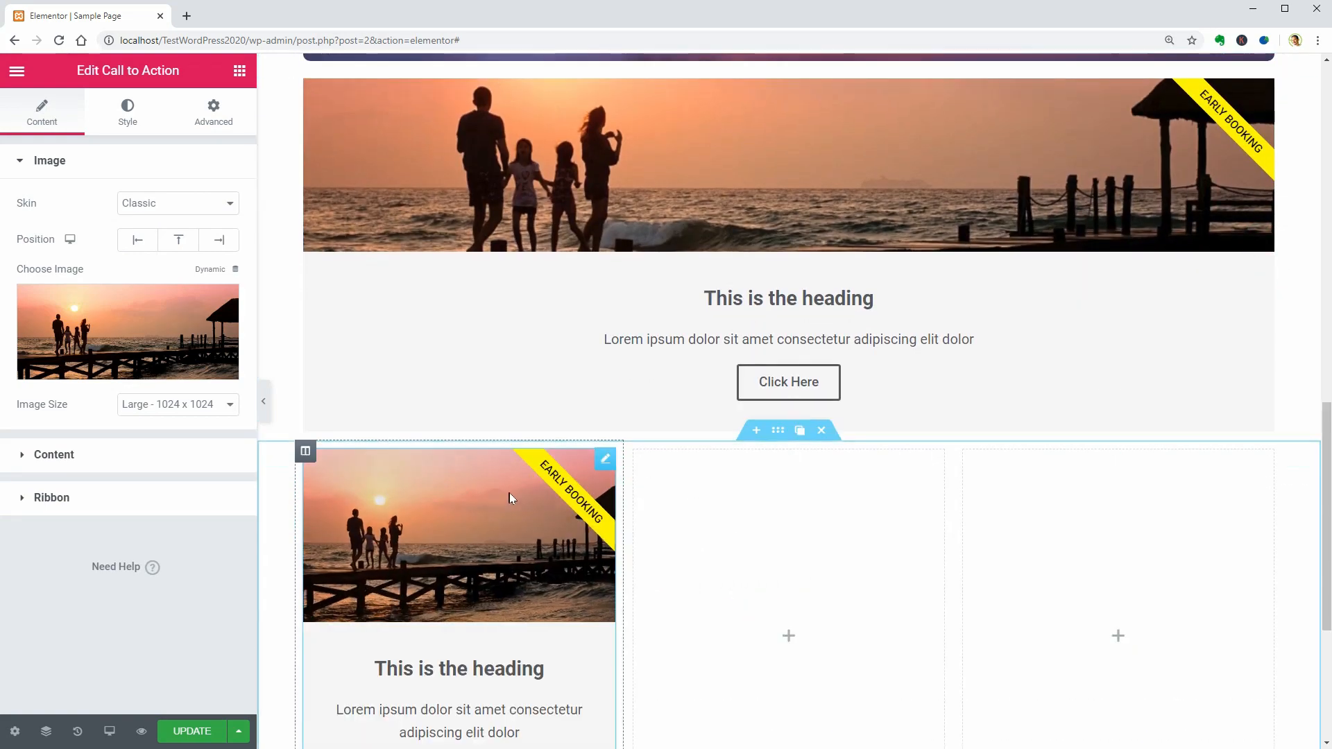
Duplicate the Call to Action card into the other columns of the row.
scroll(down, 3)
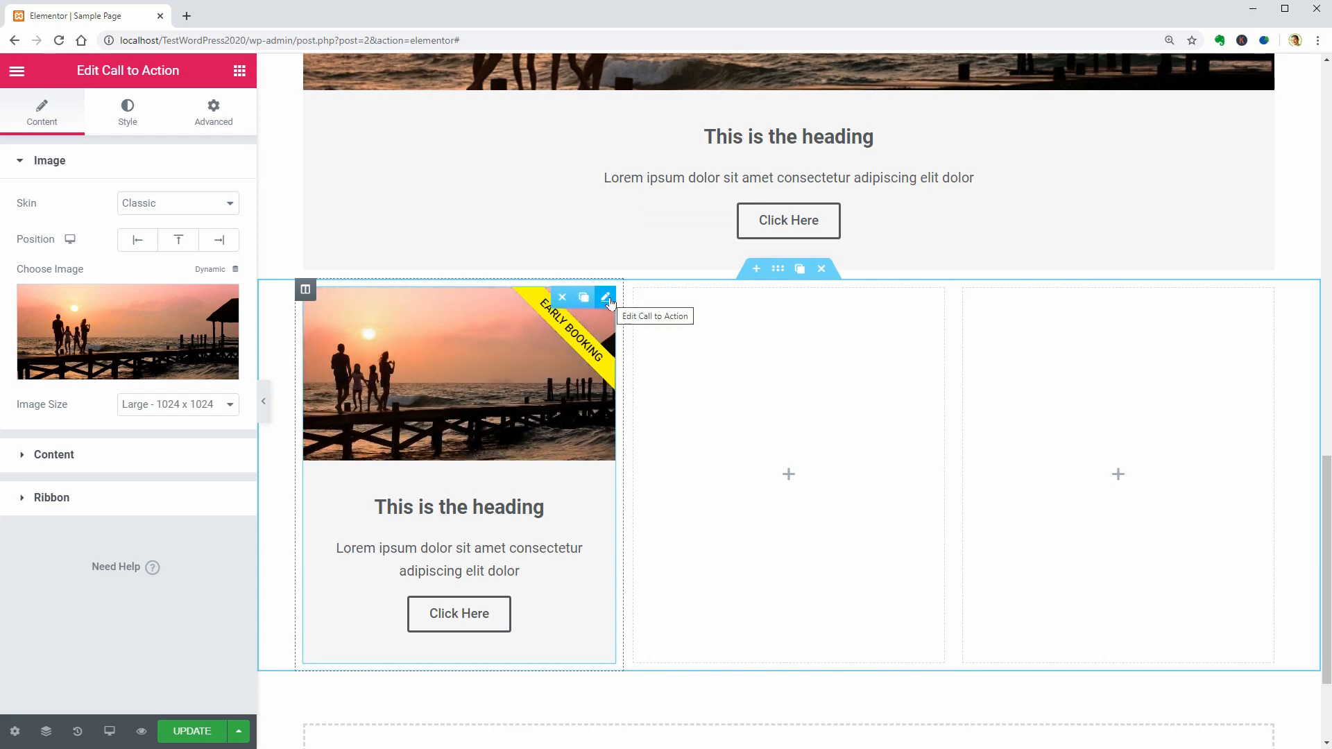
click(583, 297)
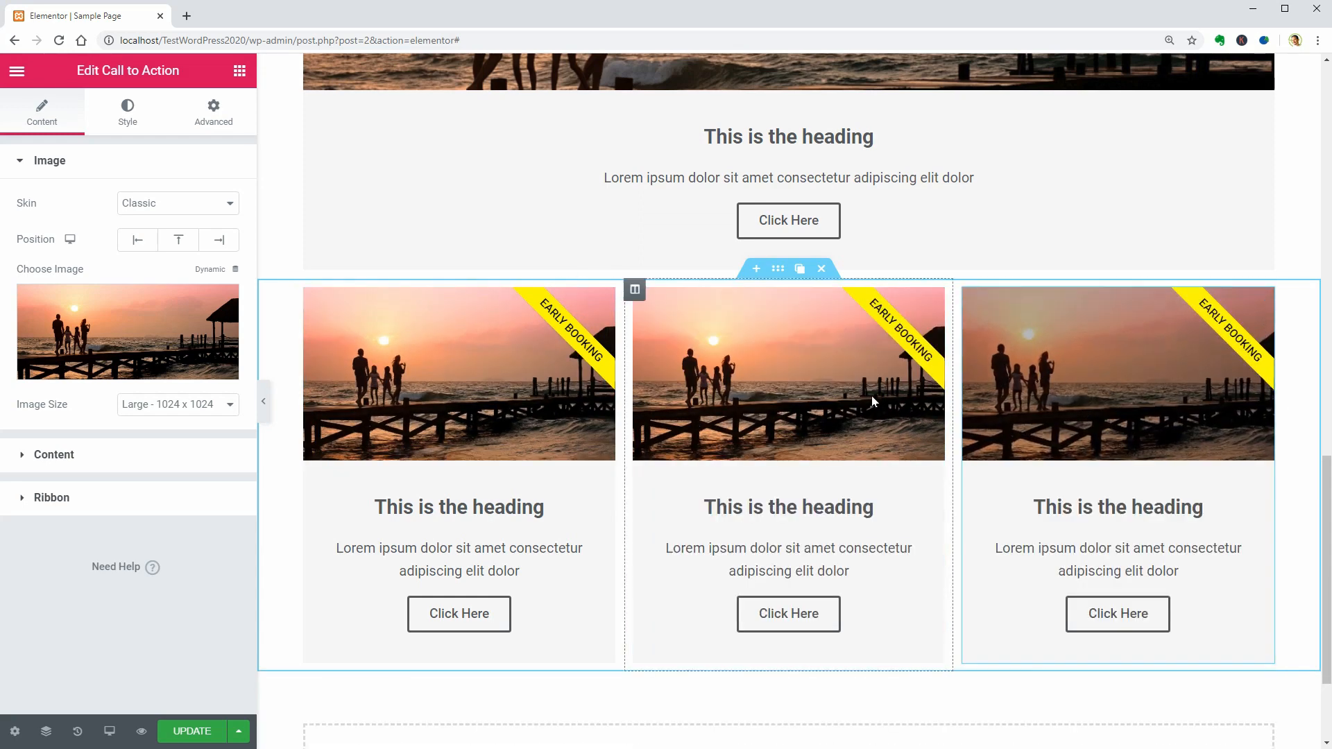
scroll(down, 3)
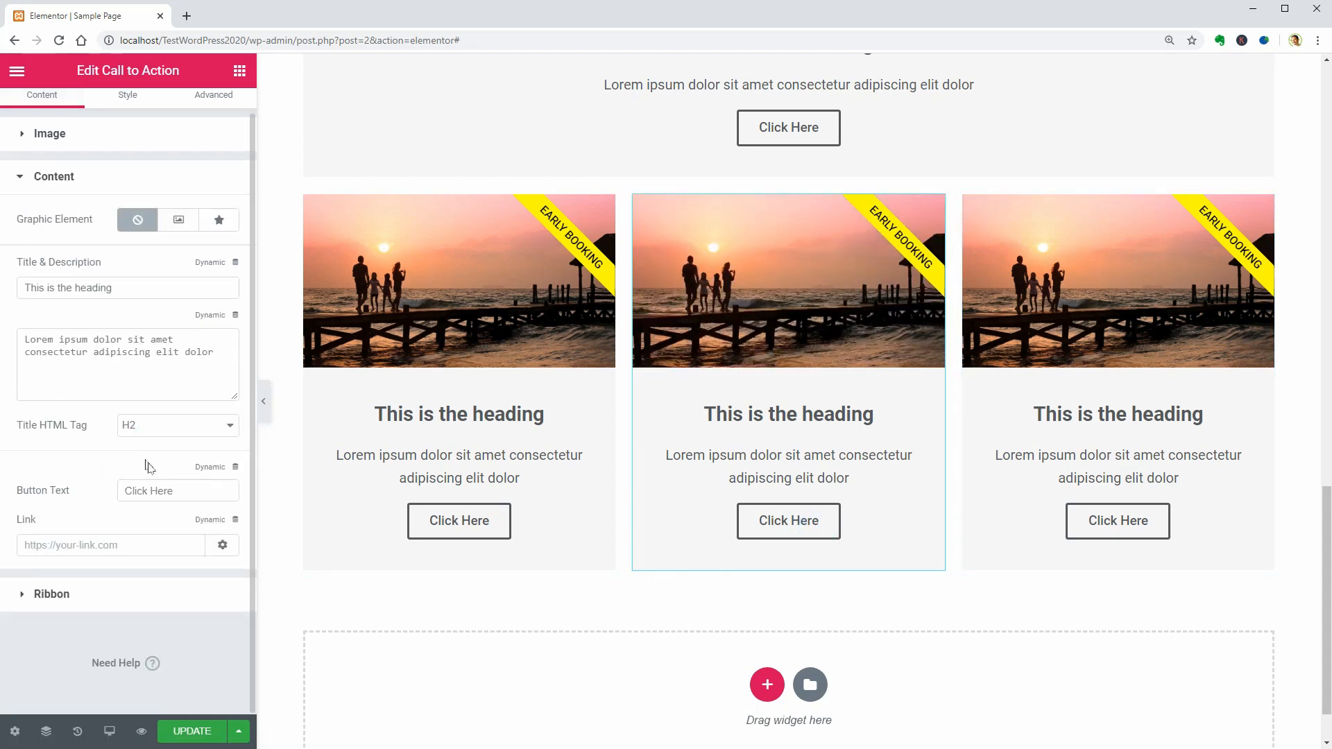
Give the middle card's button an 'amazon' link set to open in a new window.
click(111, 544)
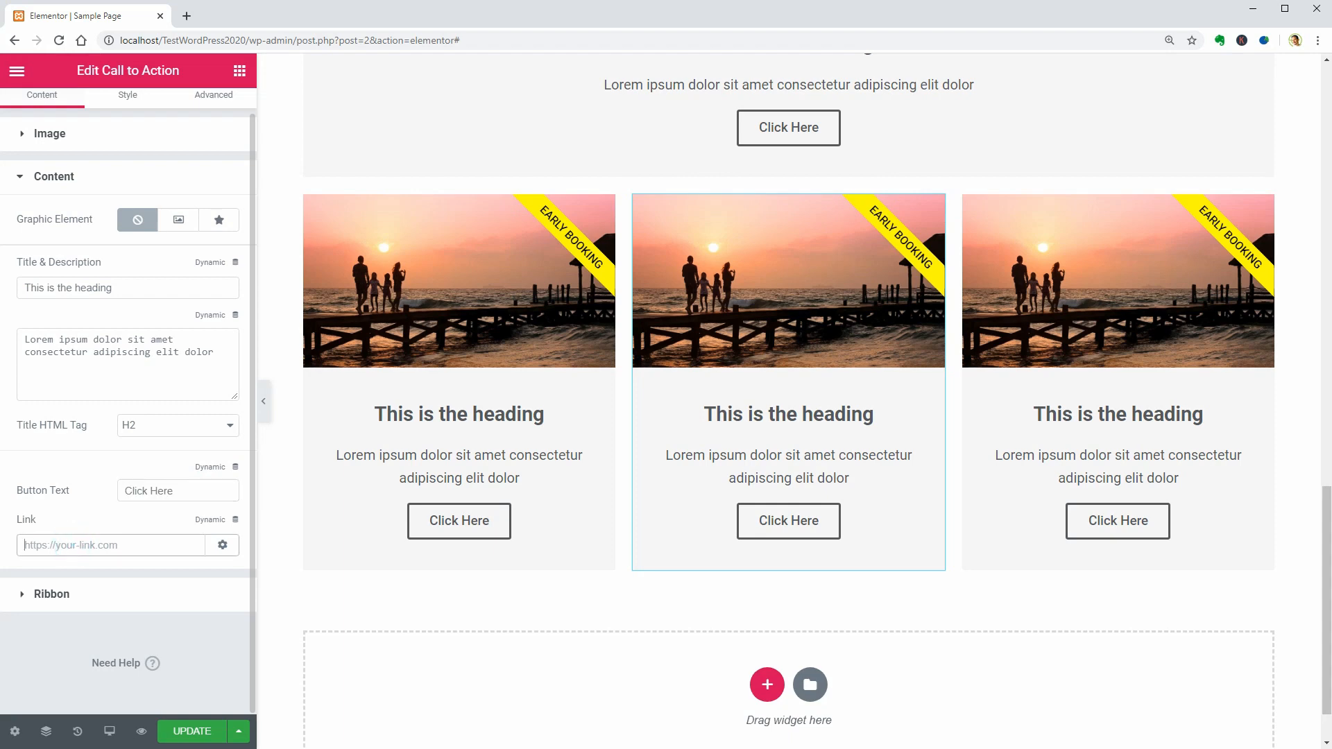
click(222, 545)
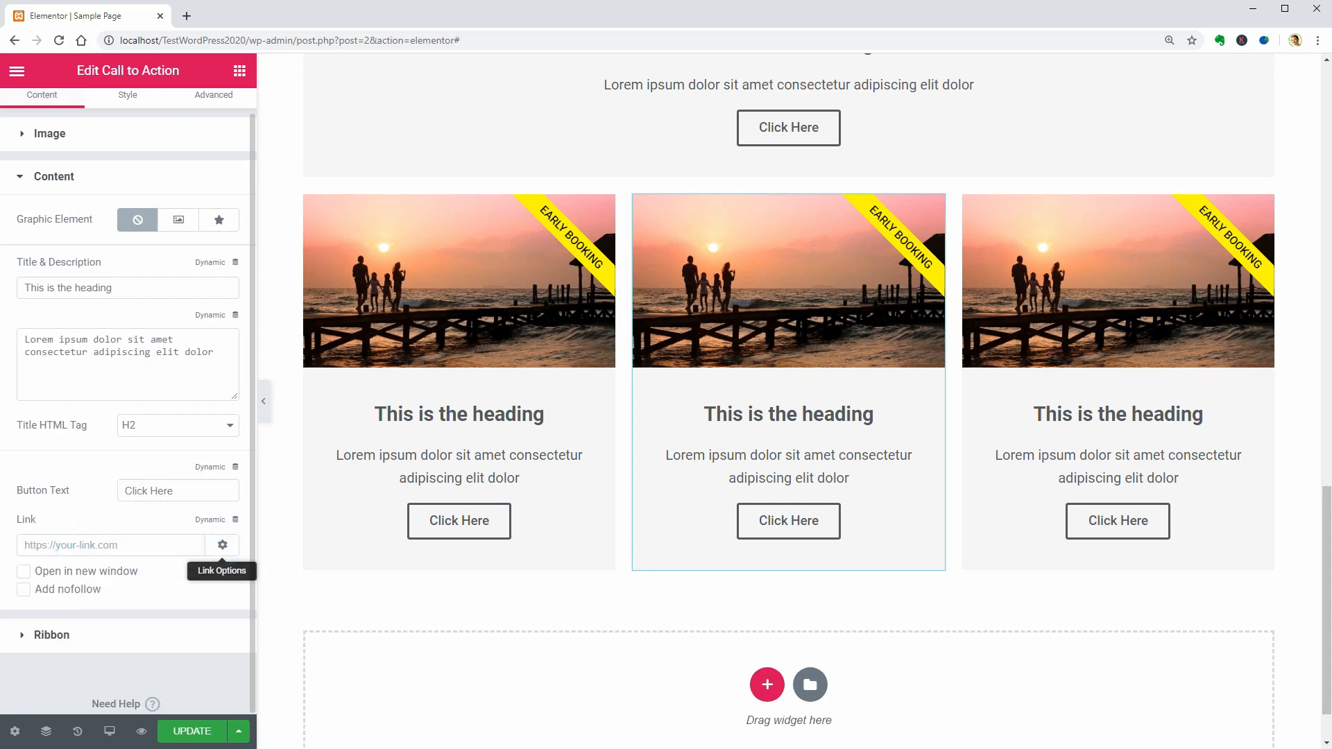
click(23, 570)
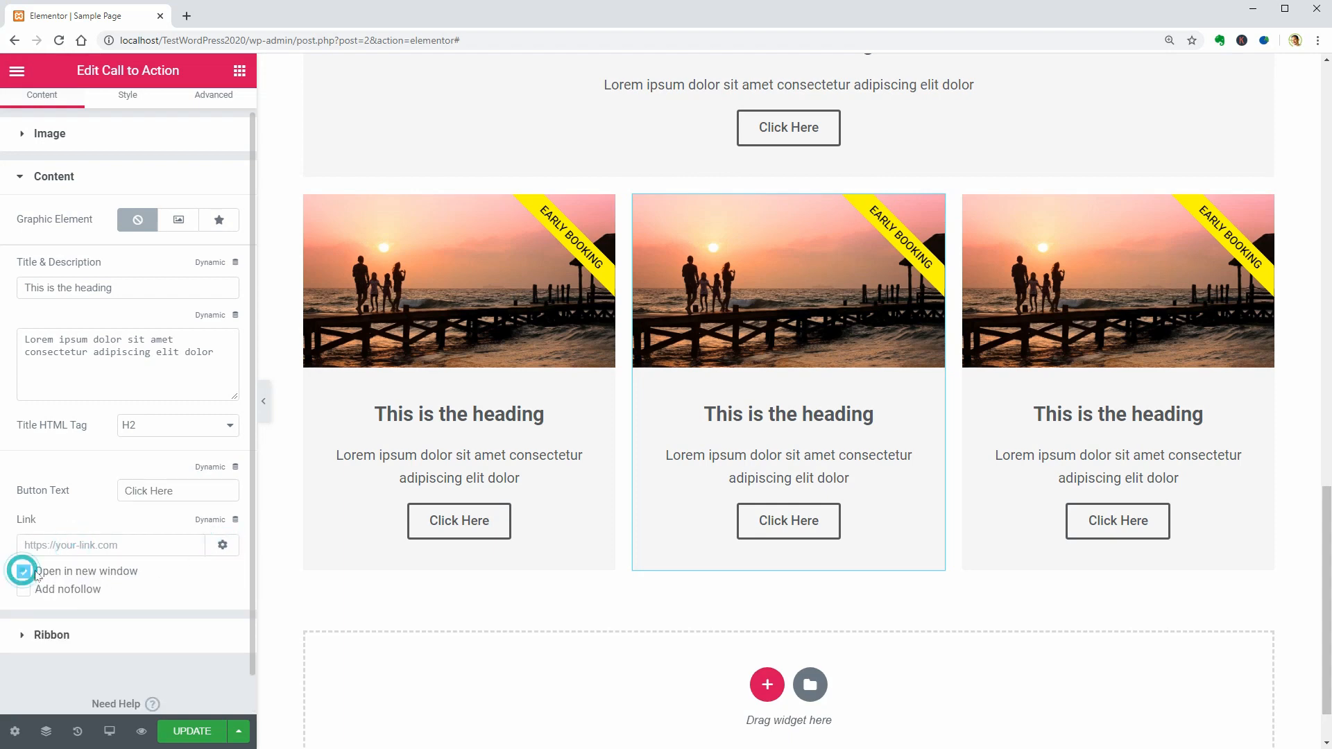
text(amazon)
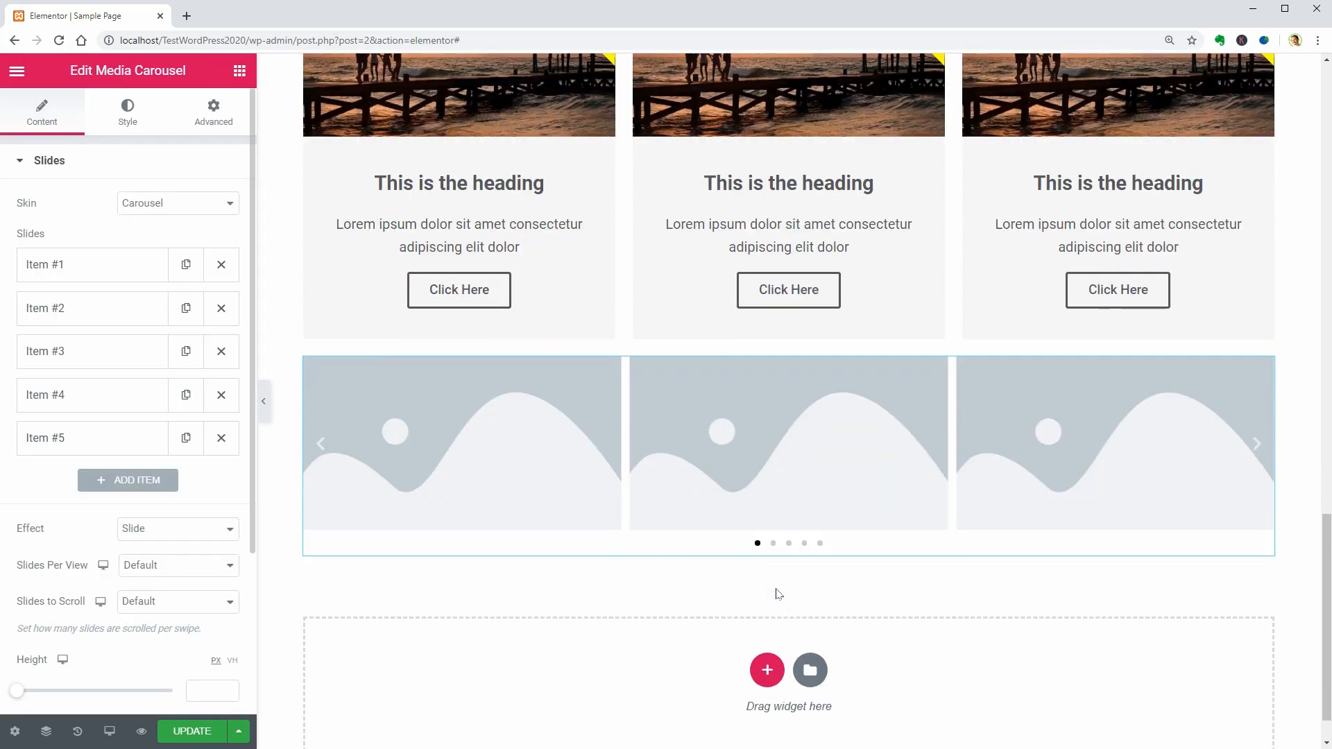
Set the first slide's image and keep the carousel at five slides.
click(47, 264)
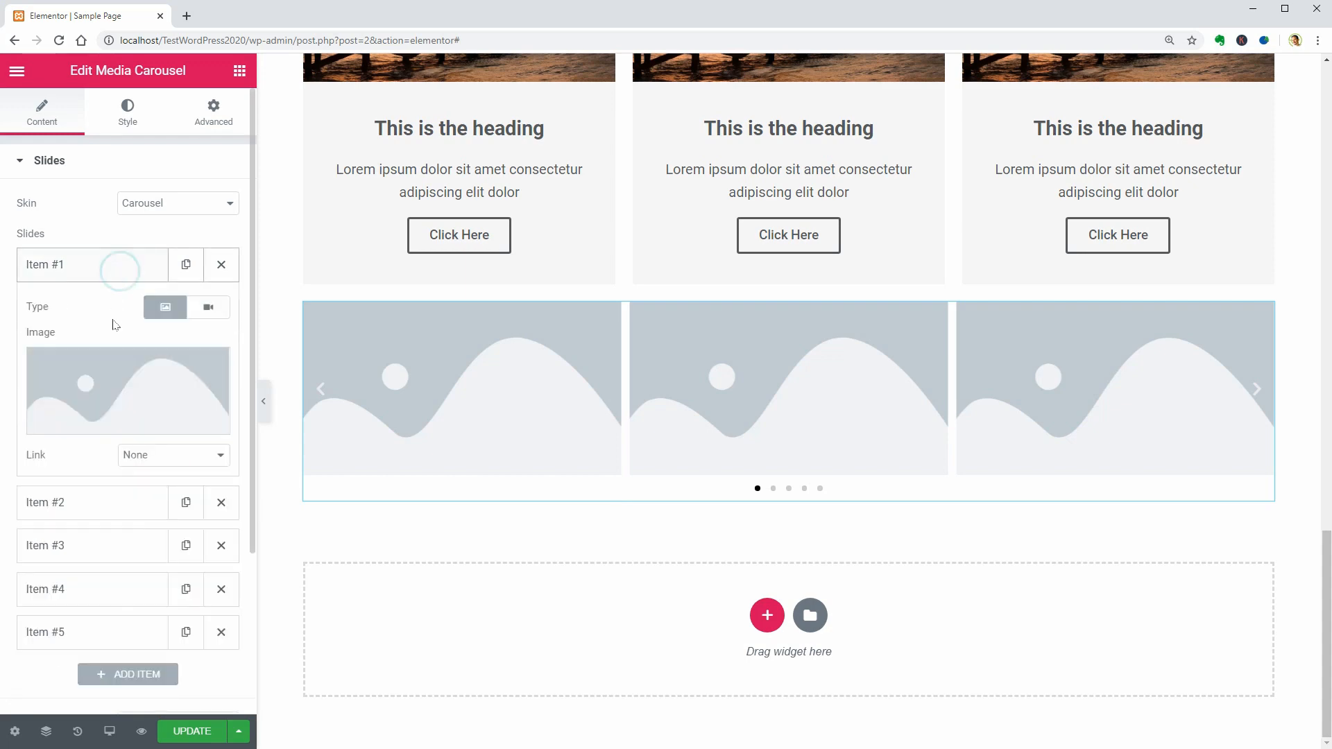
click(127, 390)
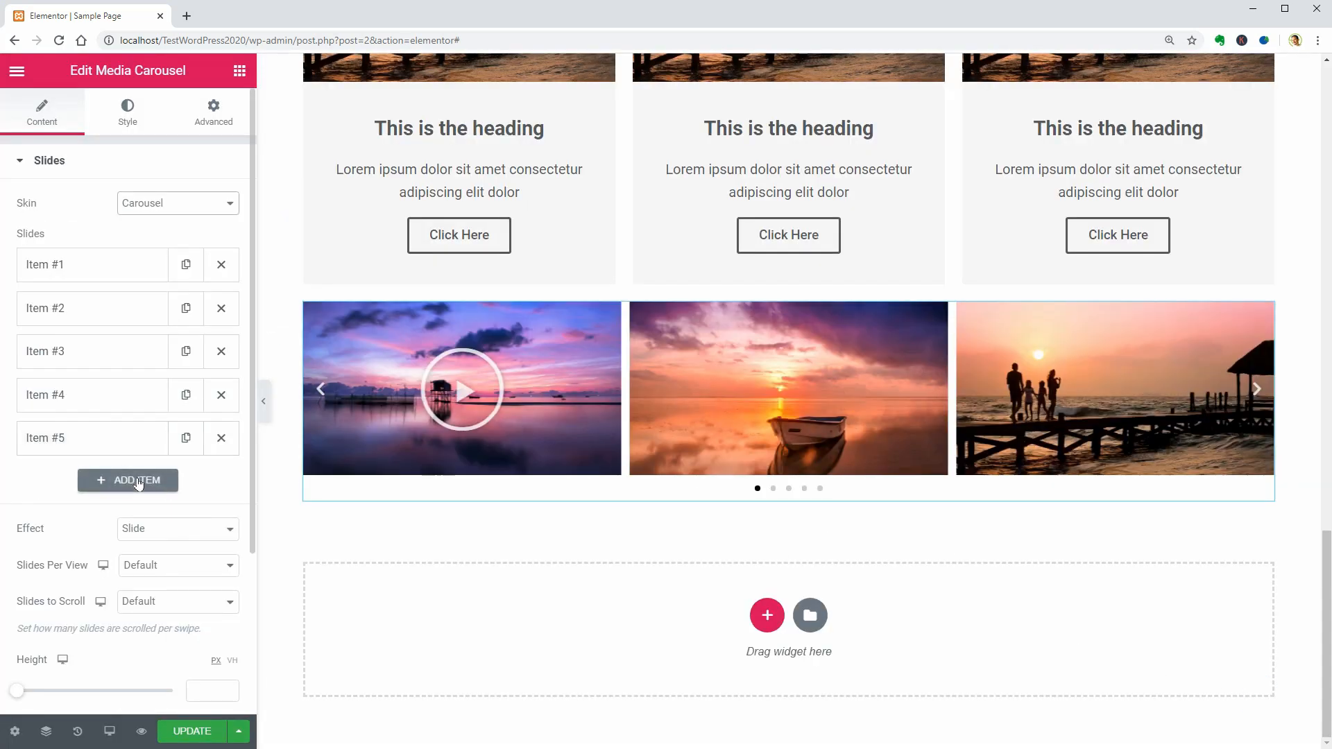
click(127, 479)
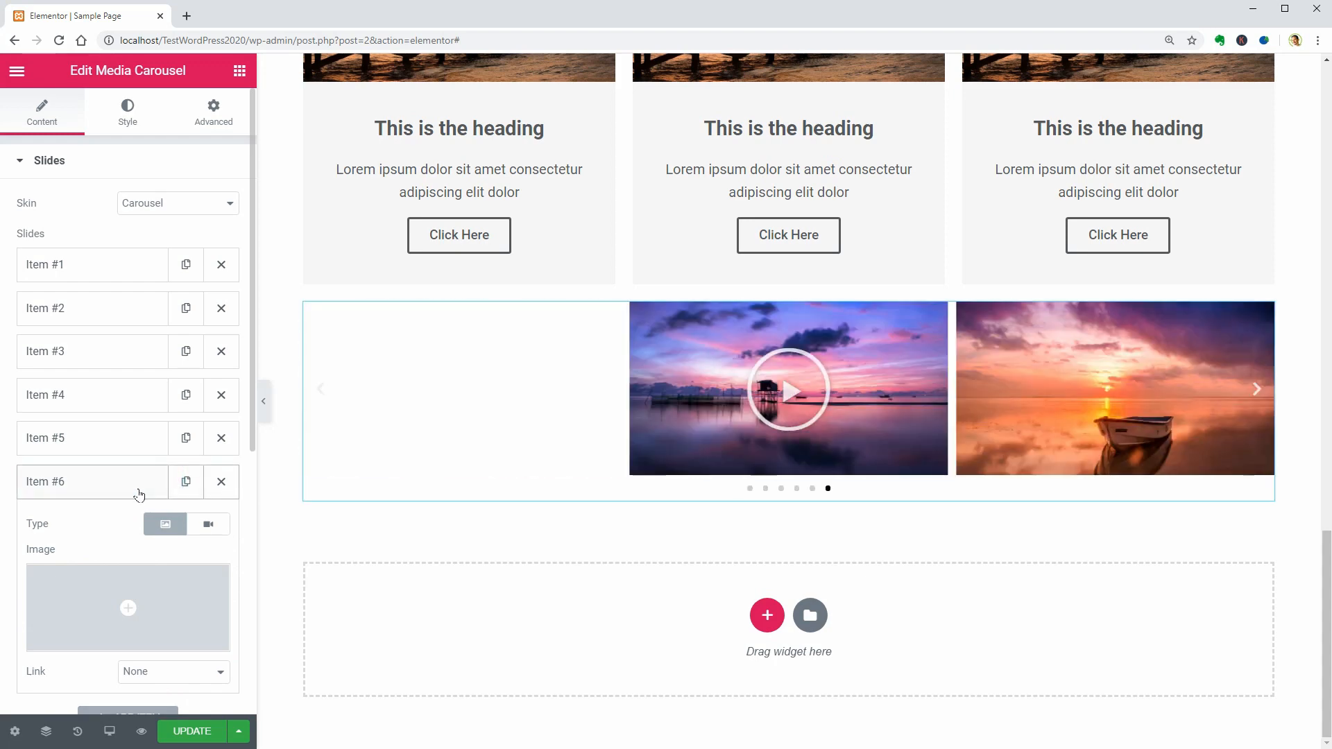
click(220, 481)
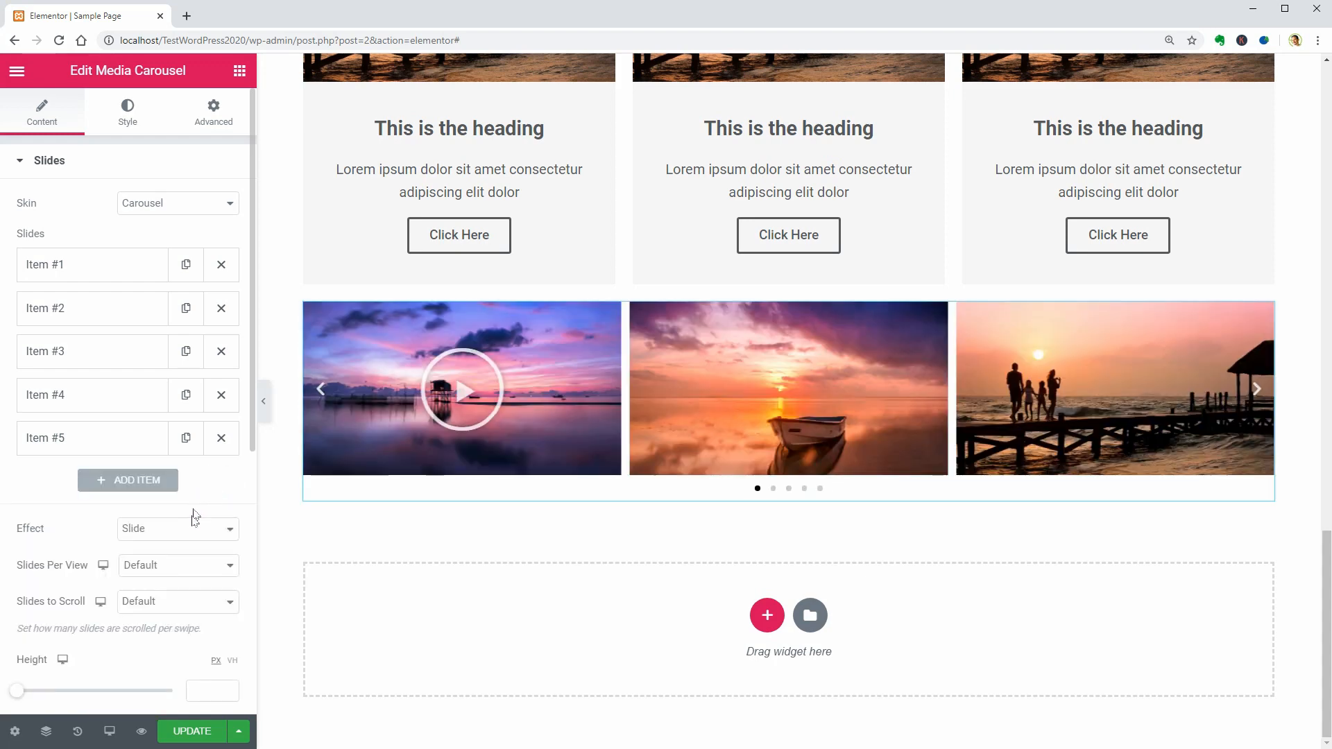
Preview the Cube transition, then return the carousel effect to Slide.
click(176, 529)
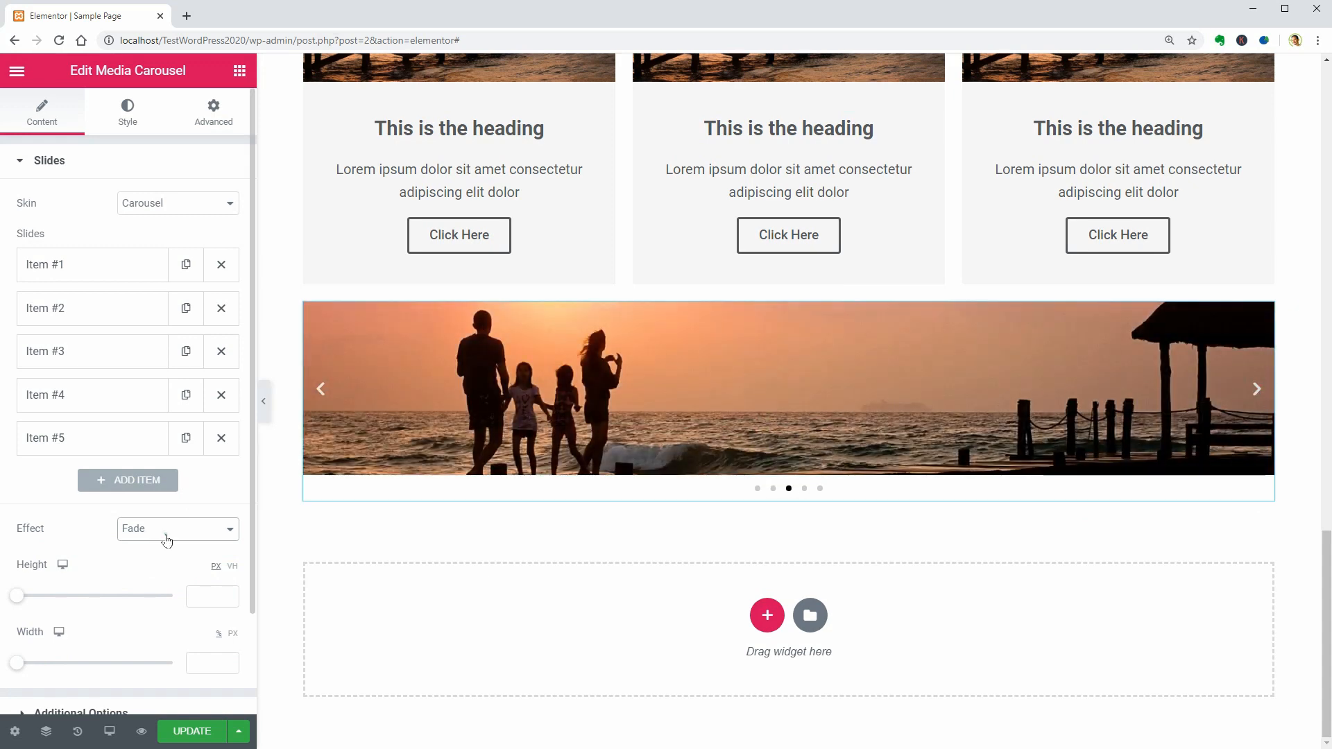
click(176, 528)
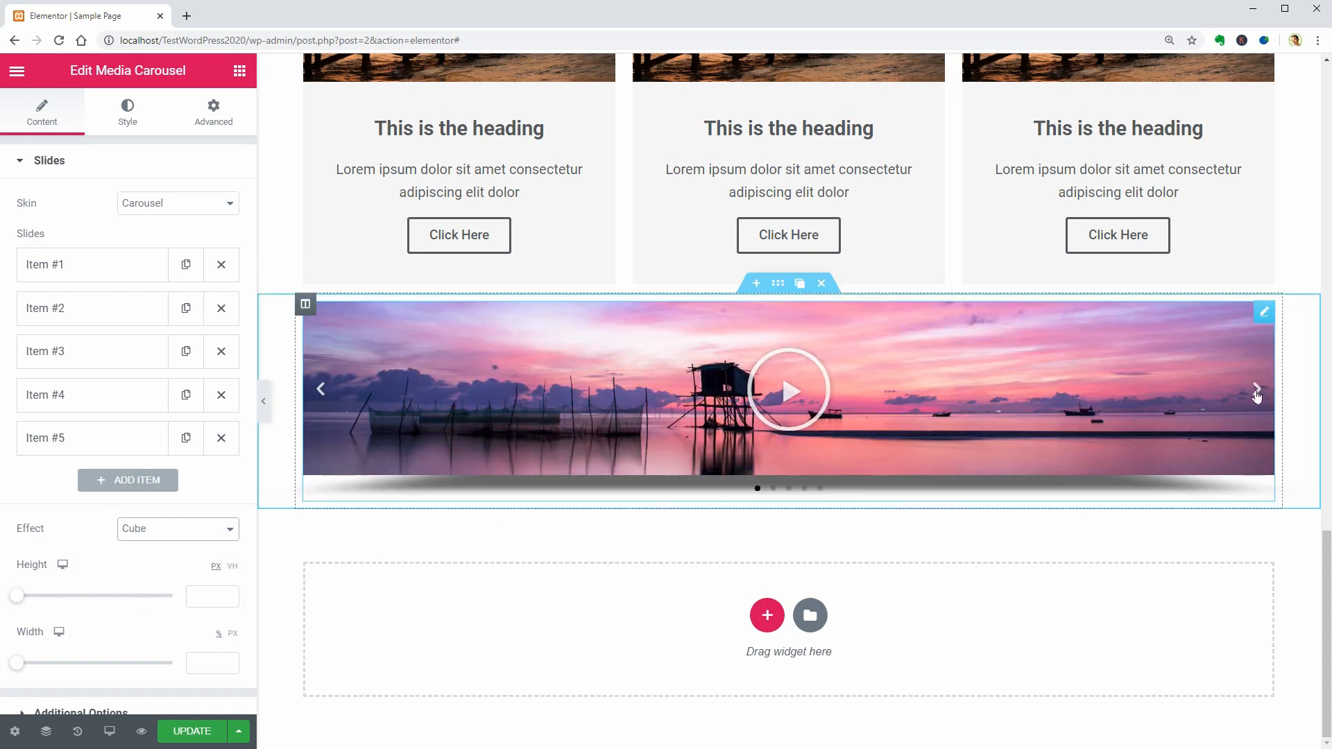
click(1257, 388)
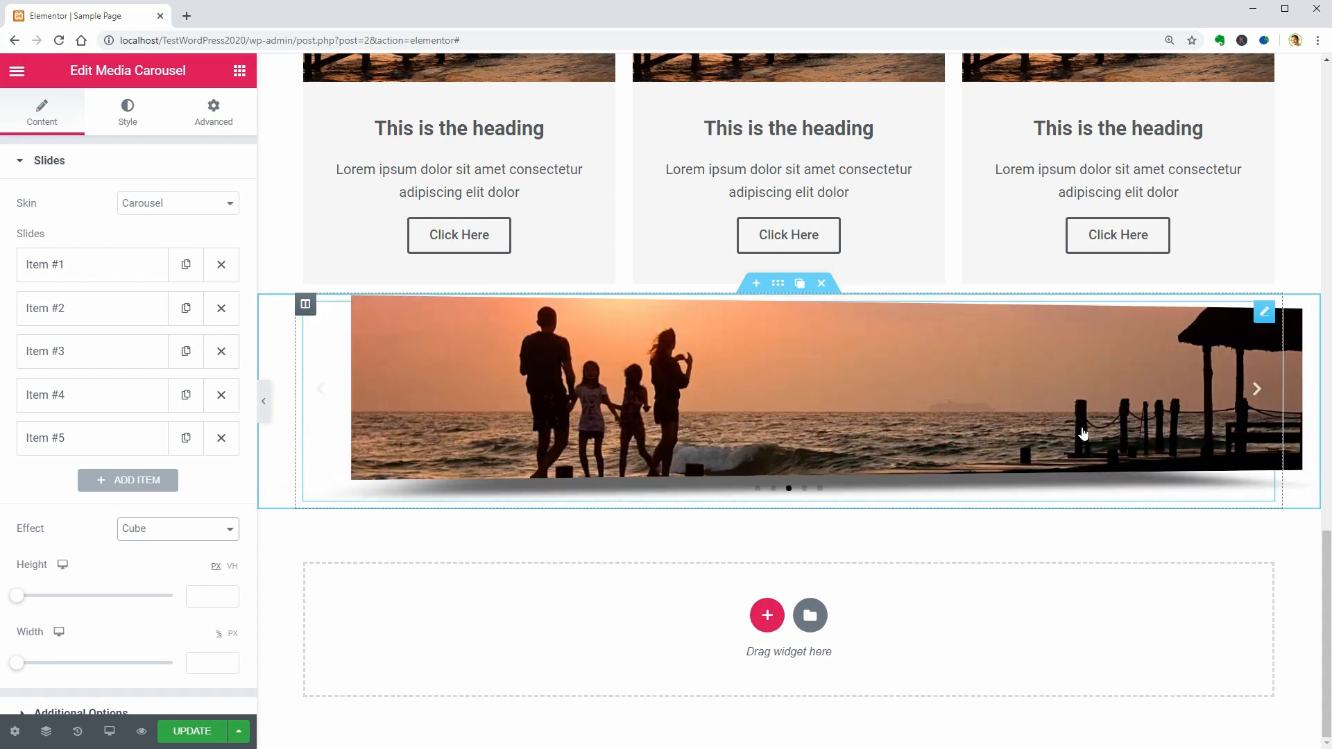
click(178, 529)
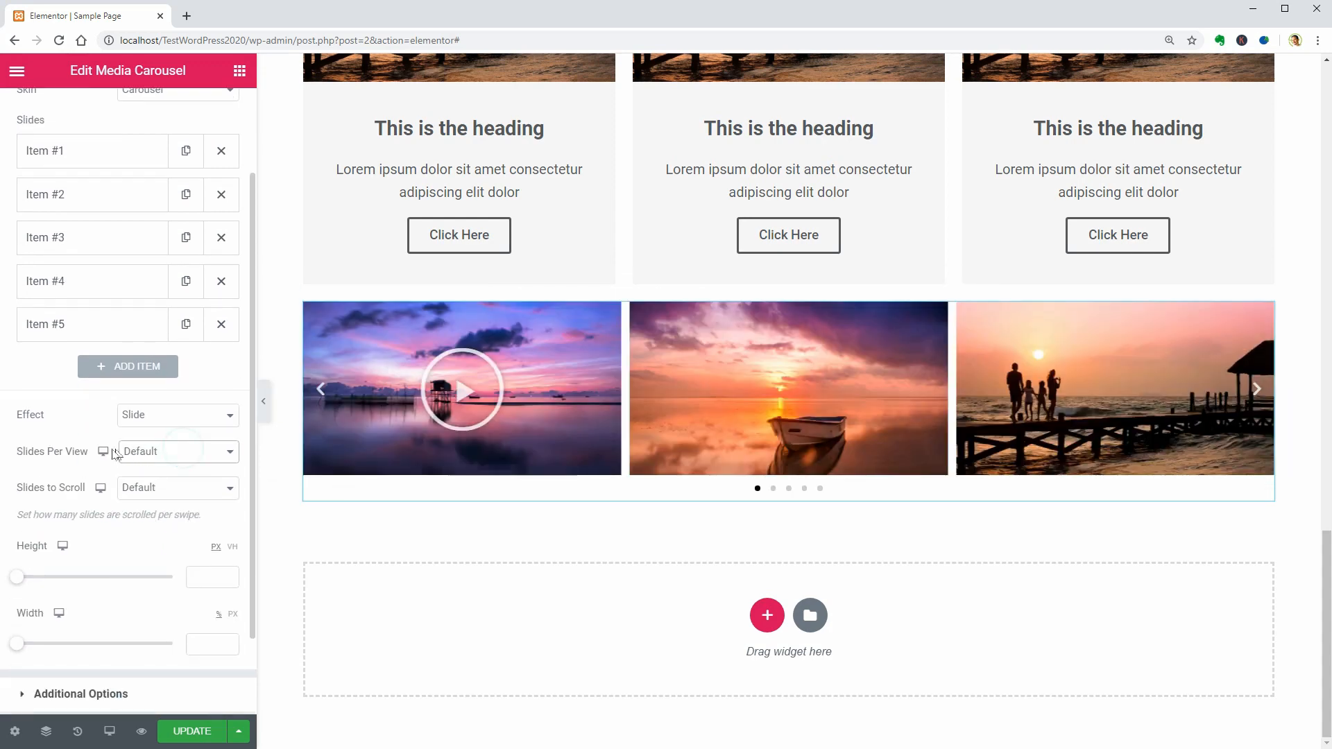
click(102, 451)
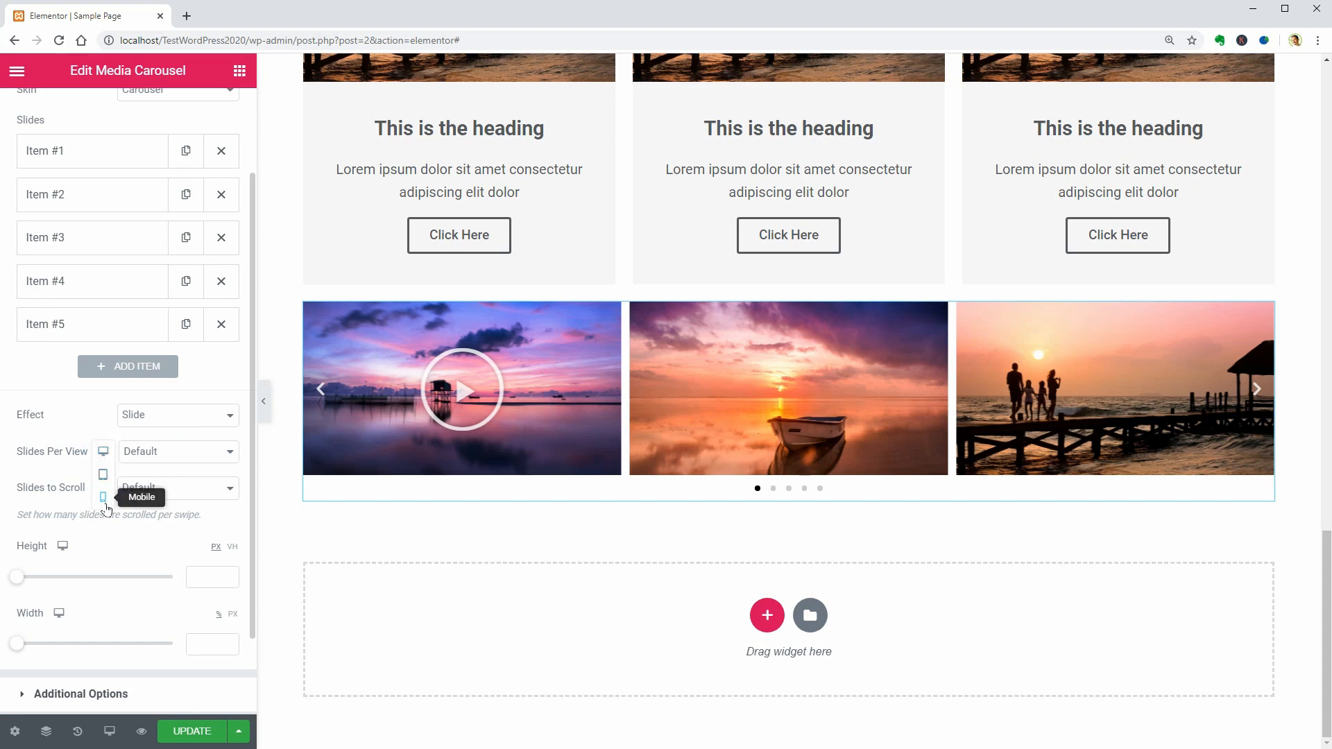
mouse_move(181, 487)
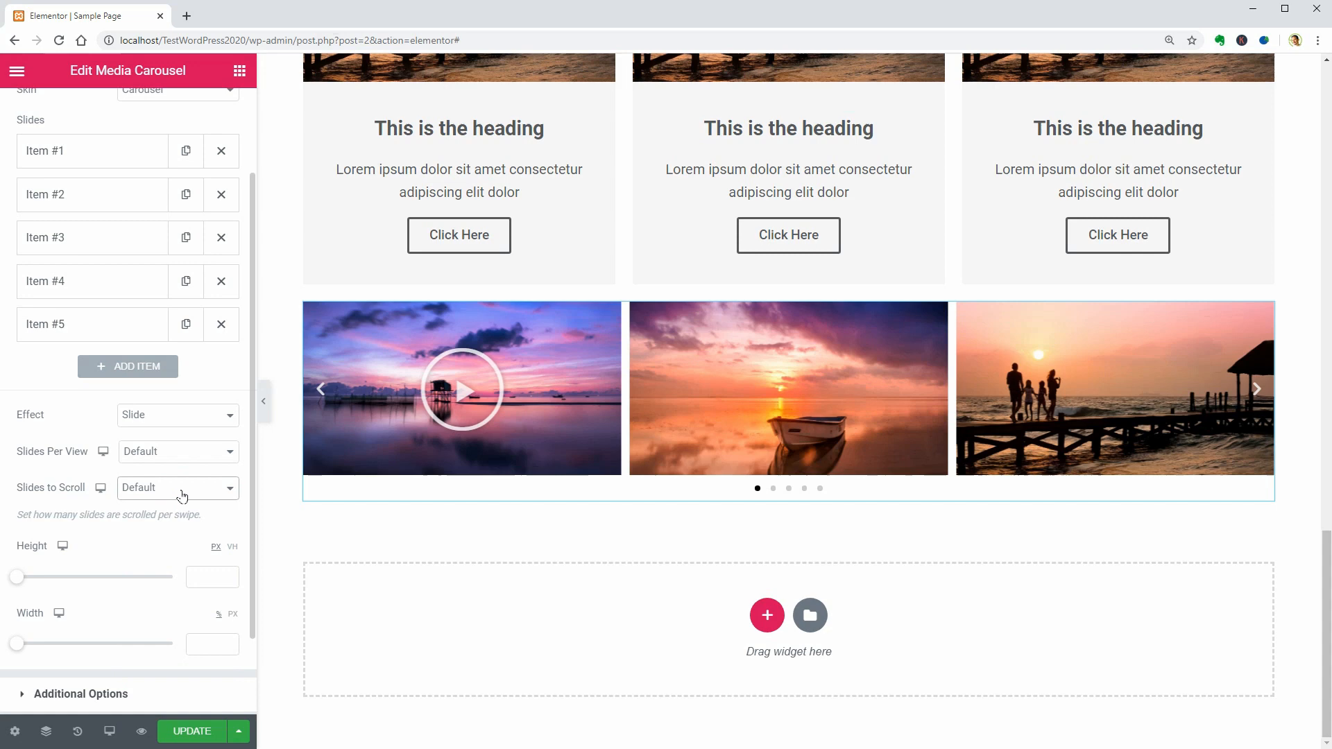
scroll(down, 3)
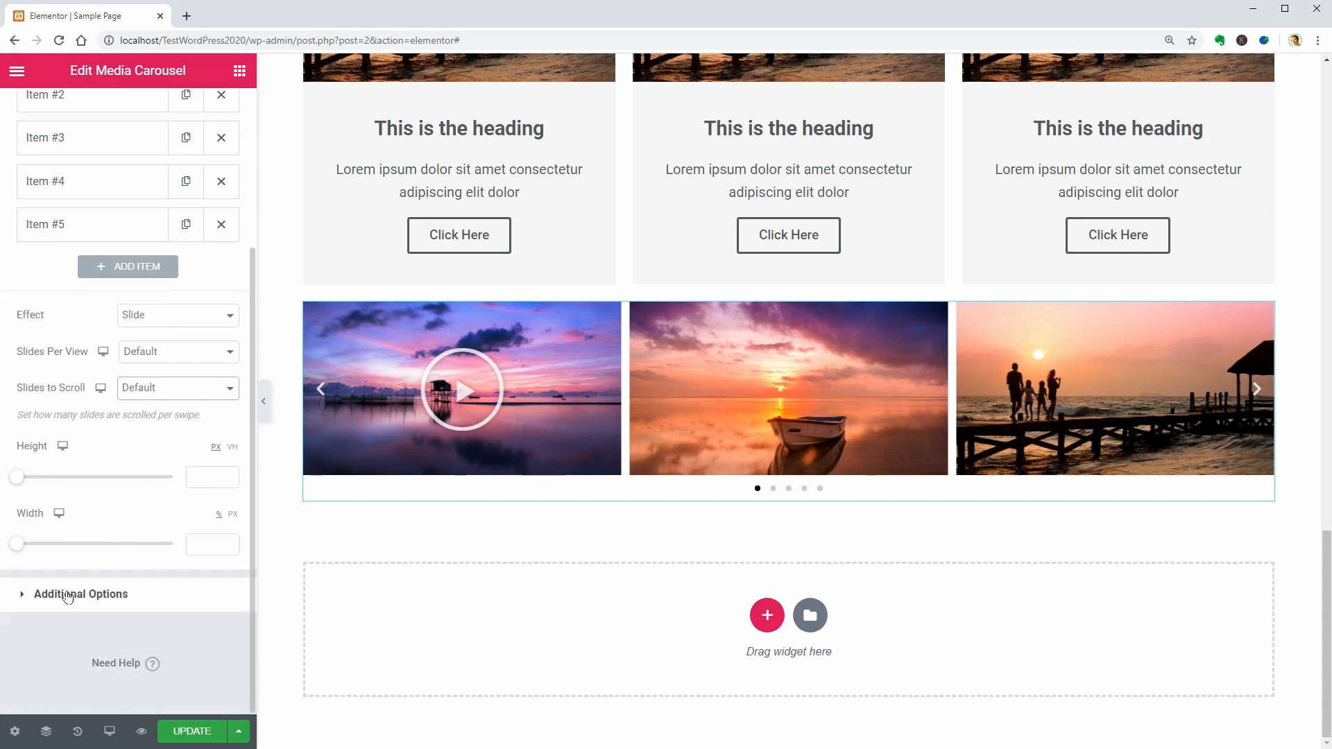
Hide the carousel's navigation arrows in Additional Options.
click(82, 594)
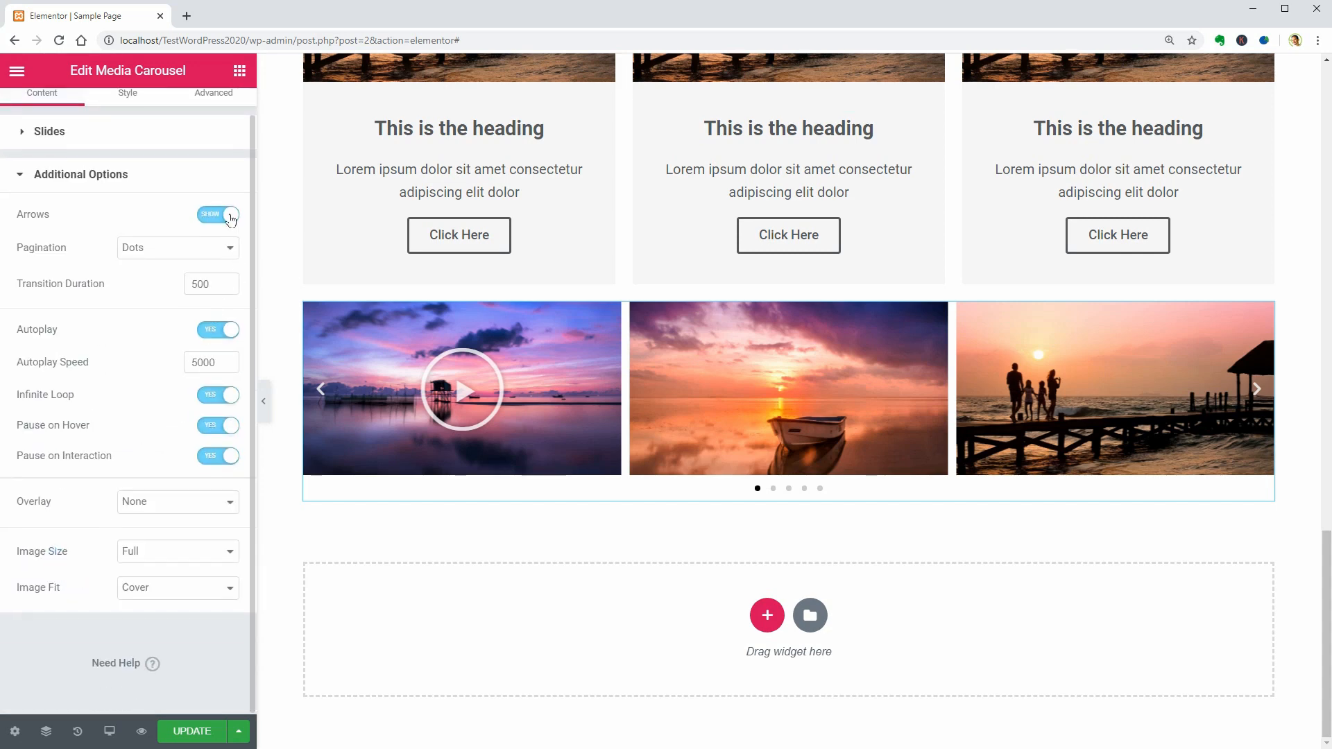
click(218, 214)
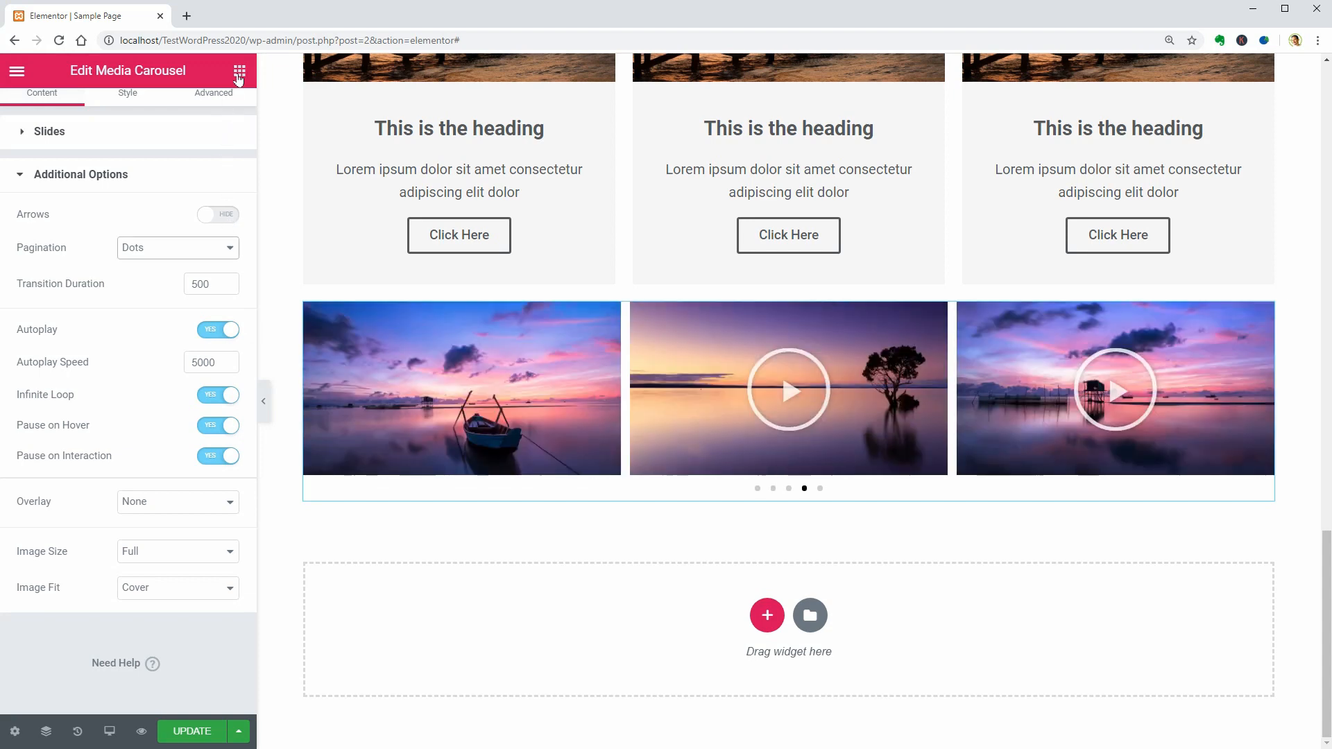
click(240, 71)
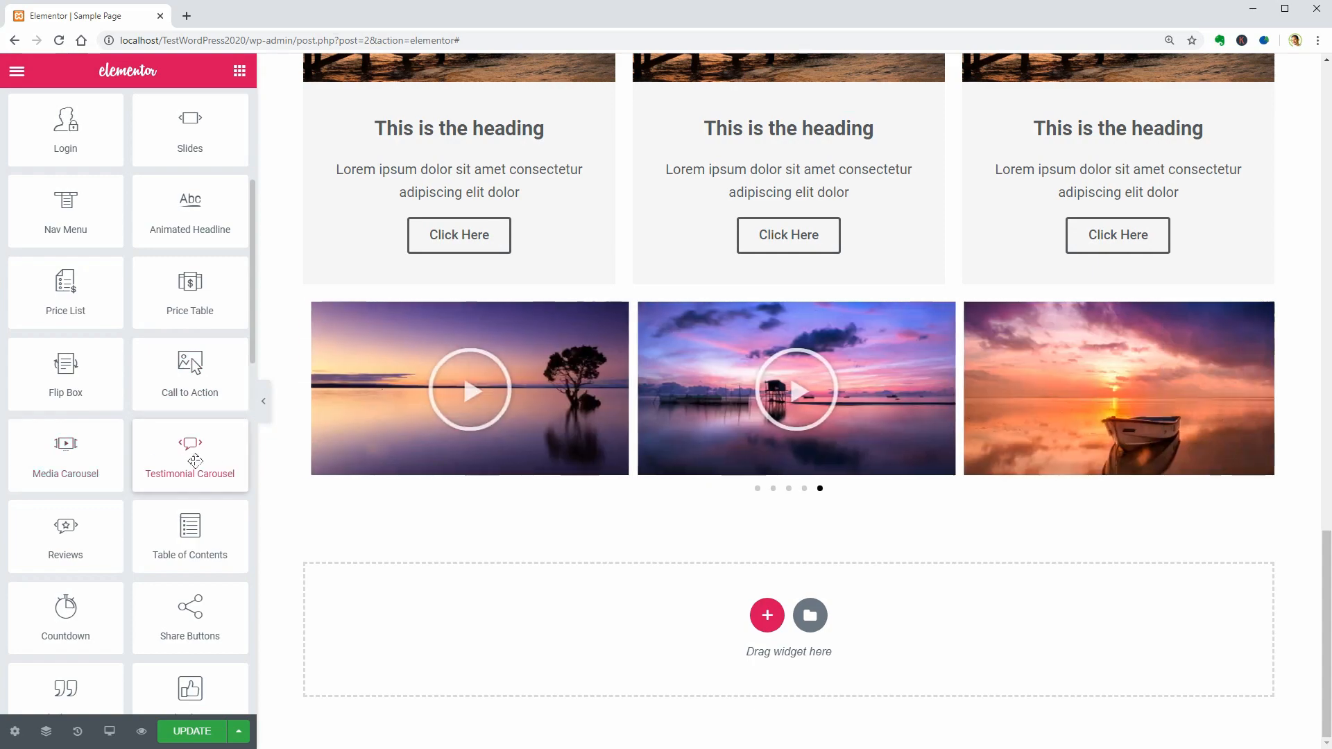
Add a Testimonial Carousel and give Item #1 the WordPress logo image.
click(190, 455)
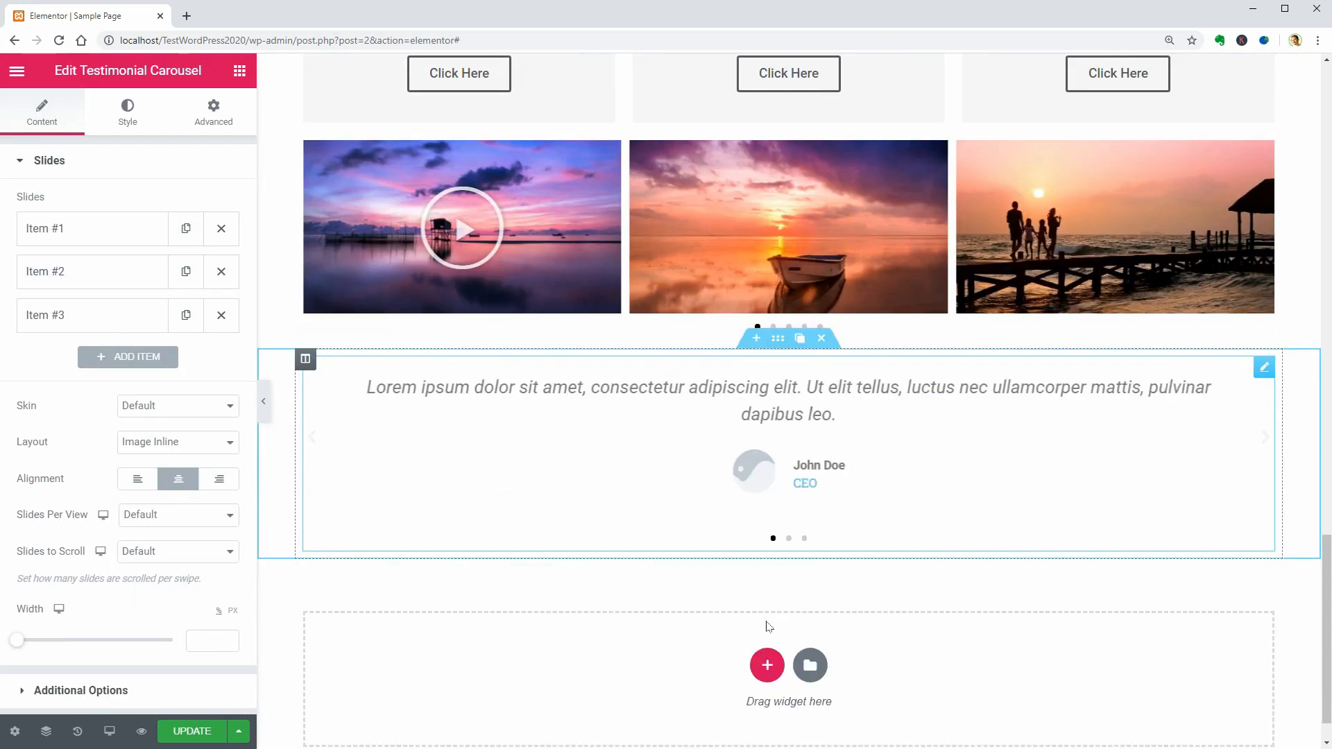
scroll(down, 3)
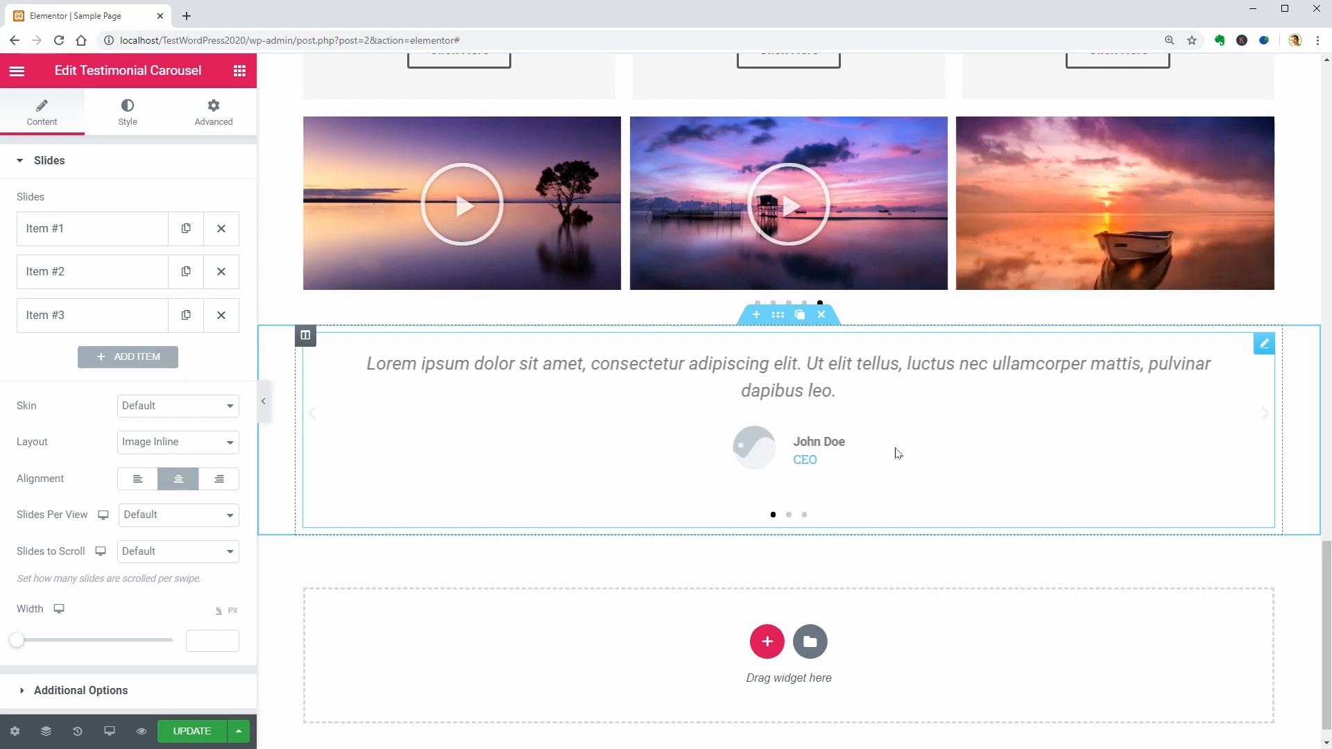
click(92, 229)
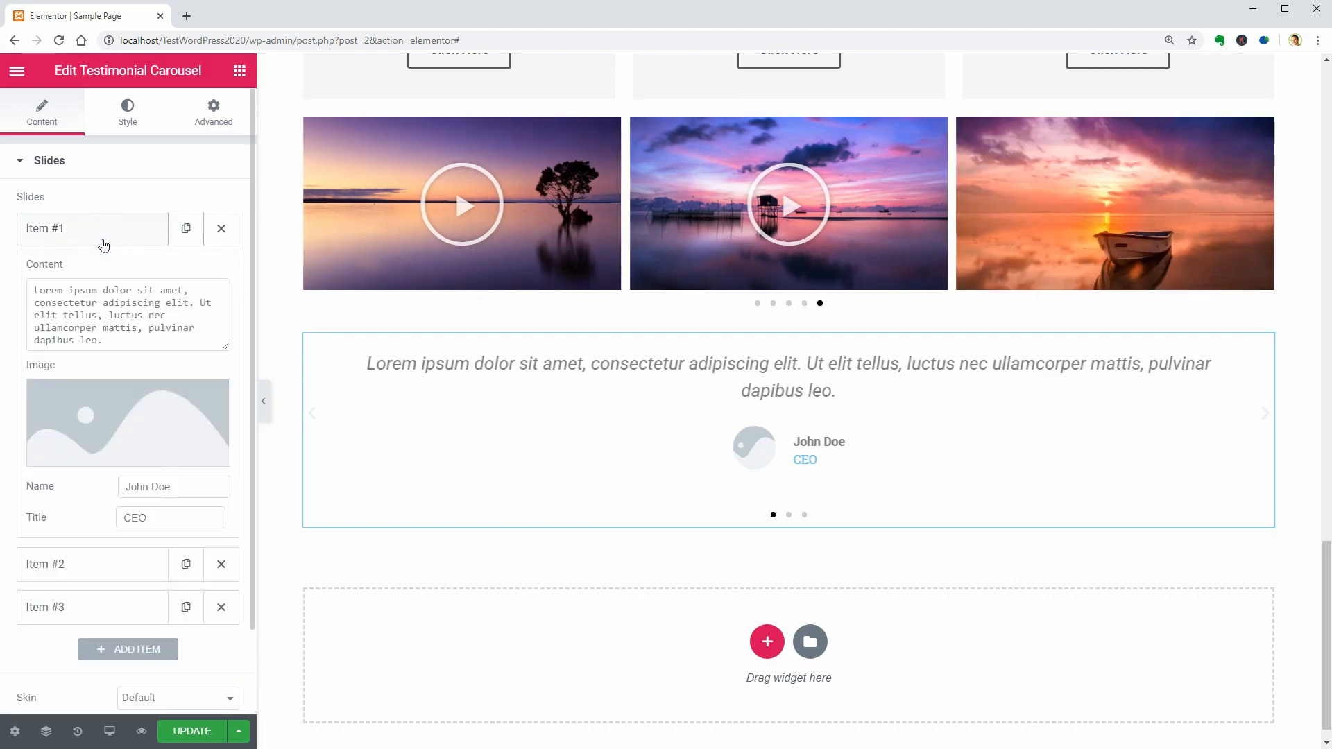
click(128, 421)
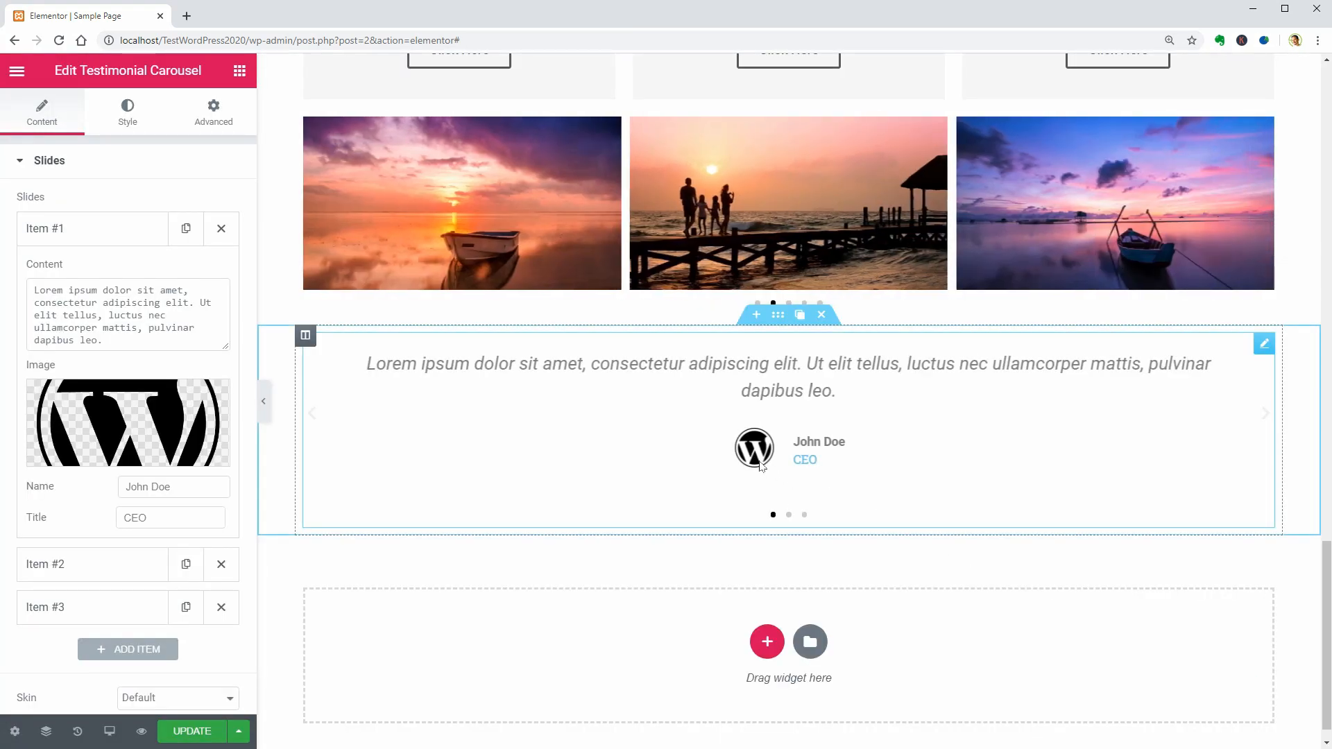
Browse the carousel's Style sections, including the testimonial content styling.
click(128, 111)
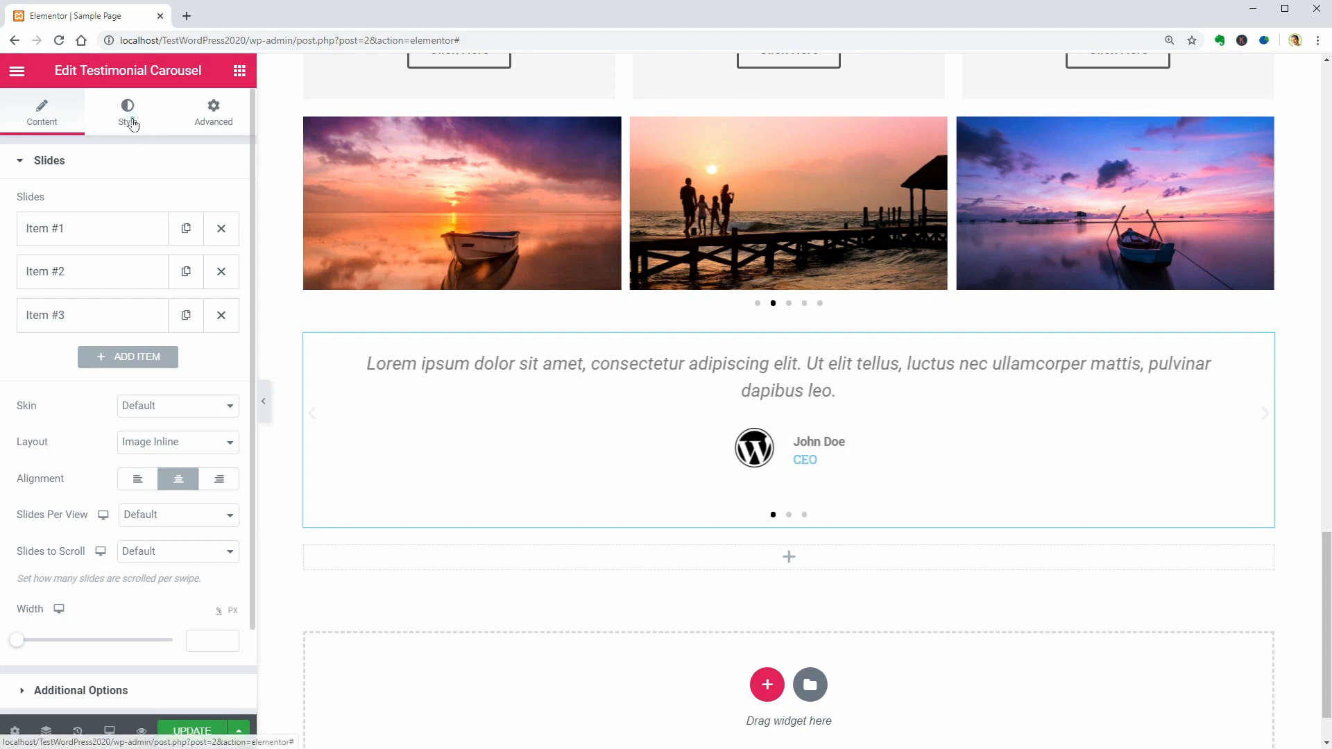
click(128, 110)
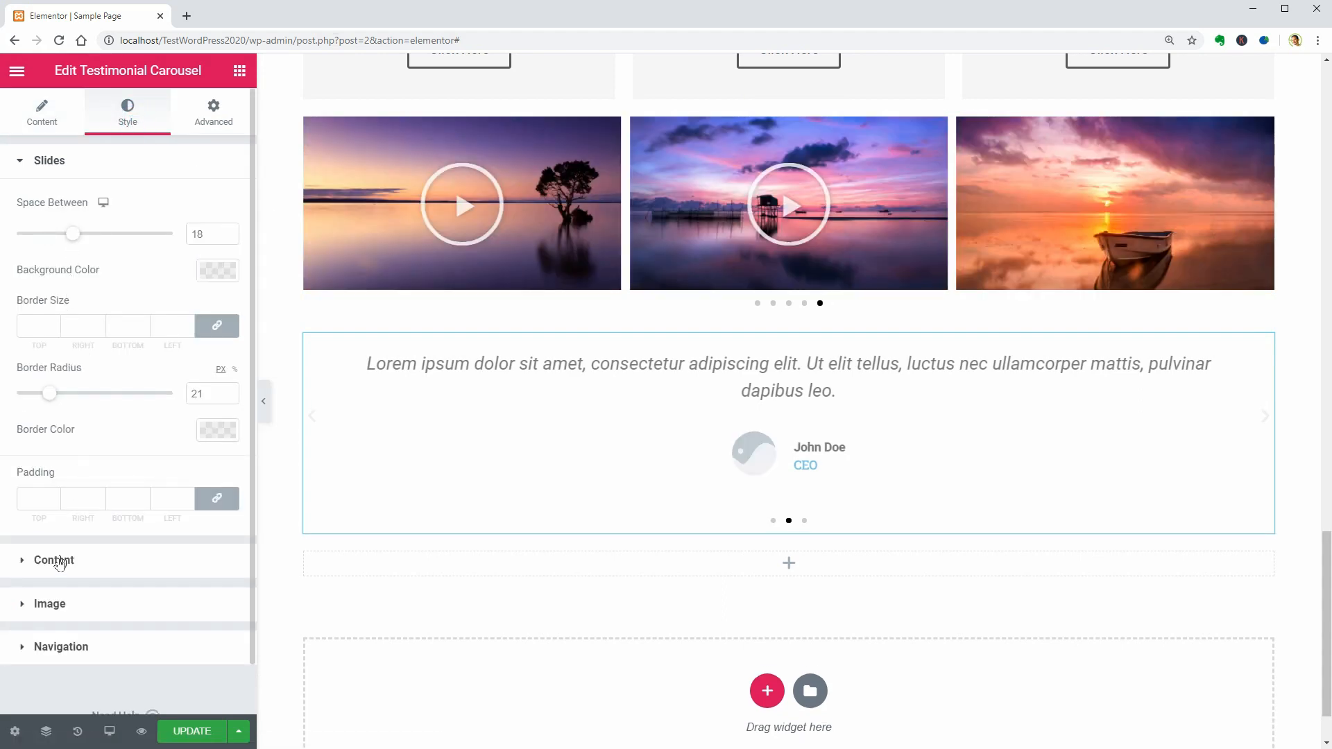
click(54, 559)
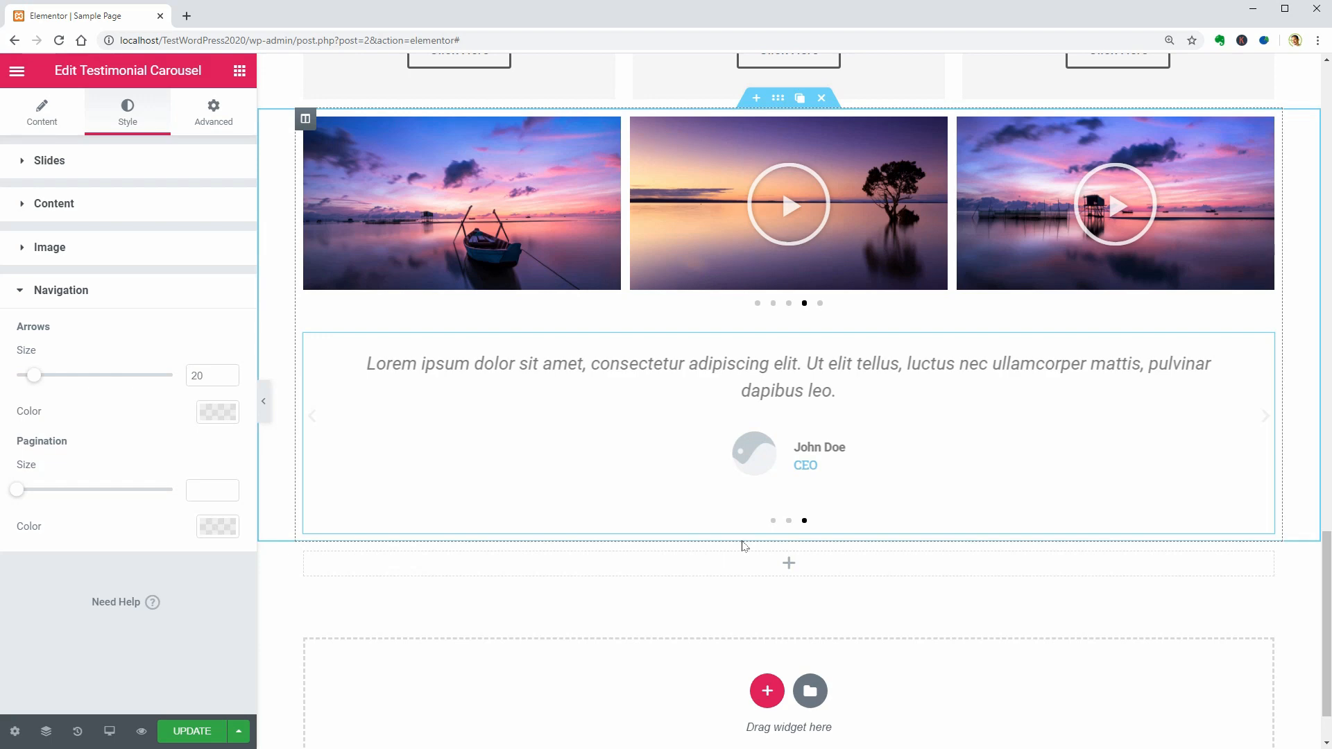
click(240, 70)
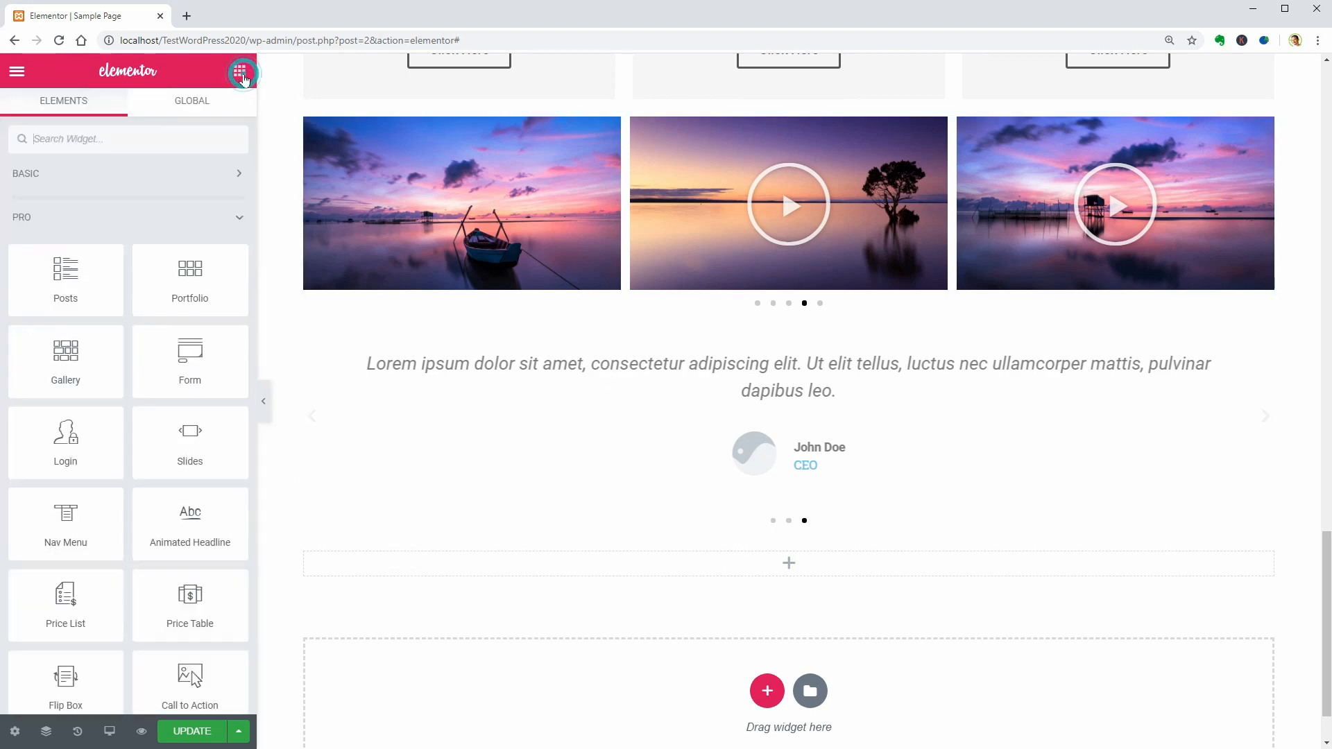
Add a Reviews carousel below the testimonials and give Item #1 a 5-star rating.
scroll(down, 3)
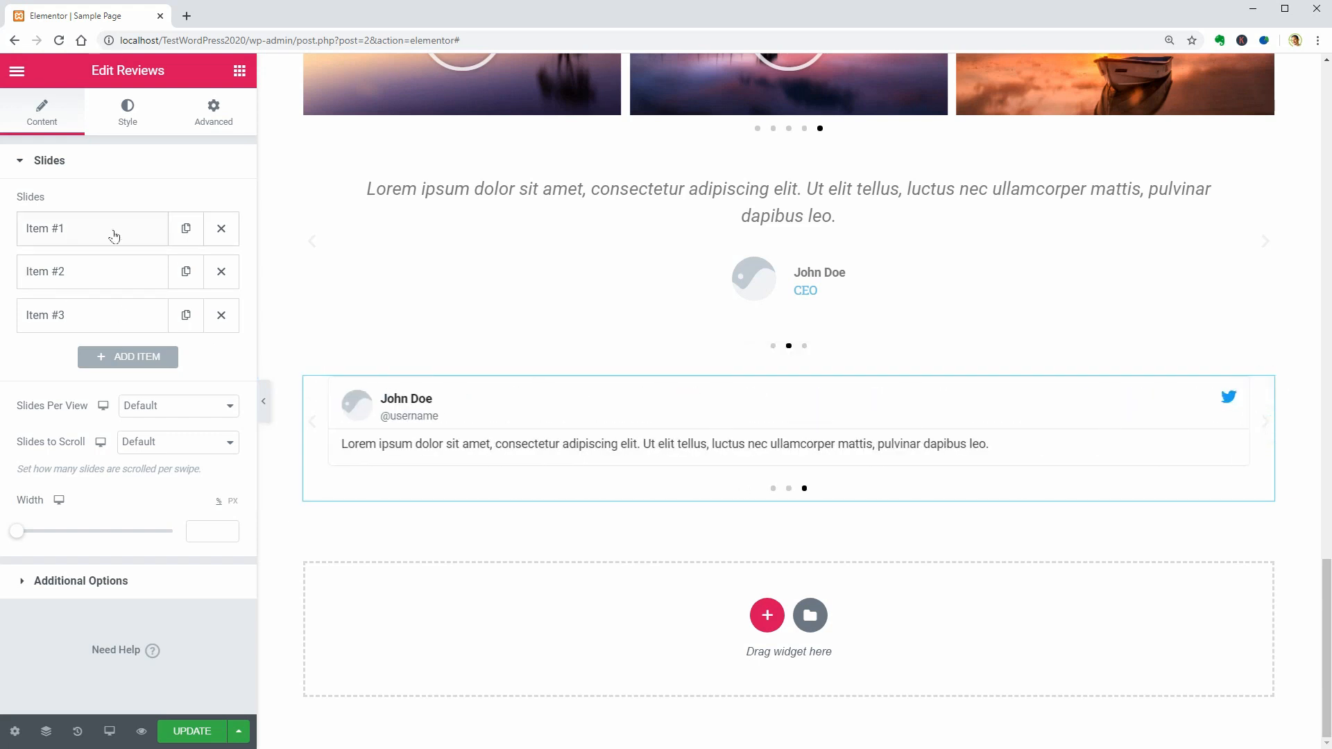
click(85, 229)
text(5)
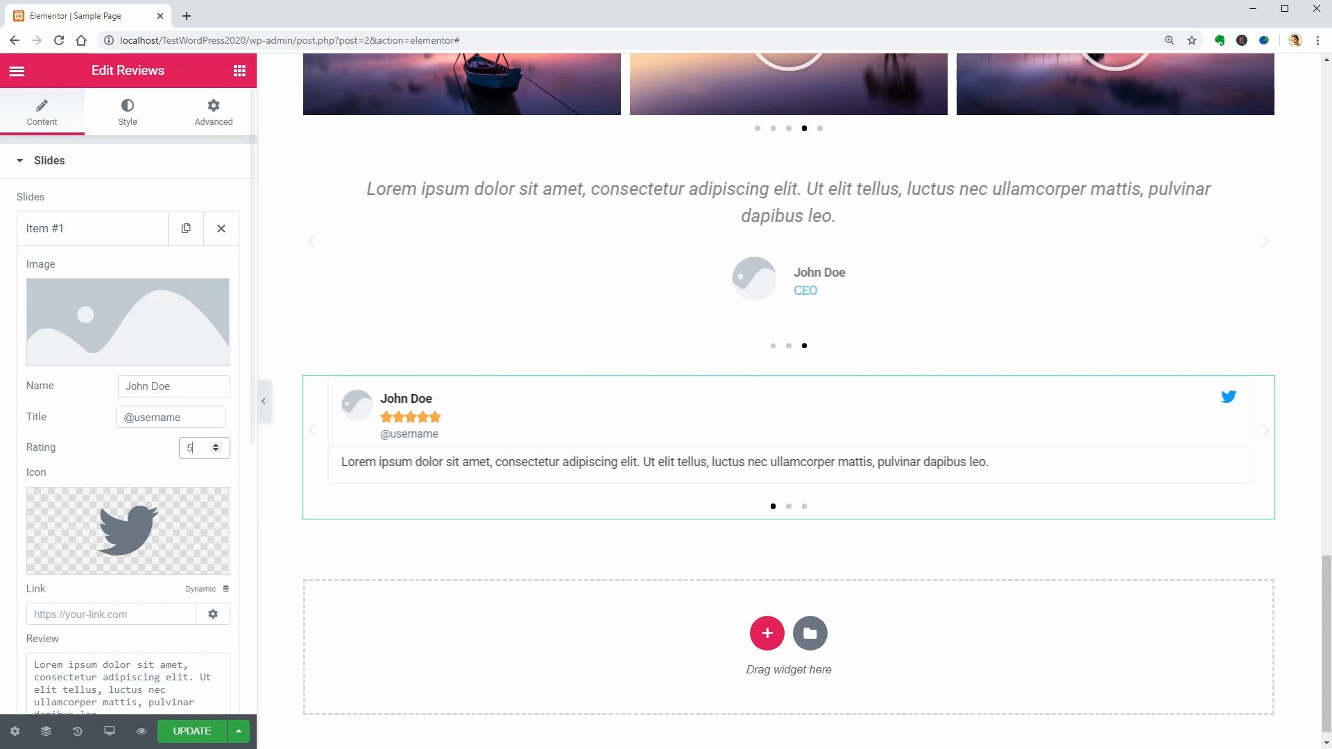
click(222, 451)
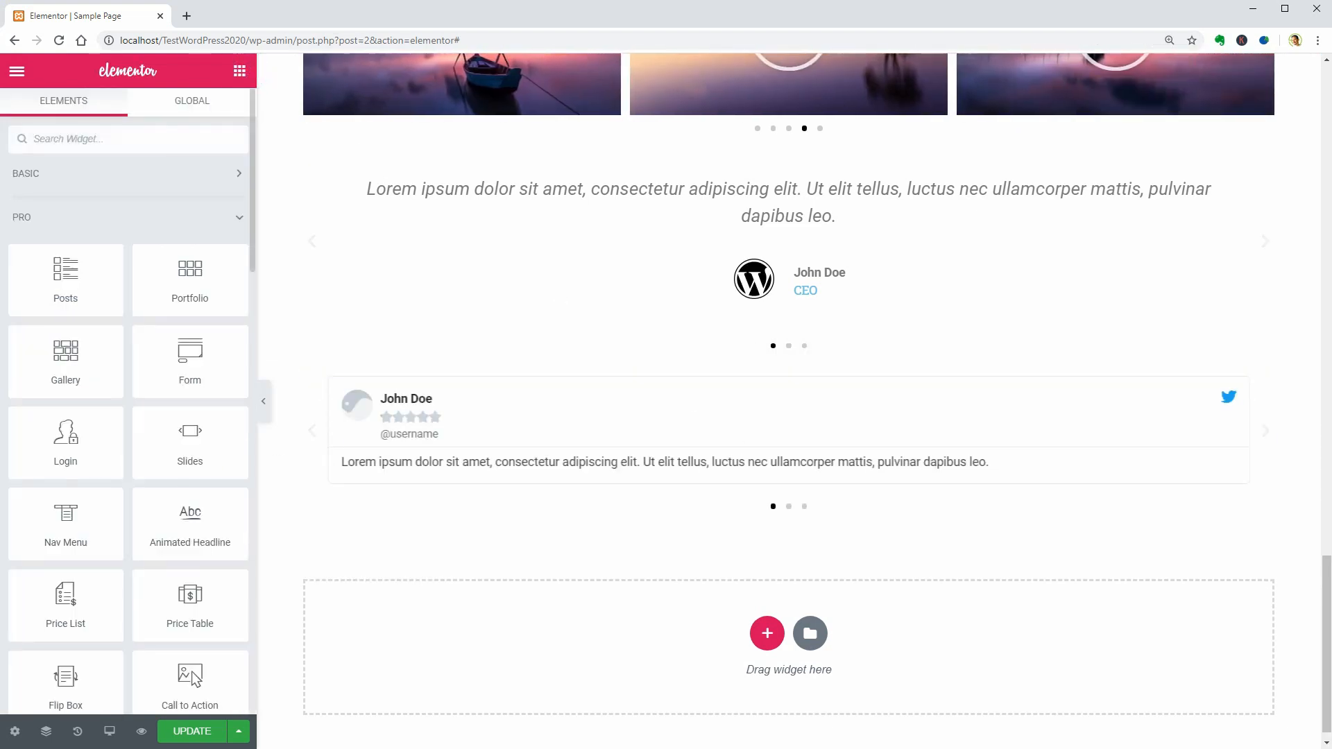
Search 'tabl' and place a Table of Contents widget below the reviews carousel.
text(tabl)
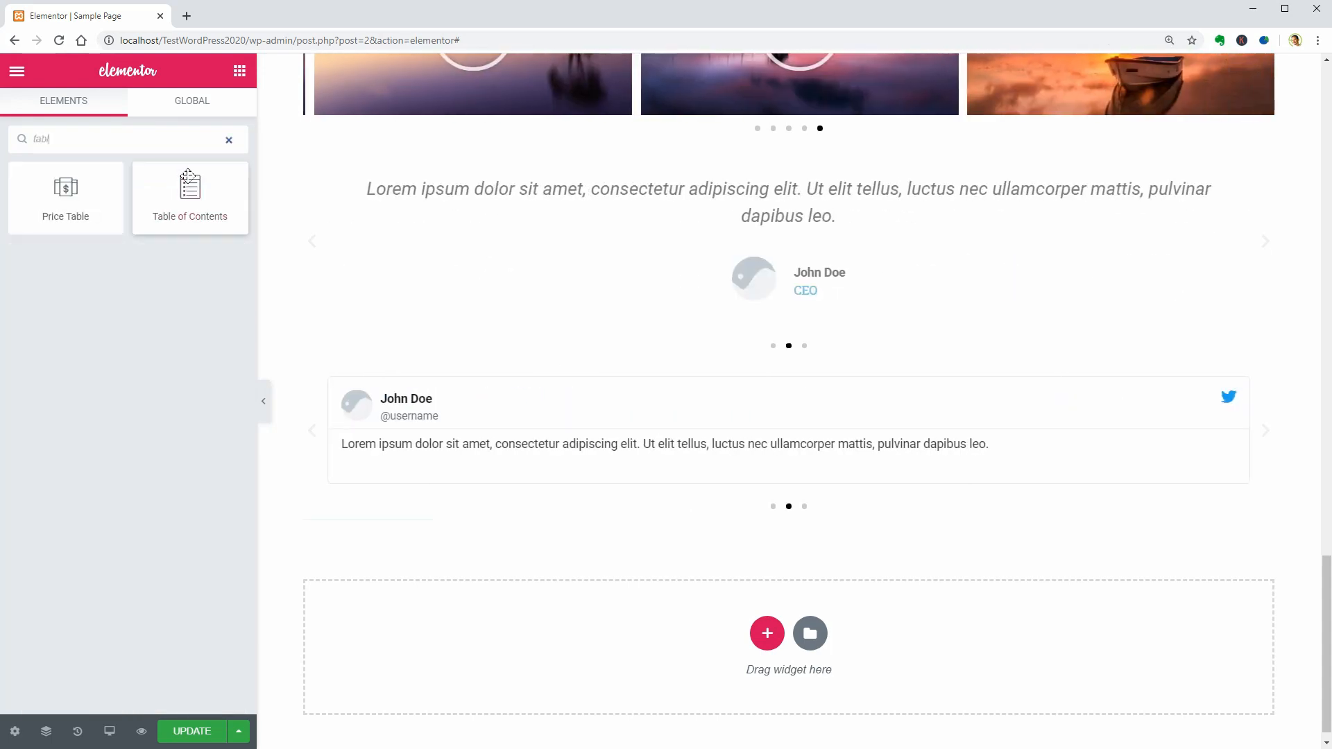
drag(190, 190, 429, 317)
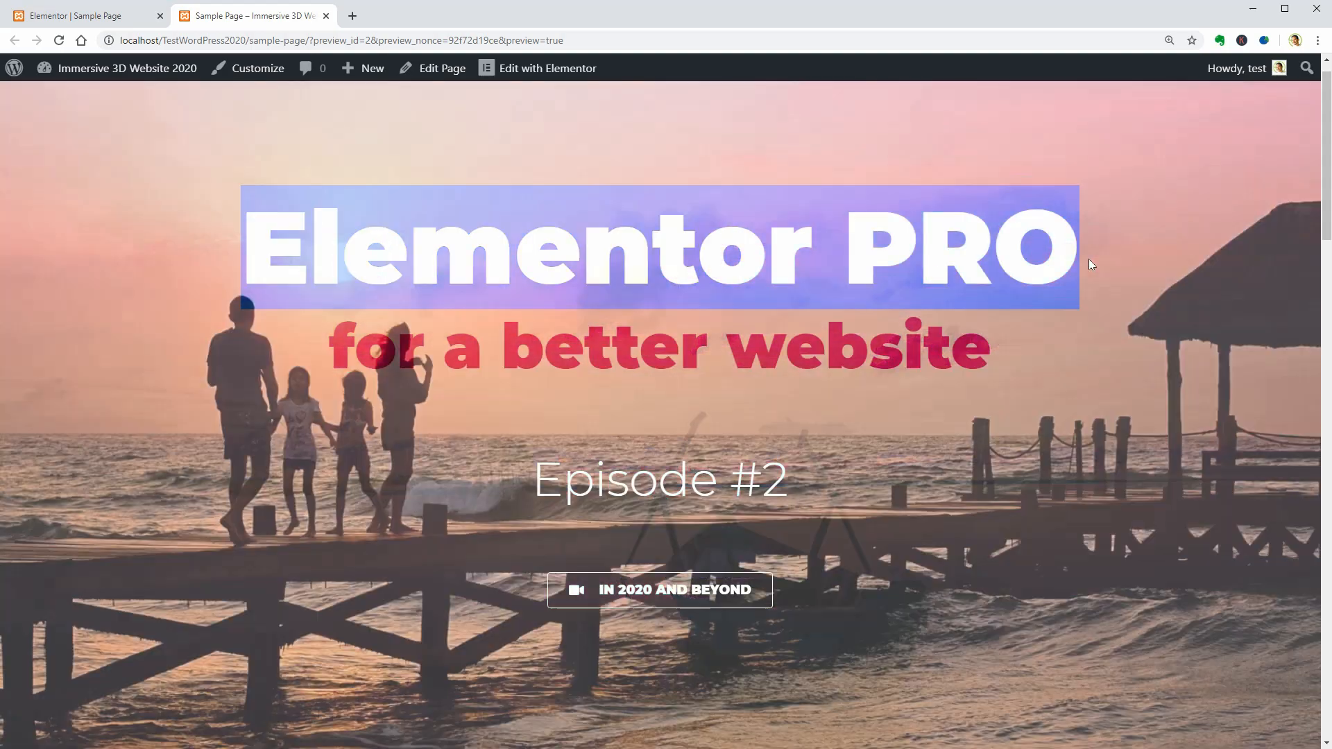
Switch to the live preview tab showing the Elementor PRO hero heading.
click(76, 16)
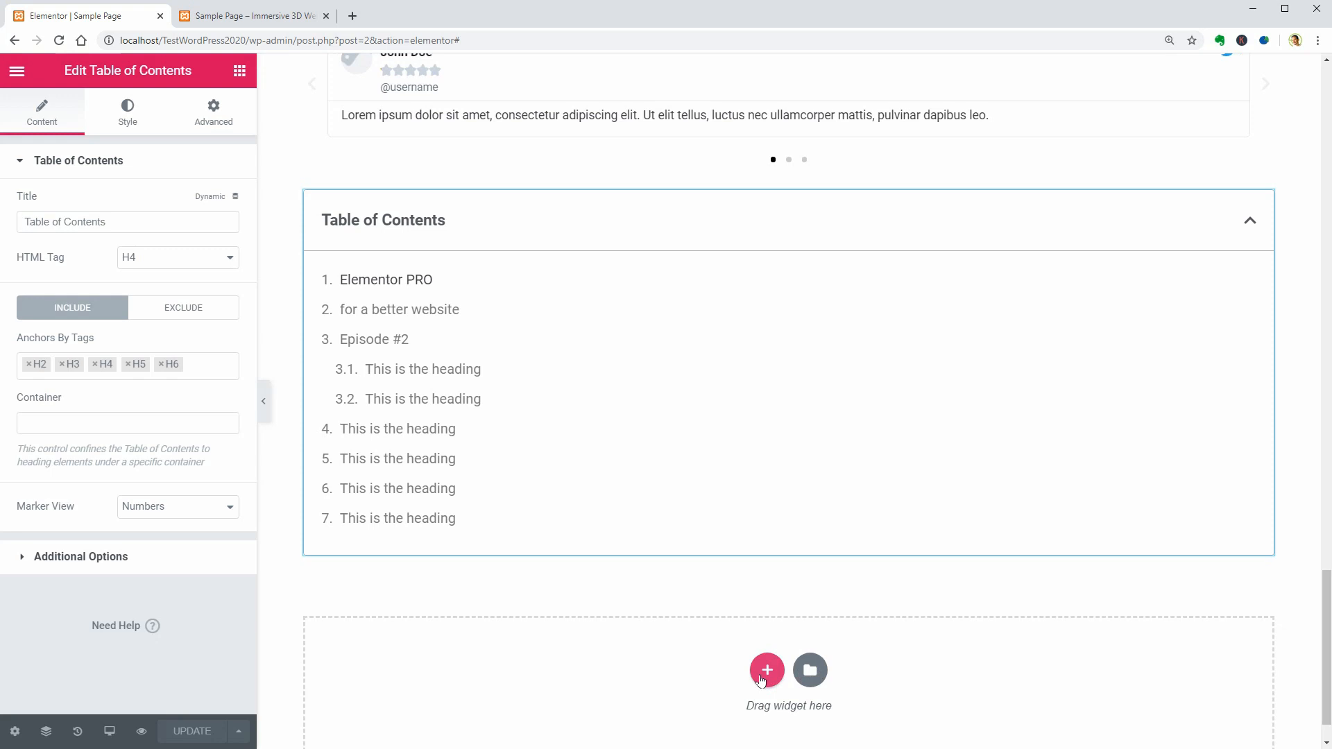
Bring back the Elements panel to add a widget below the table of contents.
click(766, 670)
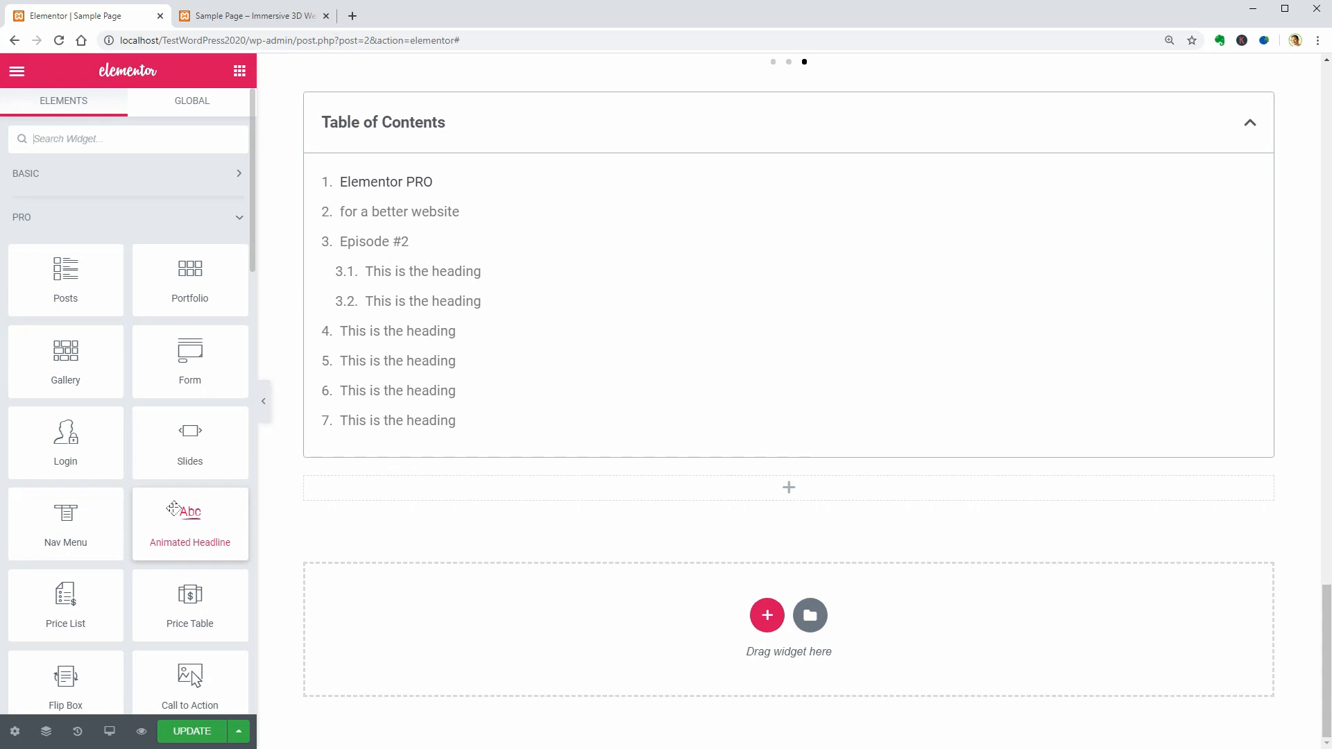
scroll(down, 3)
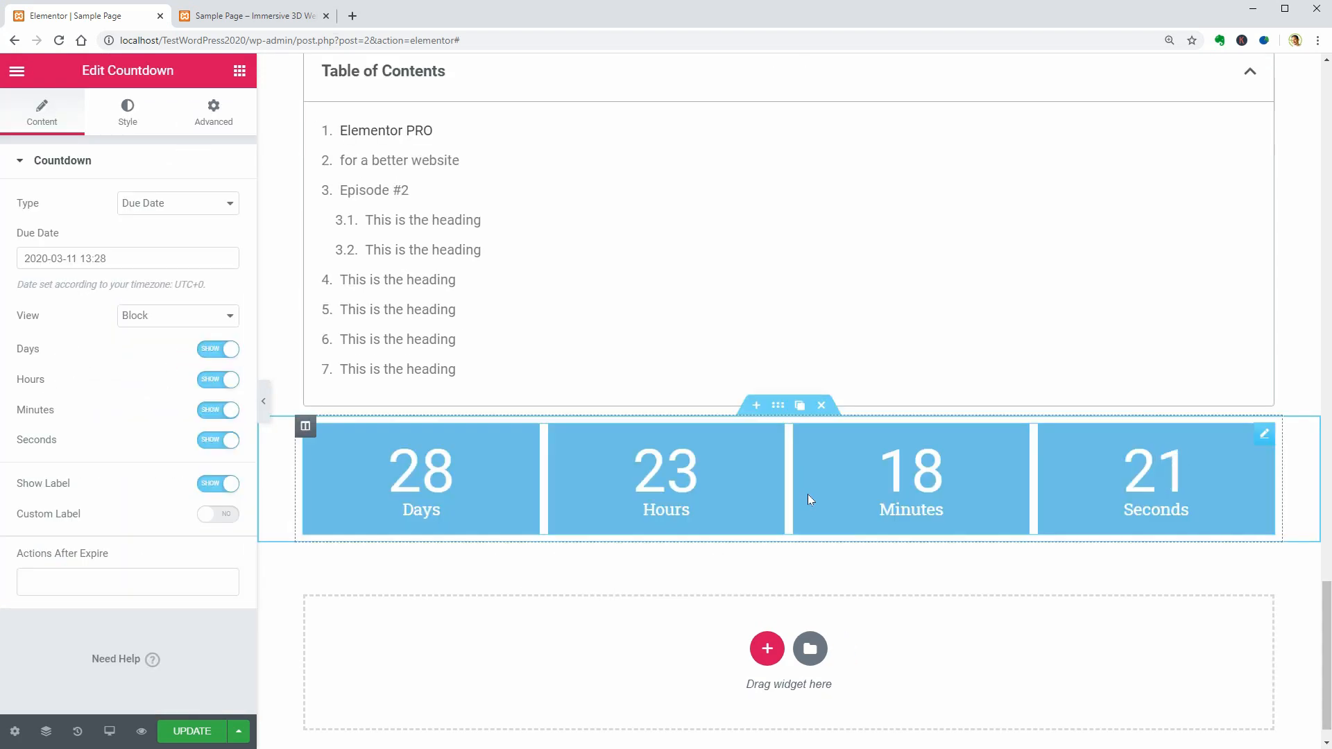
click(226, 202)
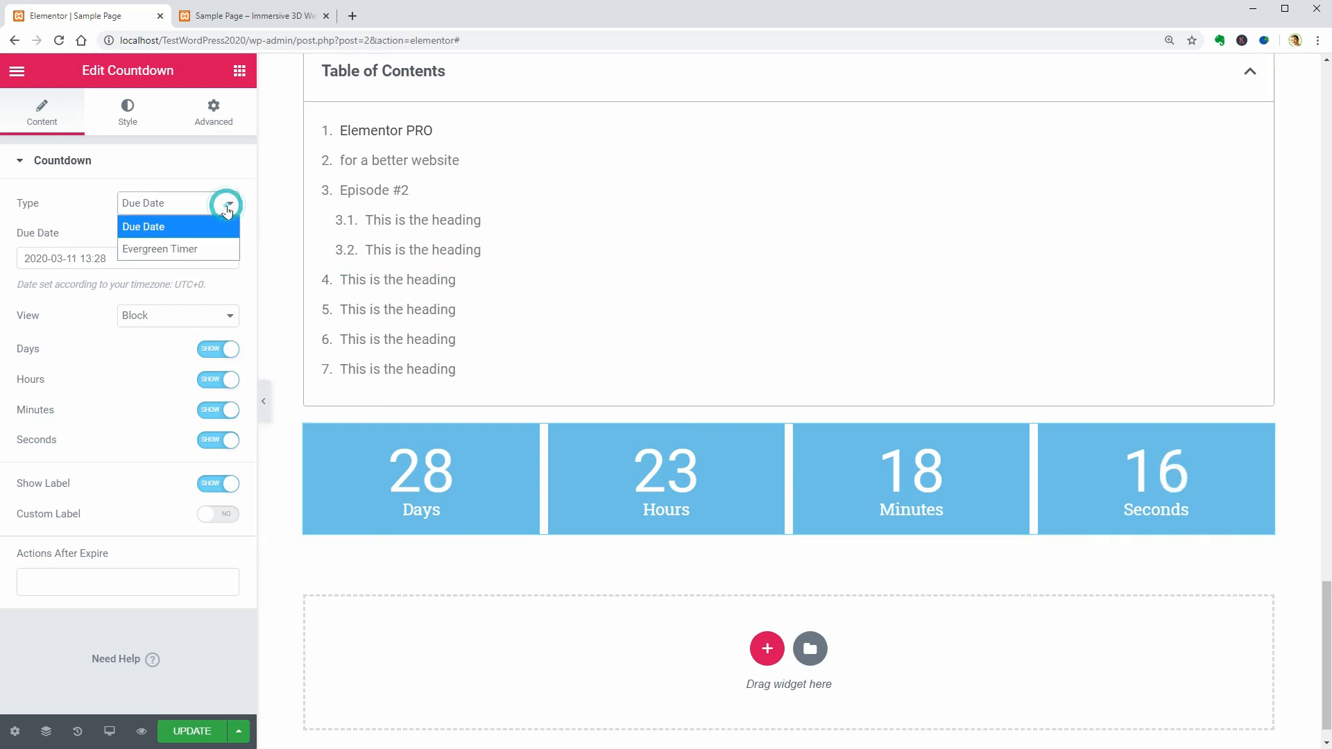
click(160, 248)
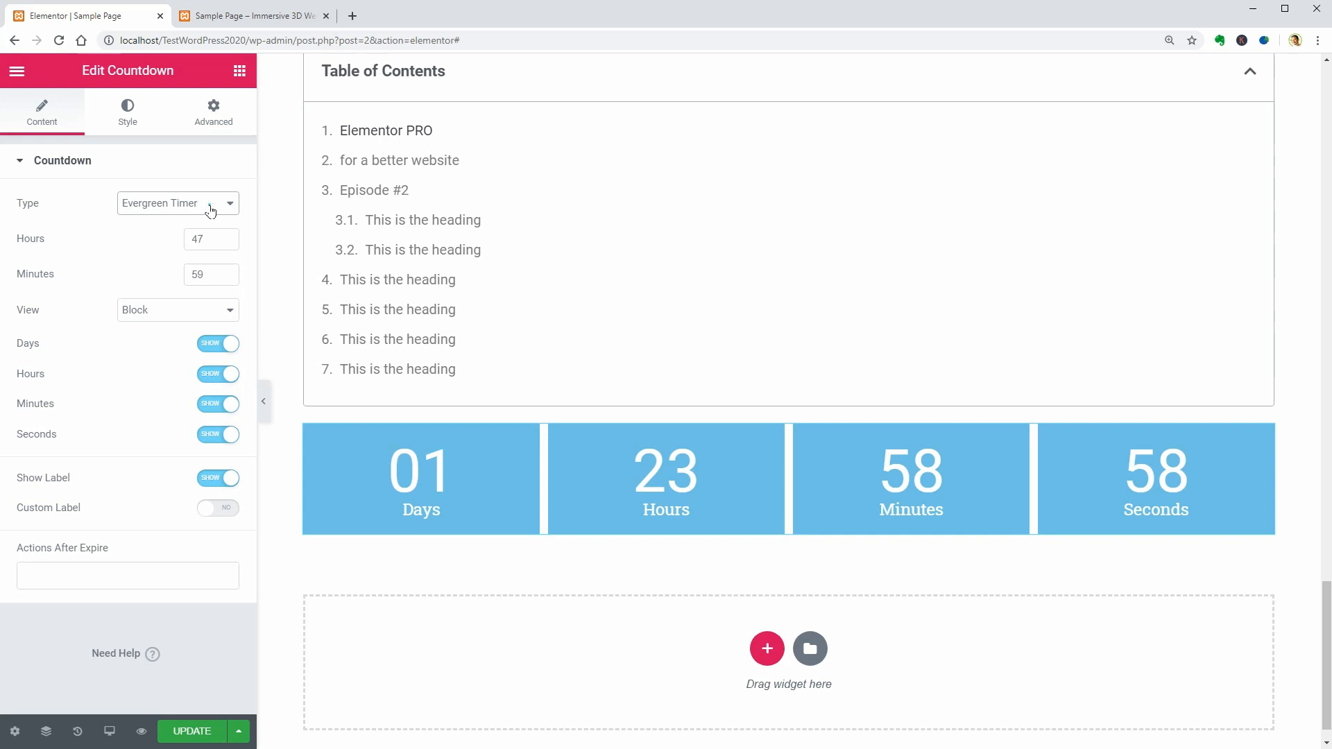
click(176, 203)
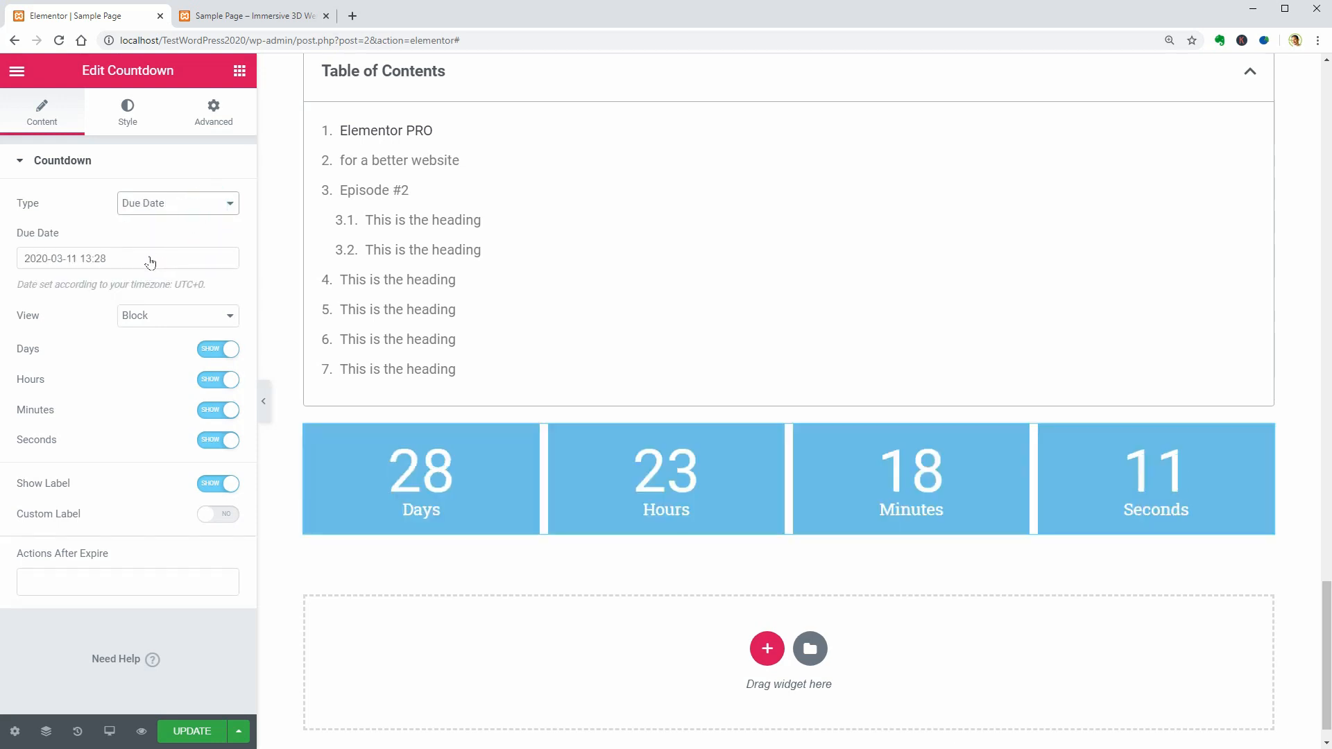
click(127, 258)
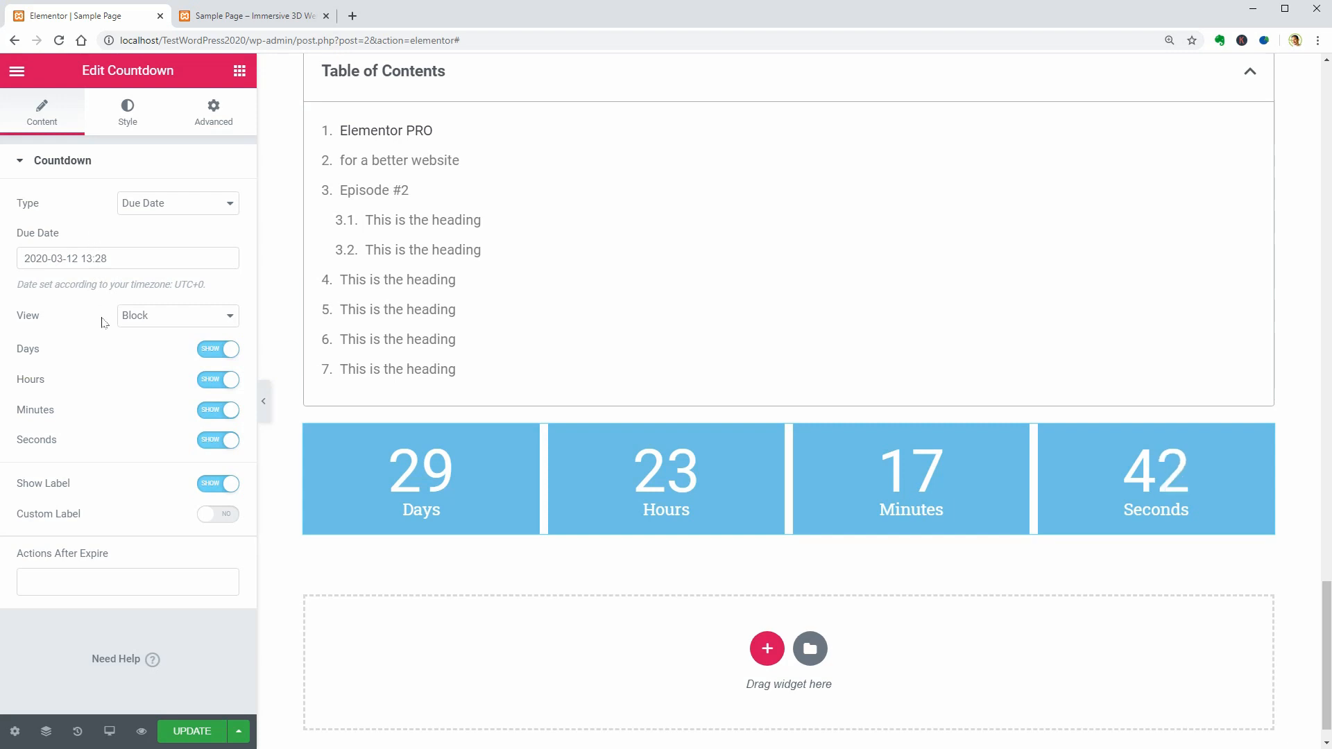
Show only seconds, redirect and hide the countdown on expiry, then move to styling.
click(218, 349)
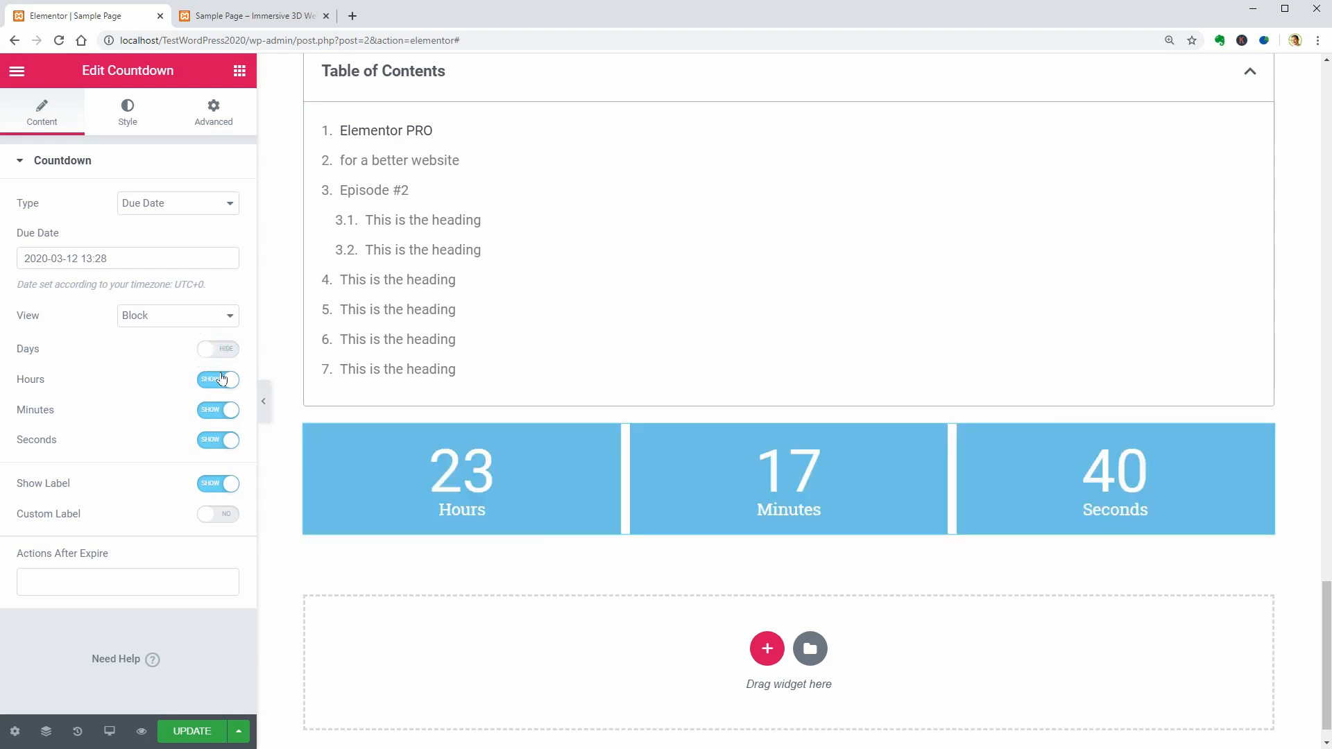
click(218, 379)
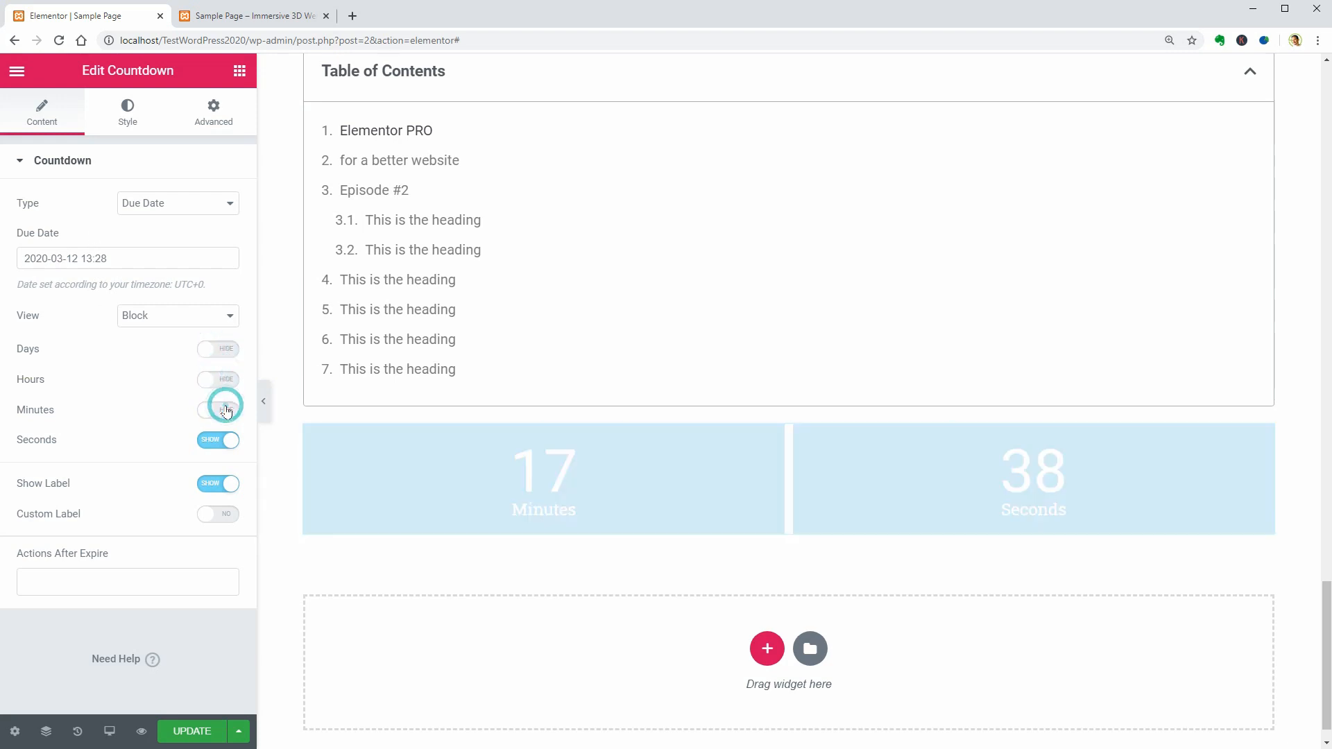
click(217, 409)
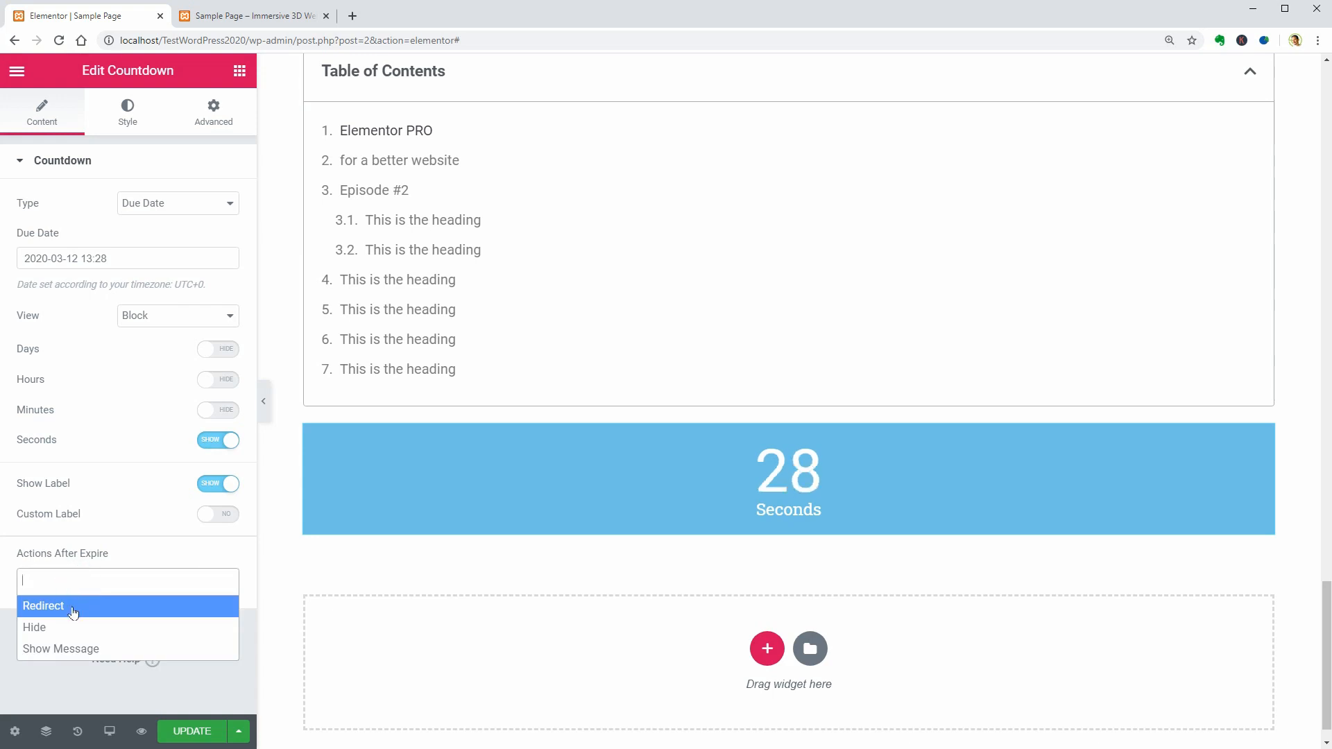
click(43, 606)
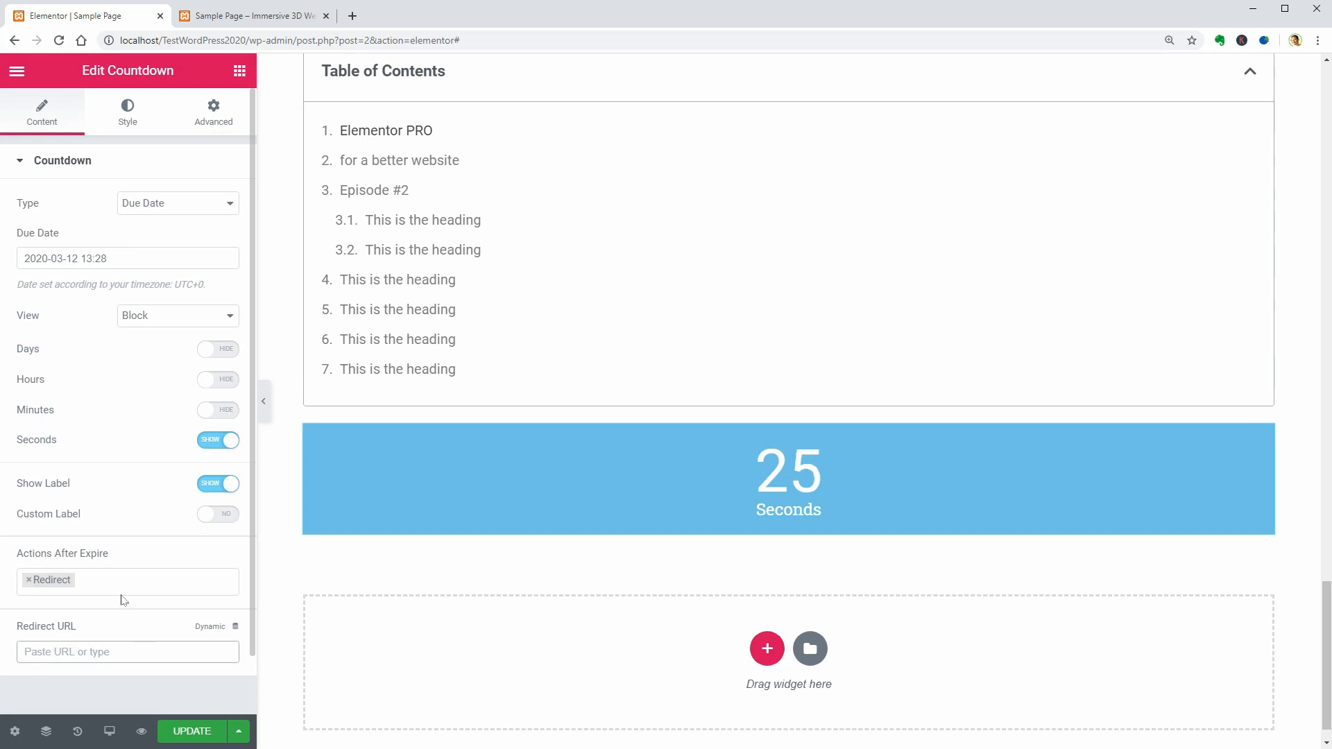
click(153, 580)
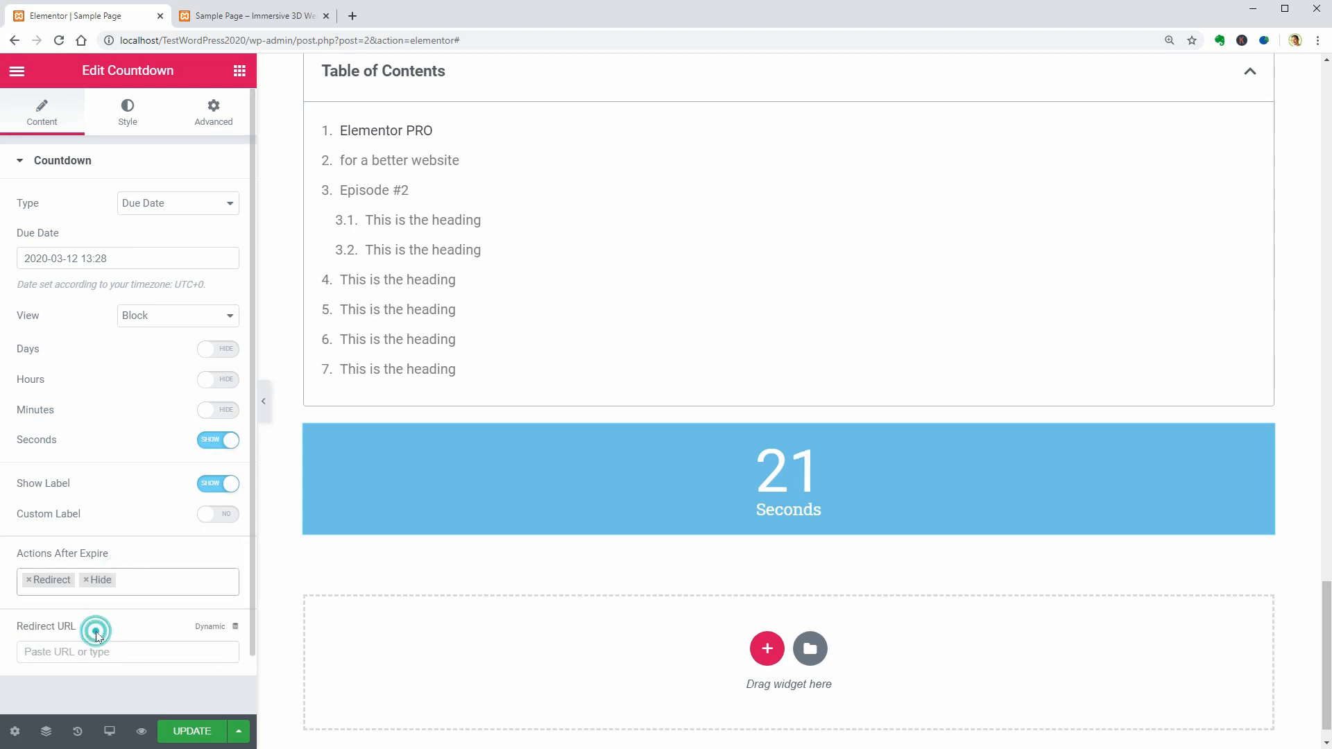
click(128, 581)
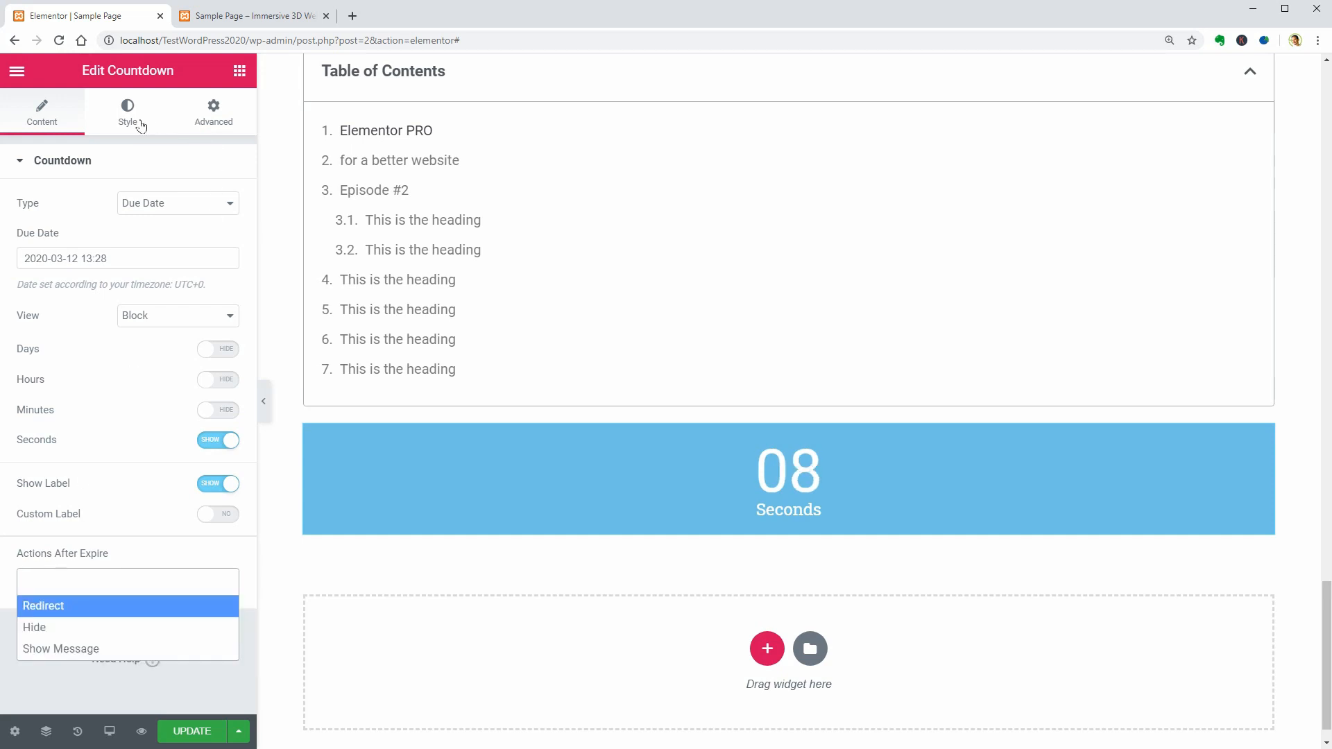
click(128, 111)
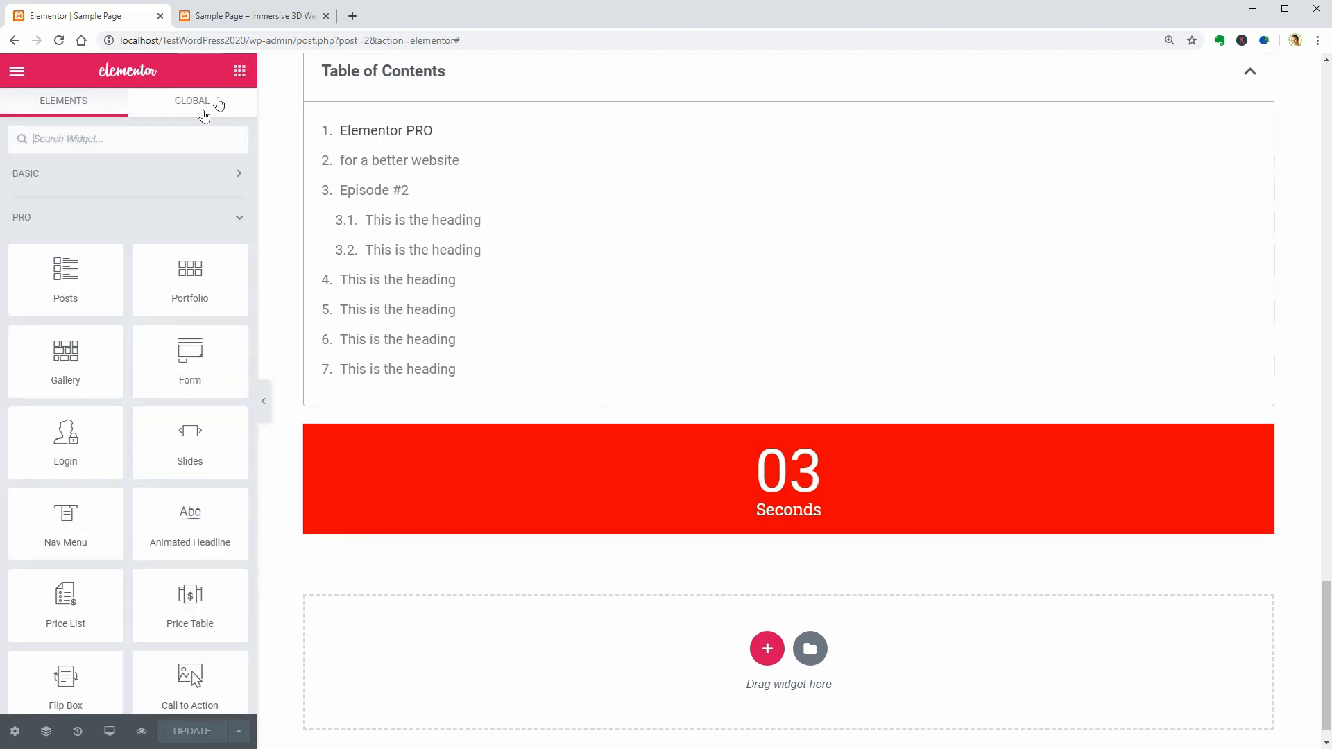
Add centered Share Buttons with WhatsApp and Pinterest alongside Facebook, Twitter and LinkedIn.
text(share)
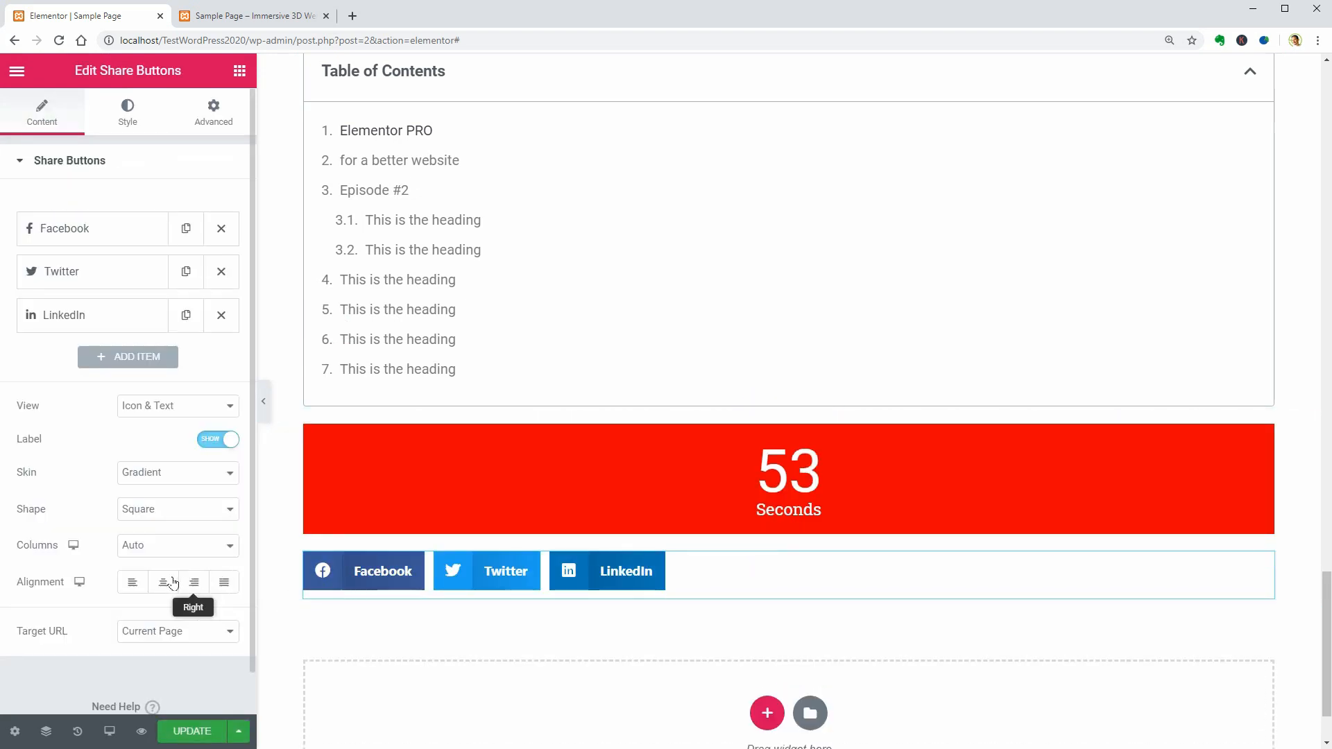
click(162, 581)
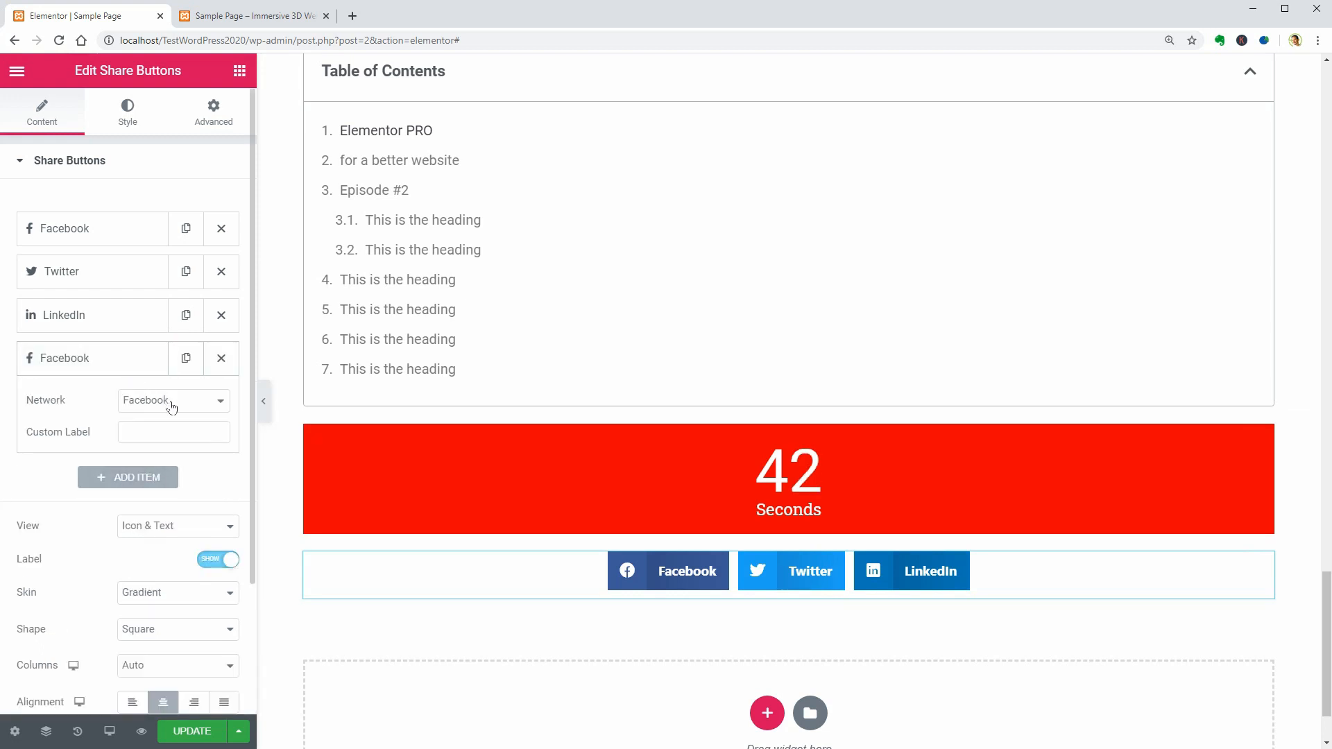
click(173, 400)
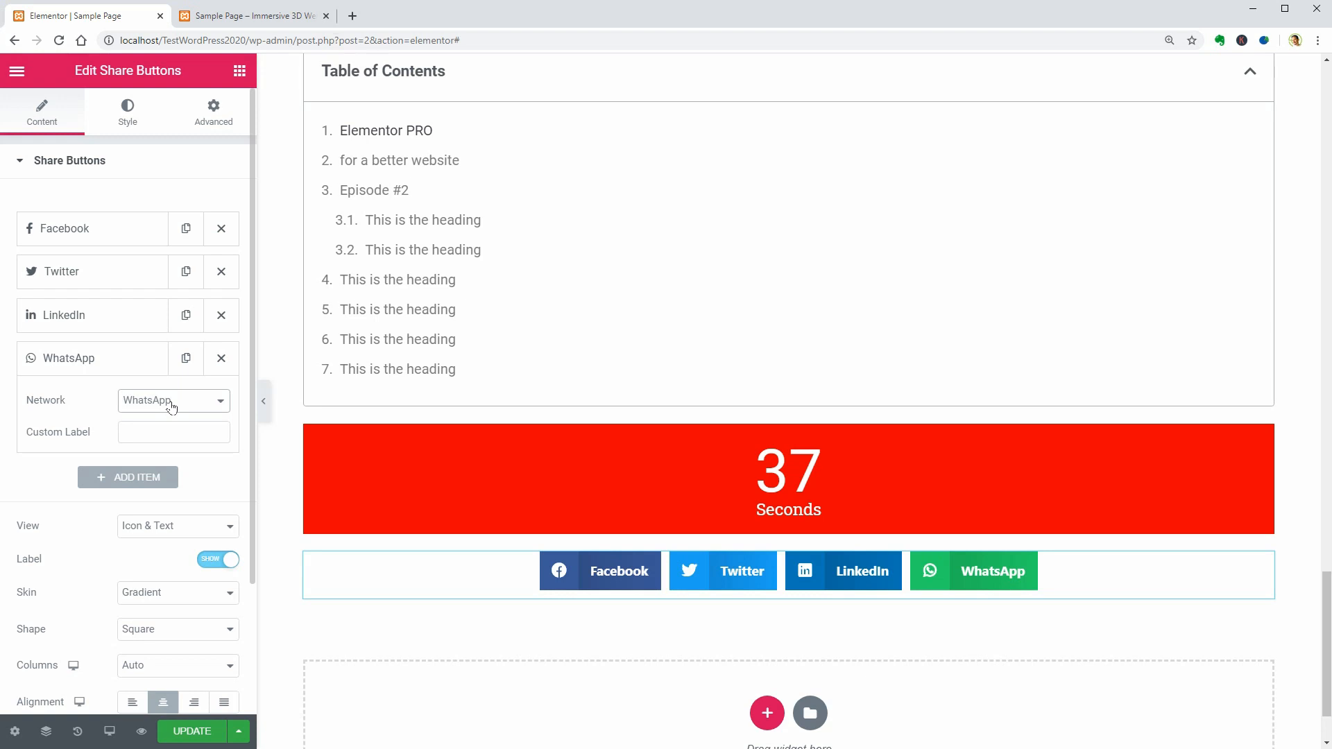
click(127, 476)
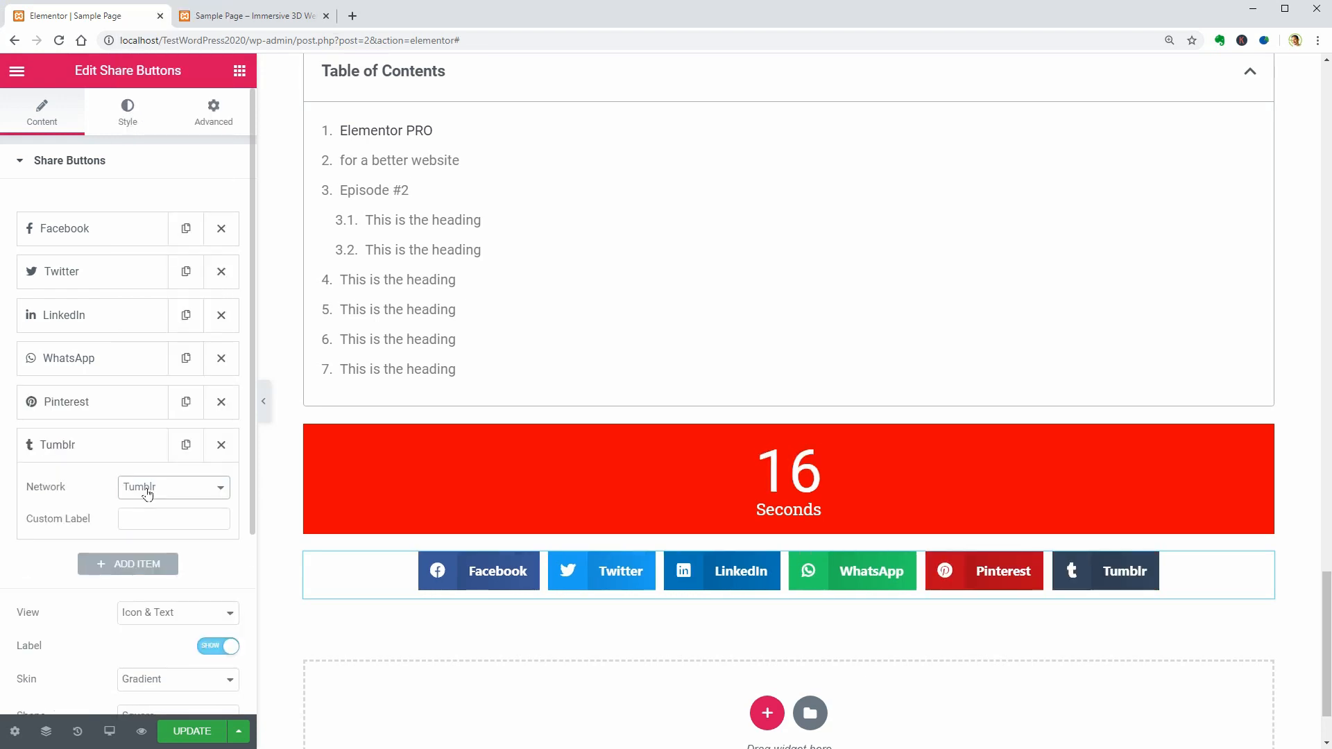
click(173, 487)
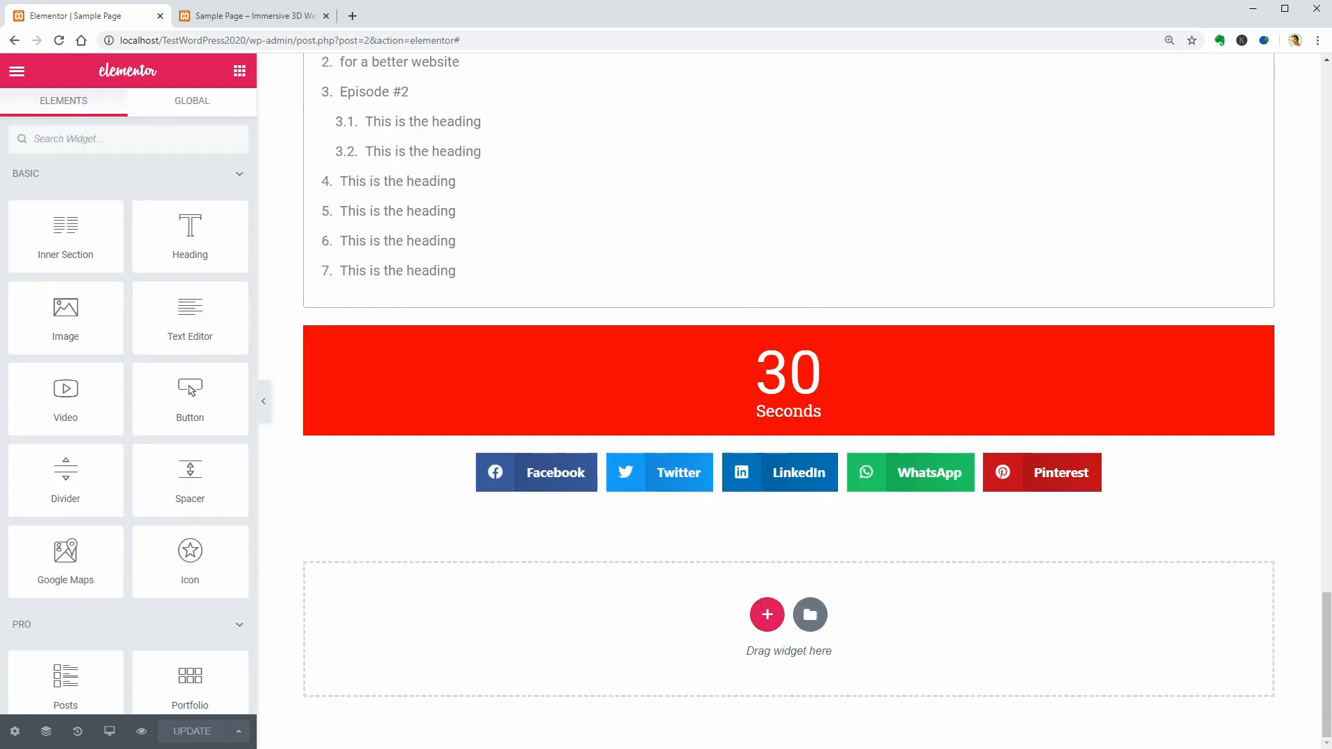
Add a Blockquote below the share buttons with the Clean skin and a Tweet button.
text(blo)
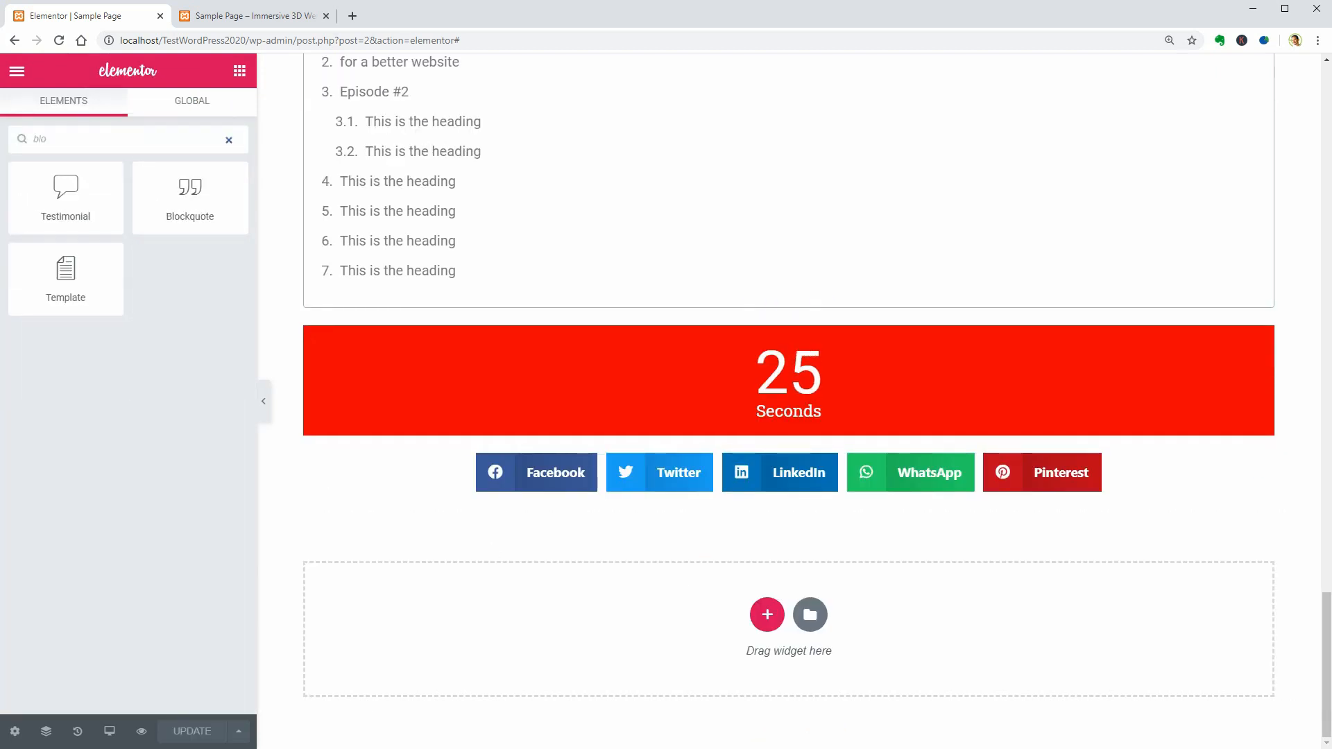
mouse_move(190, 197)
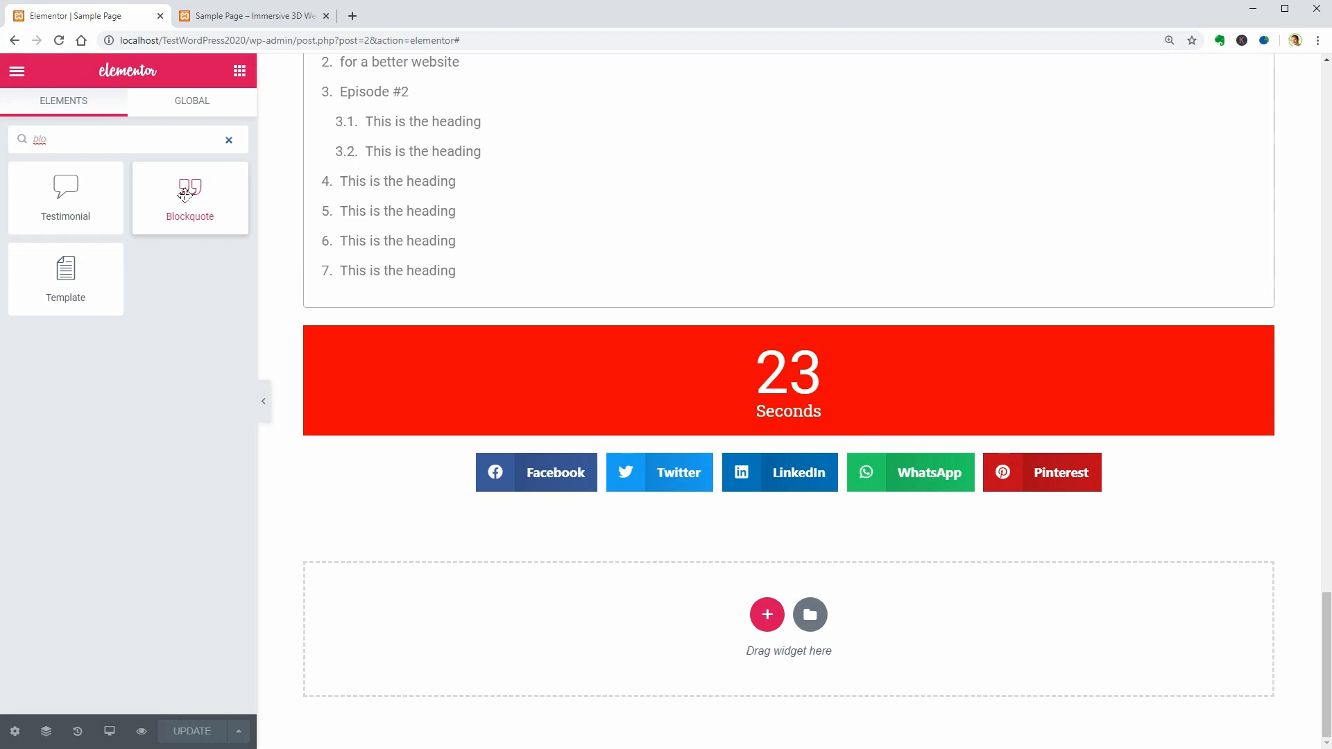
click(190, 199)
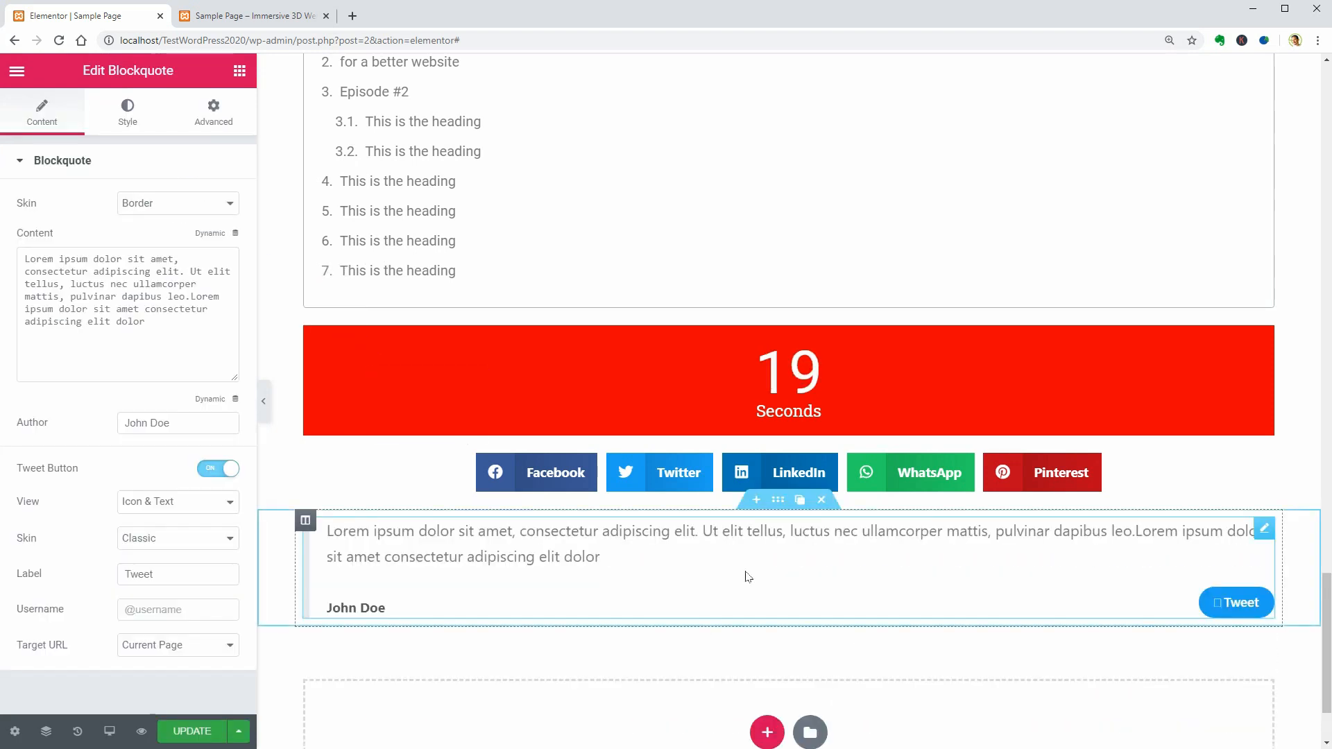
click(177, 203)
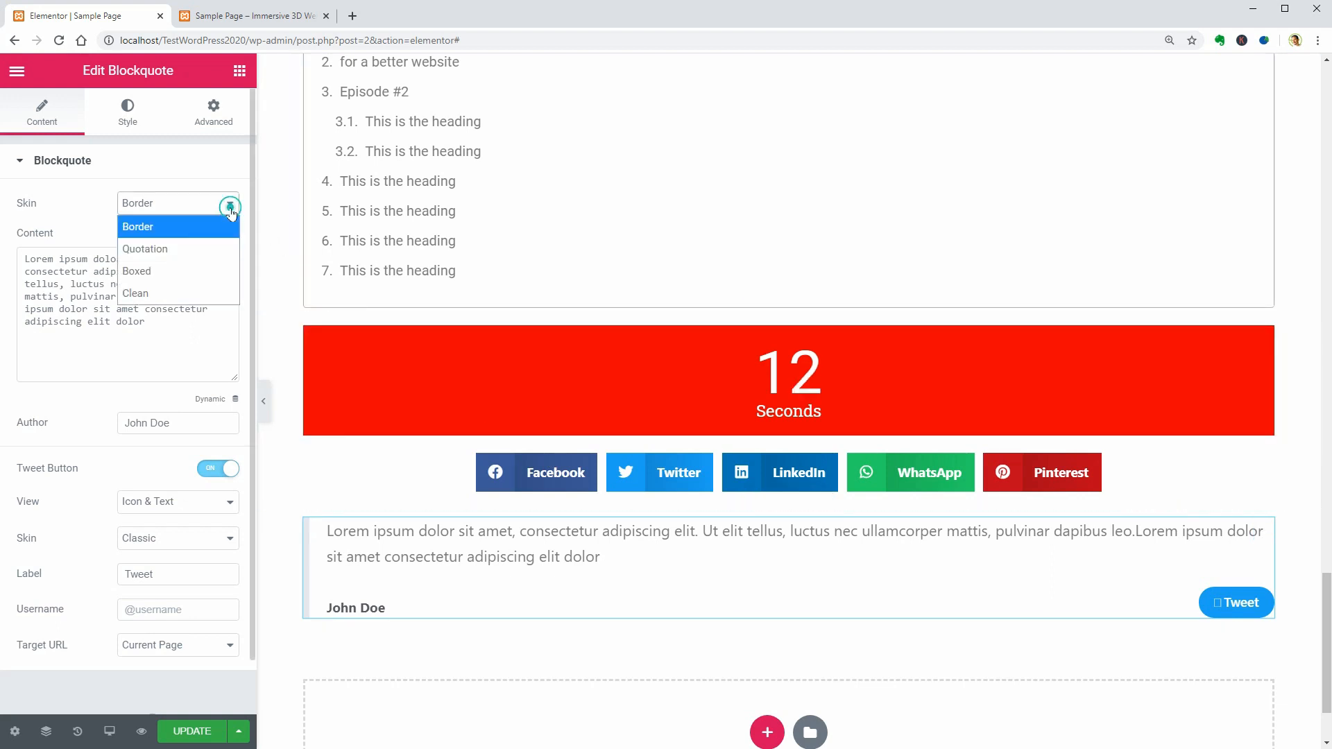
click(144, 248)
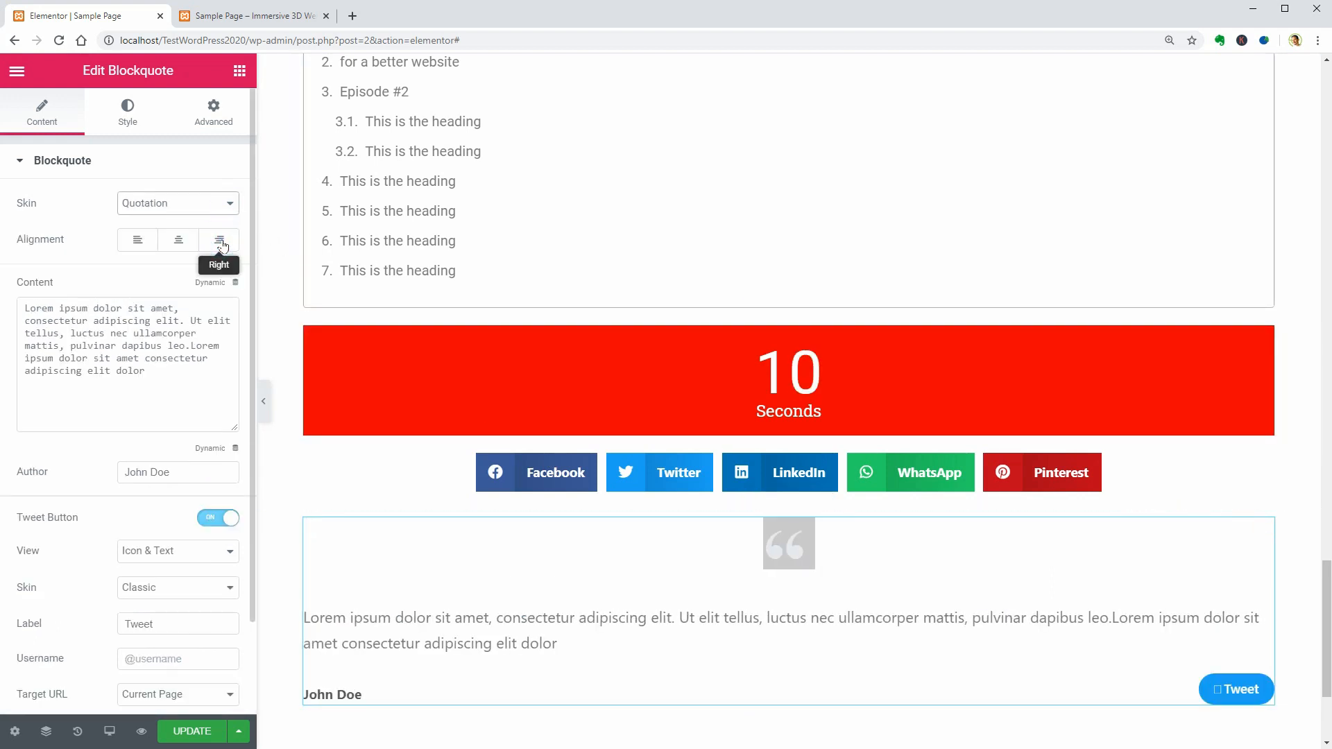
click(175, 203)
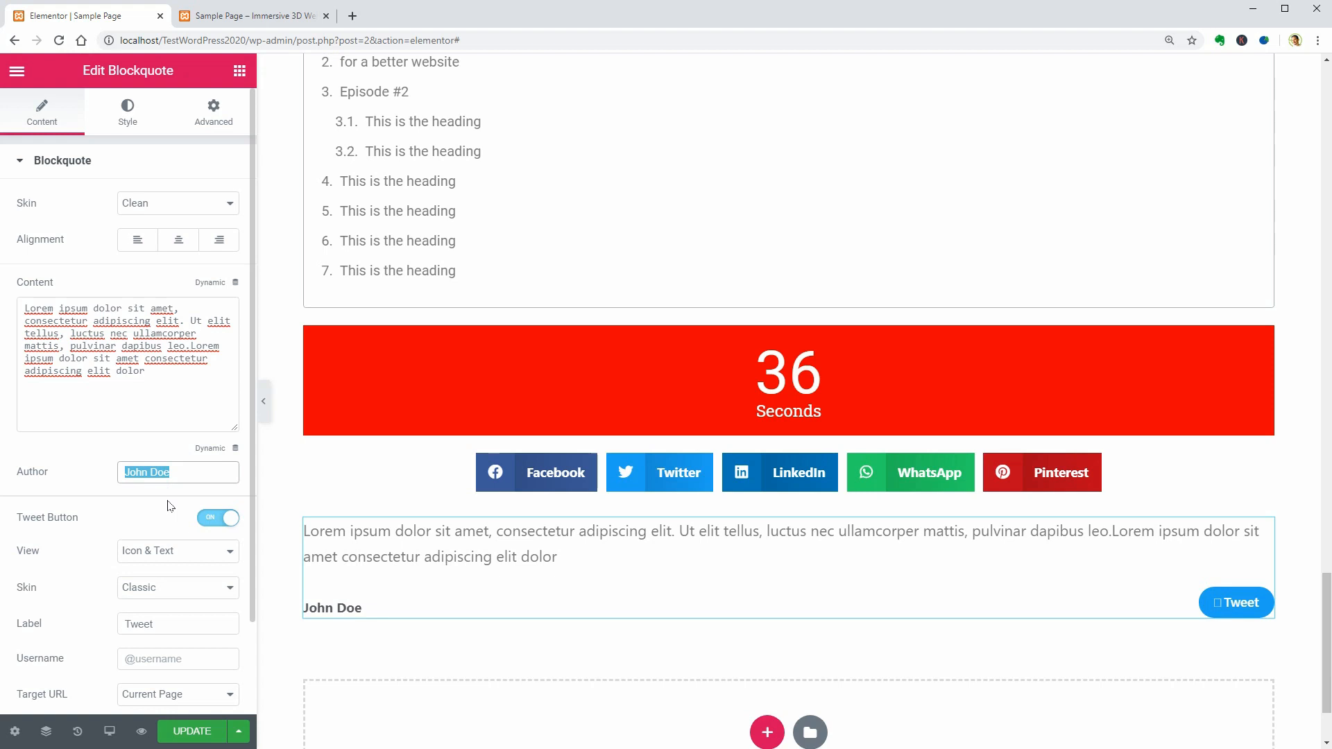
scroll(down, 3)
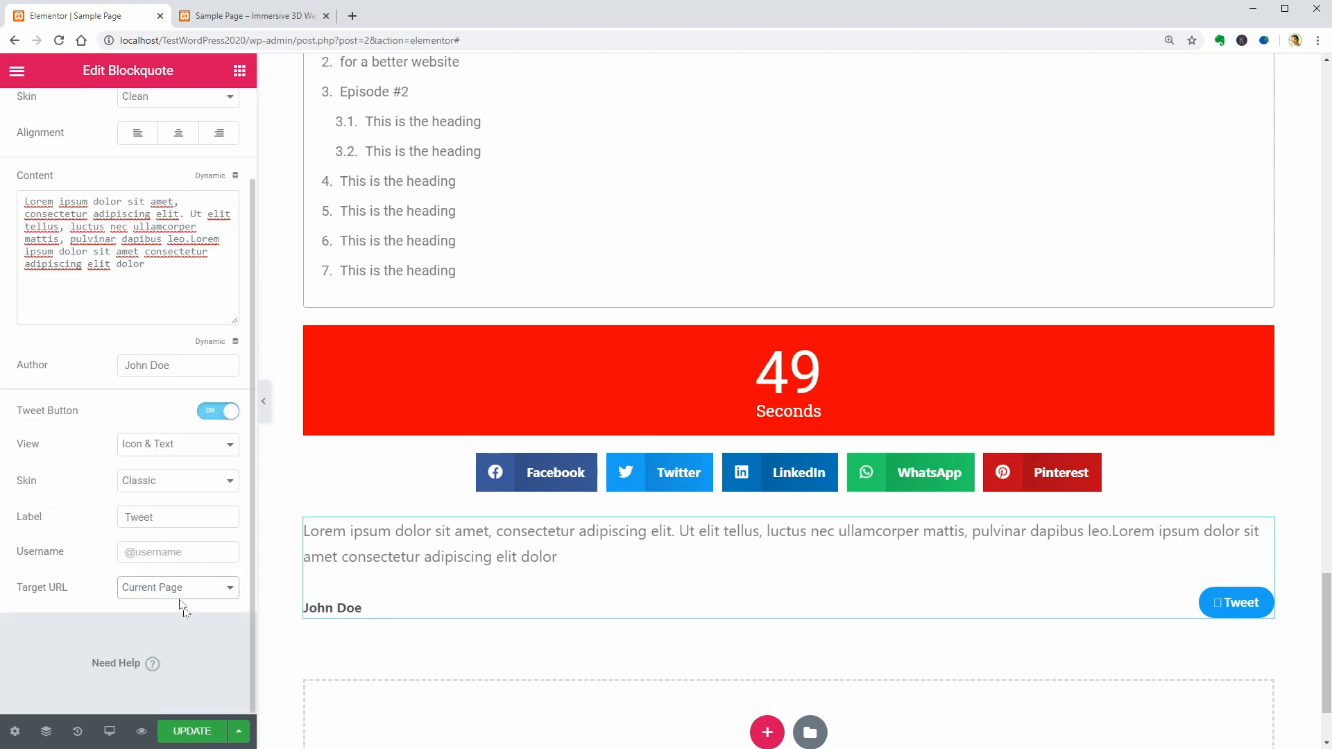
click(176, 587)
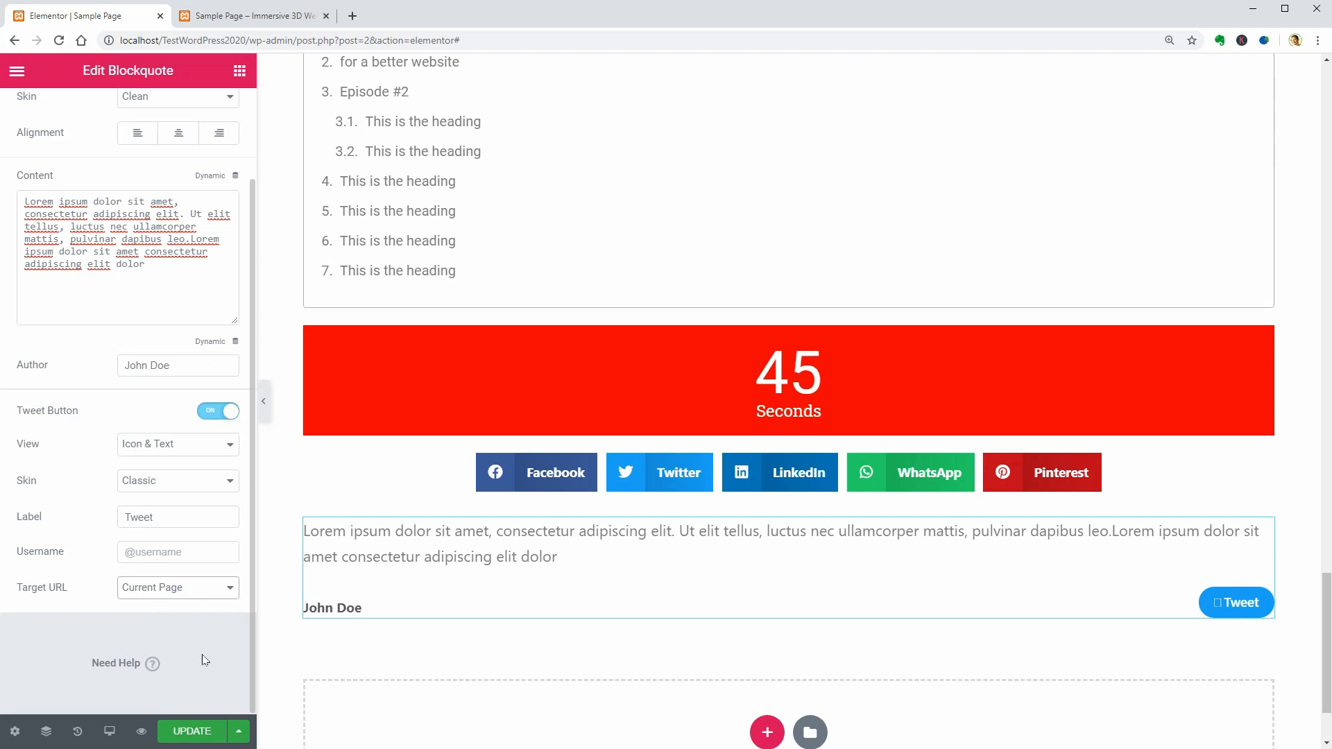
Add a Facebook Like button widget beneath the blockquote.
click(240, 71)
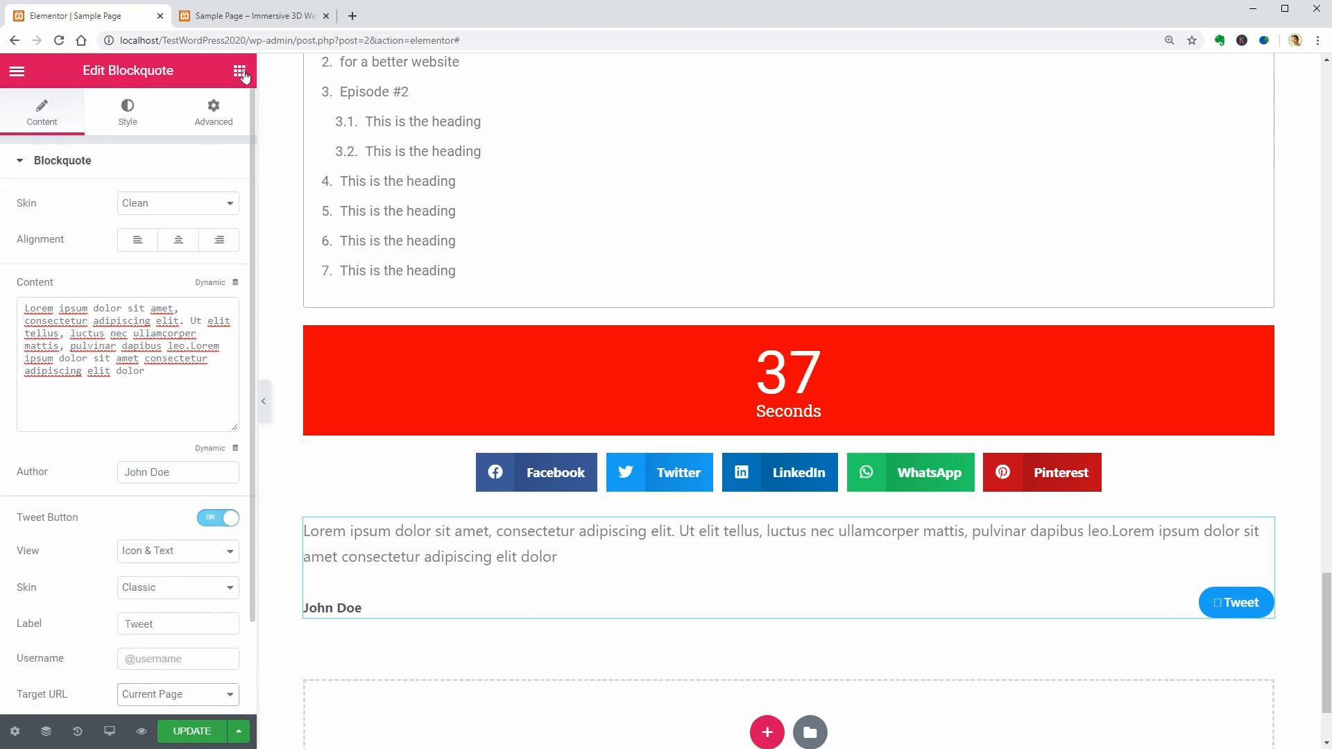
click(240, 71)
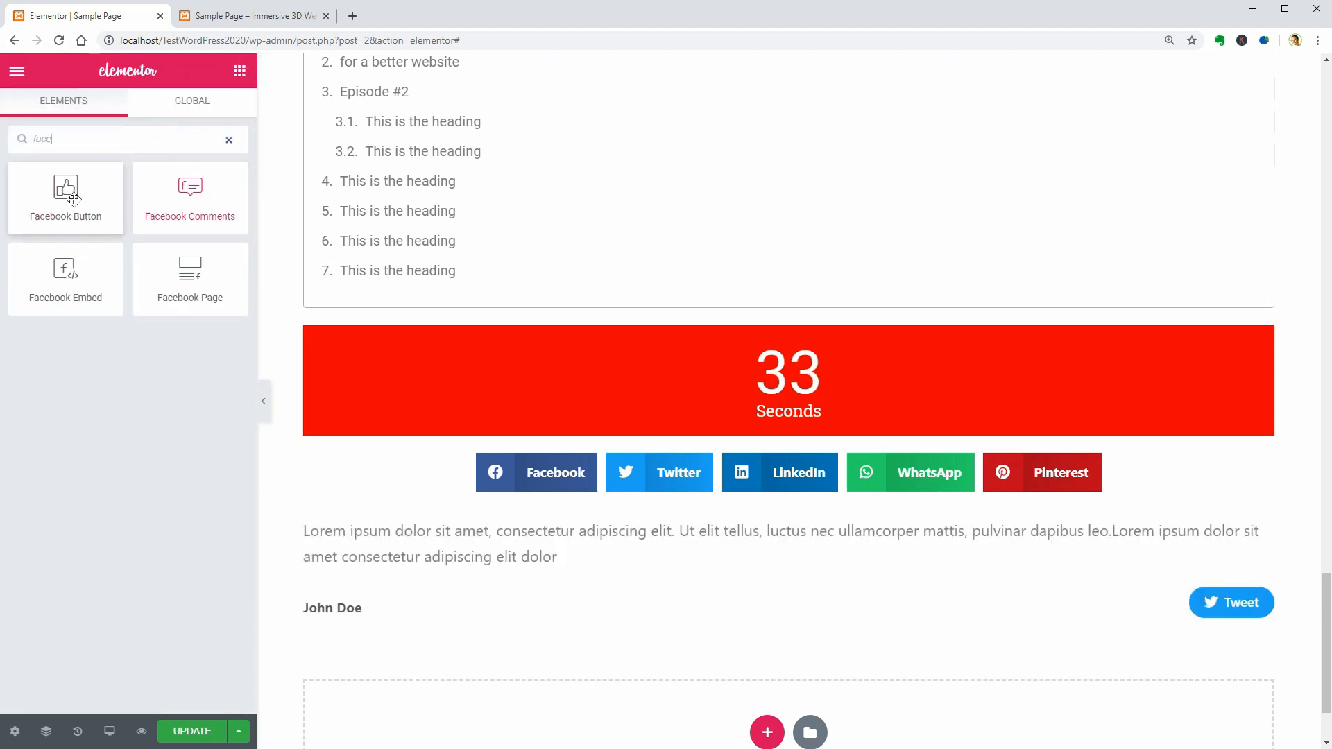
click(65, 191)
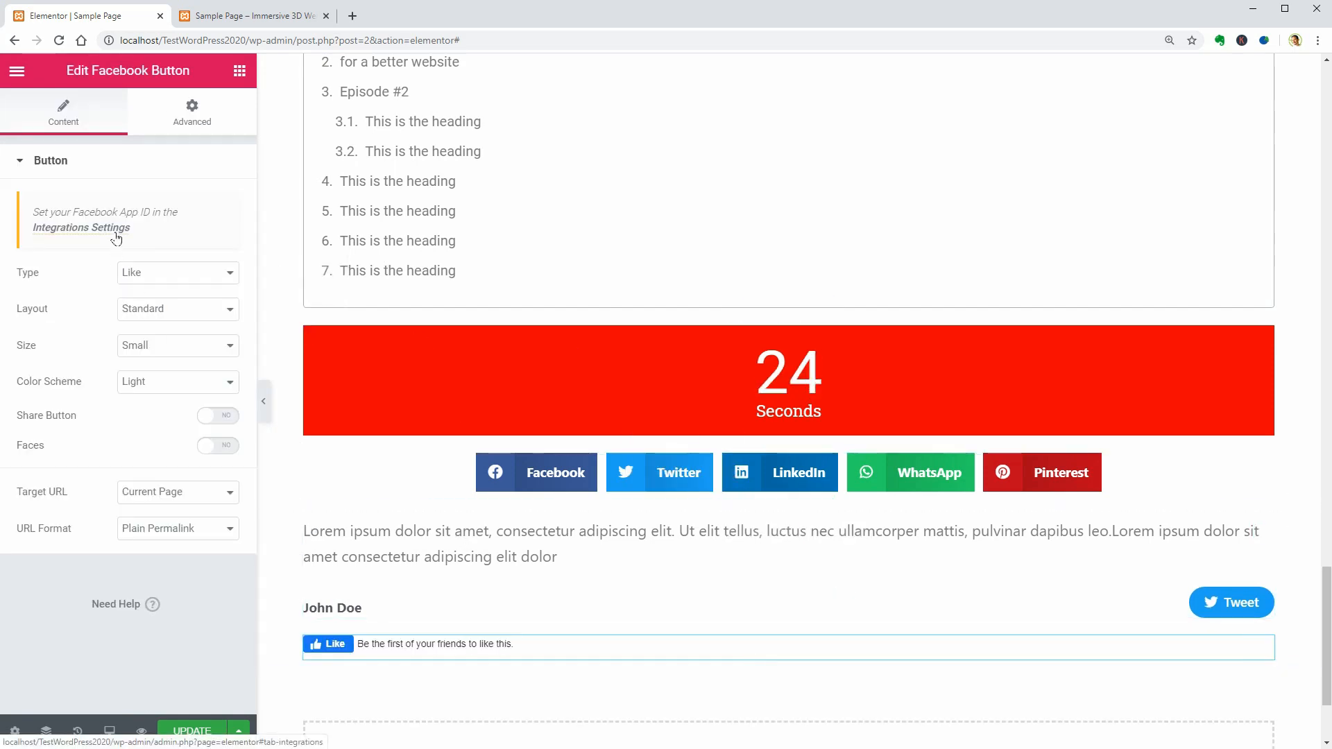
View the Integrations settings' empty Facebook SDK App ID in another tab, then return to the editor.
click(81, 226)
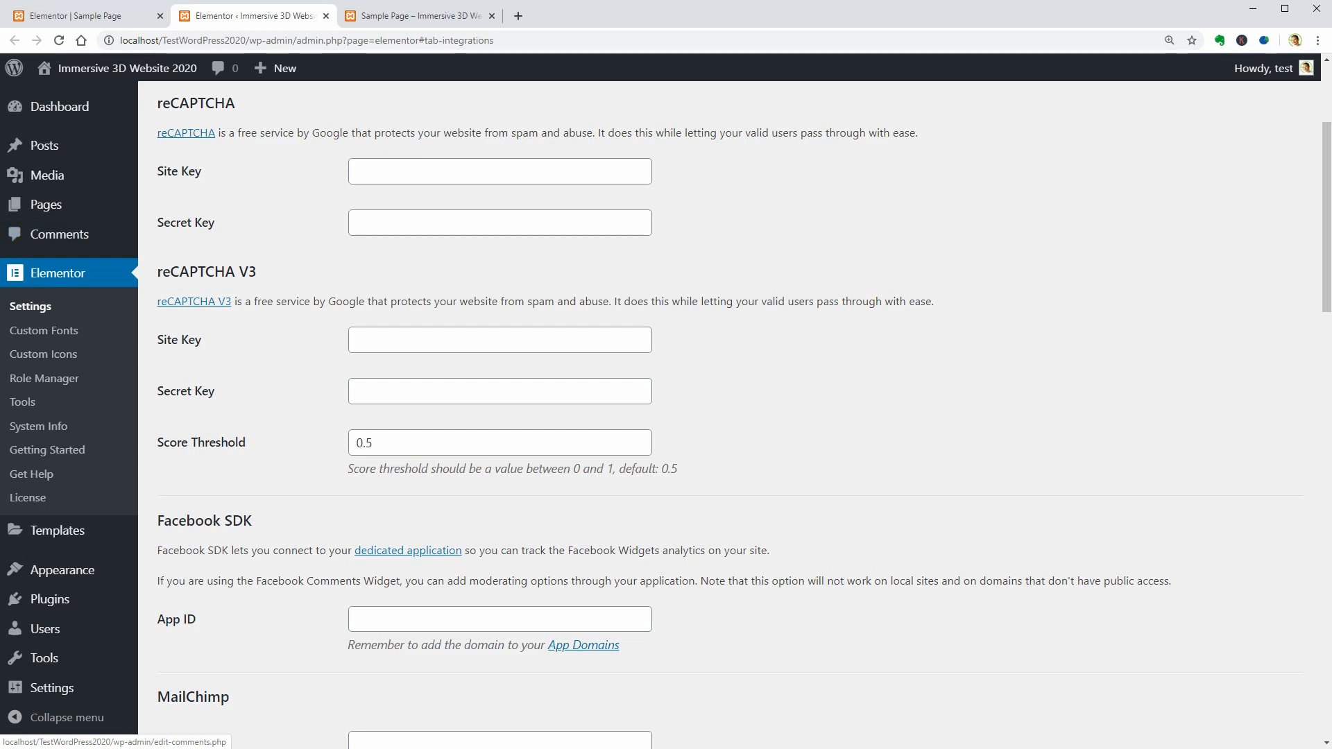
scroll(down, 3)
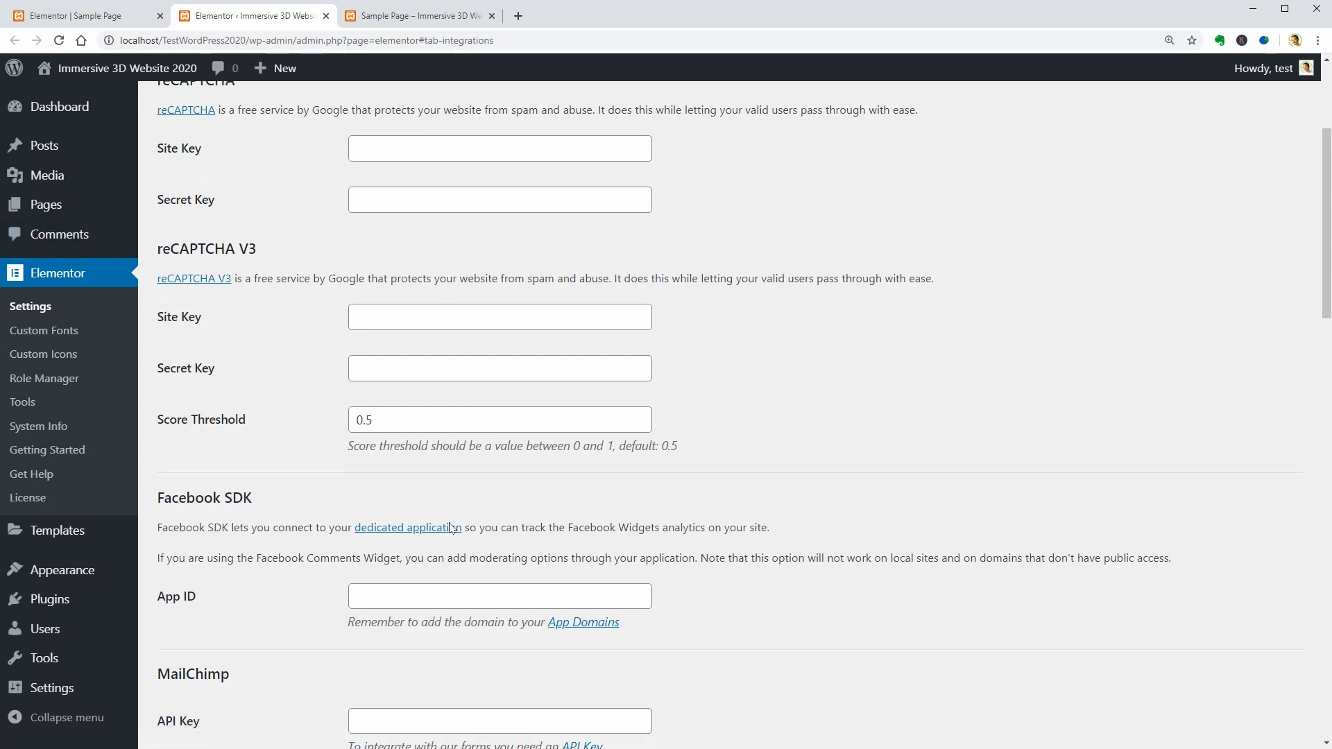
scroll(down, 3)
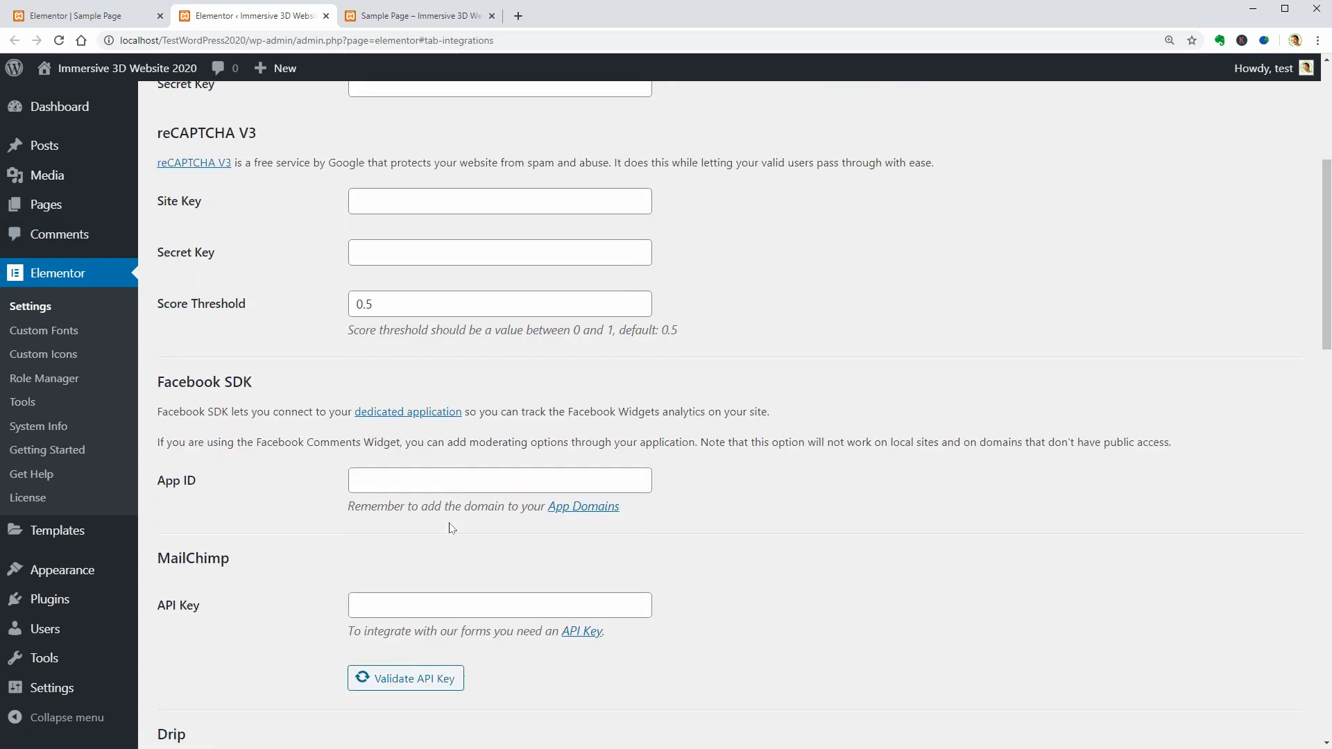
click(85, 15)
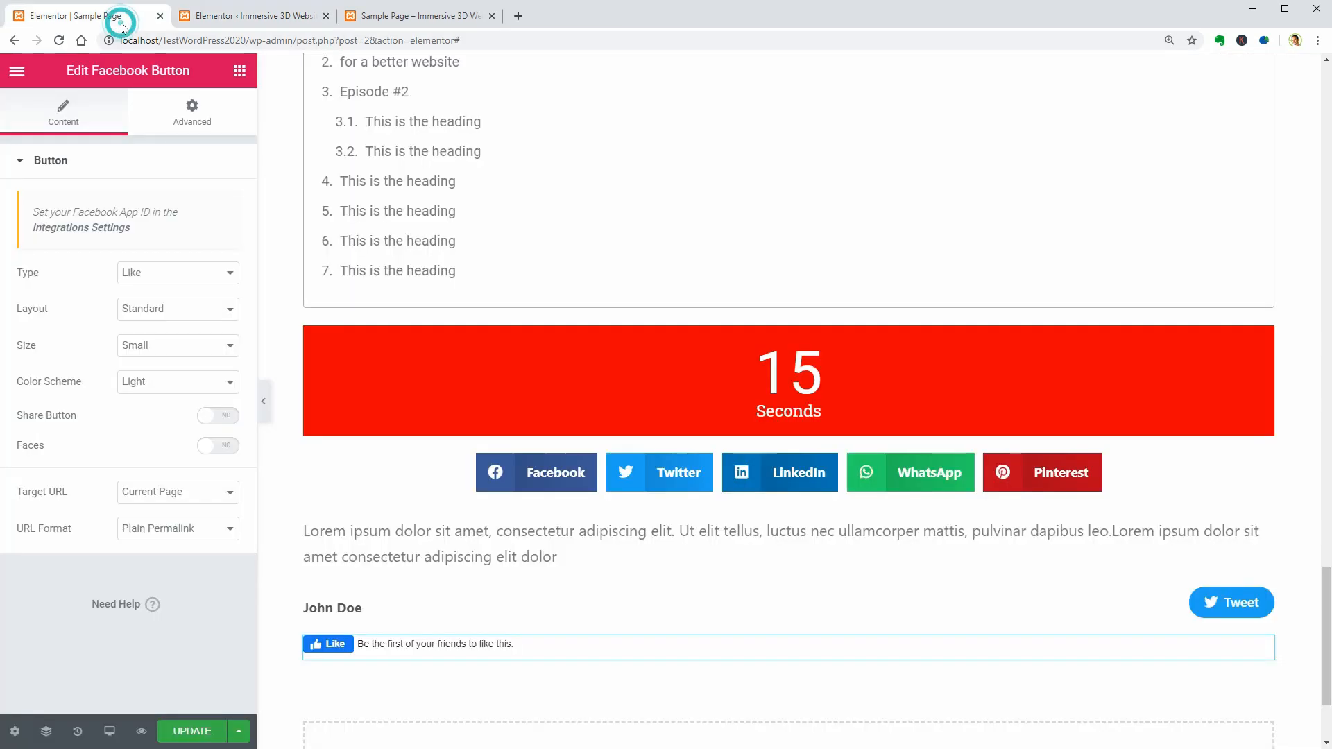
click(248, 15)
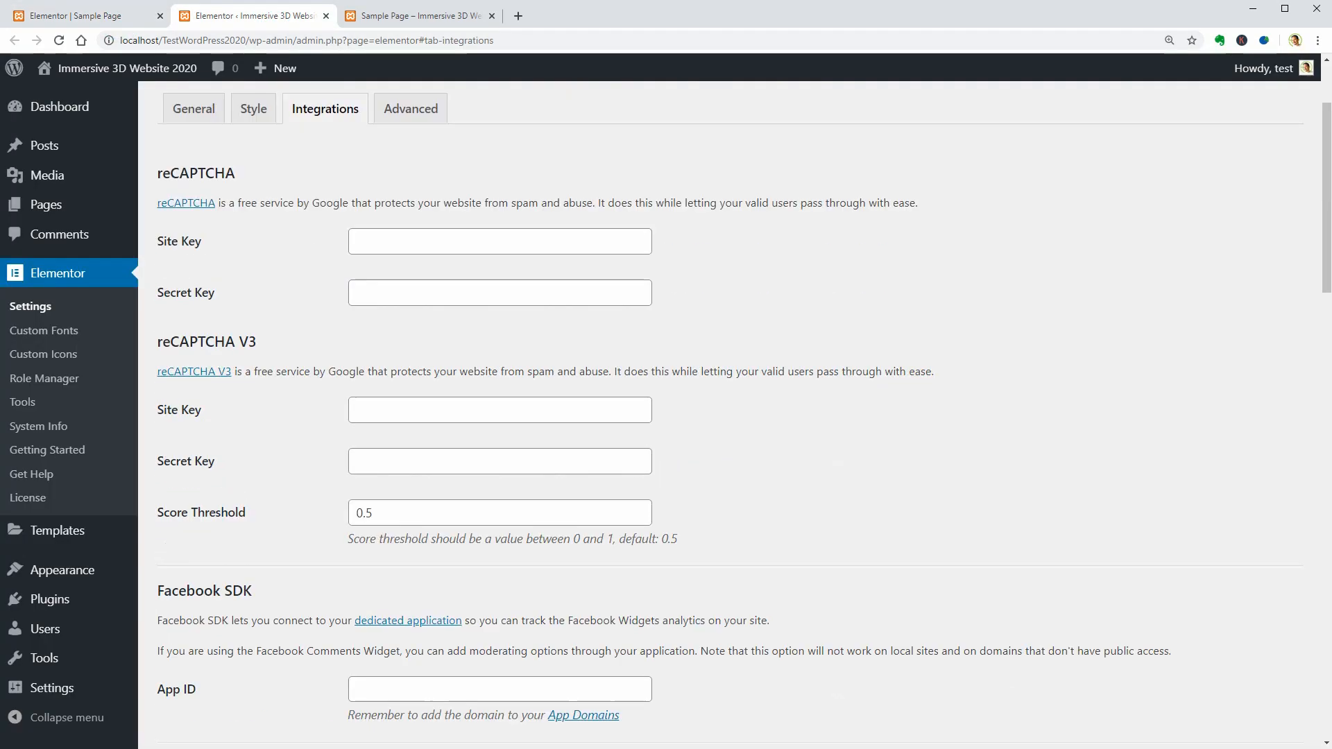
scroll(down, 3)
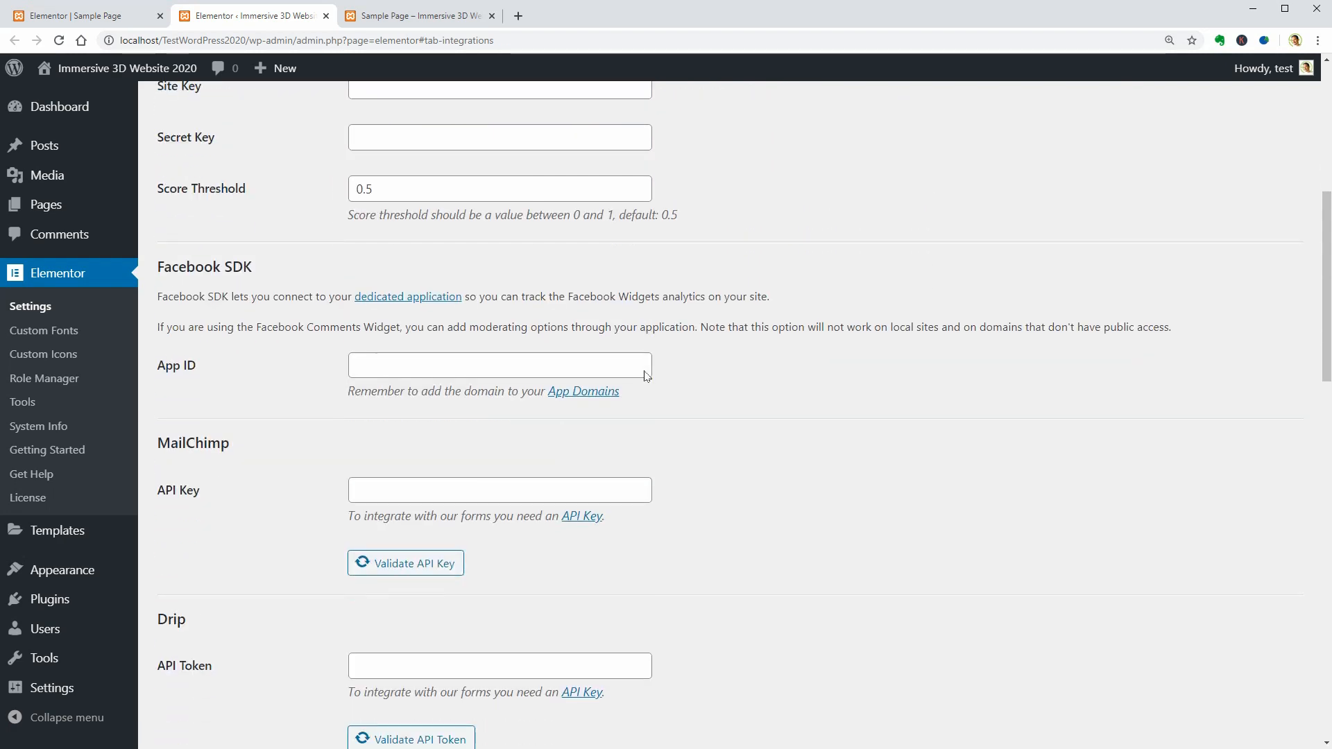
click(81, 15)
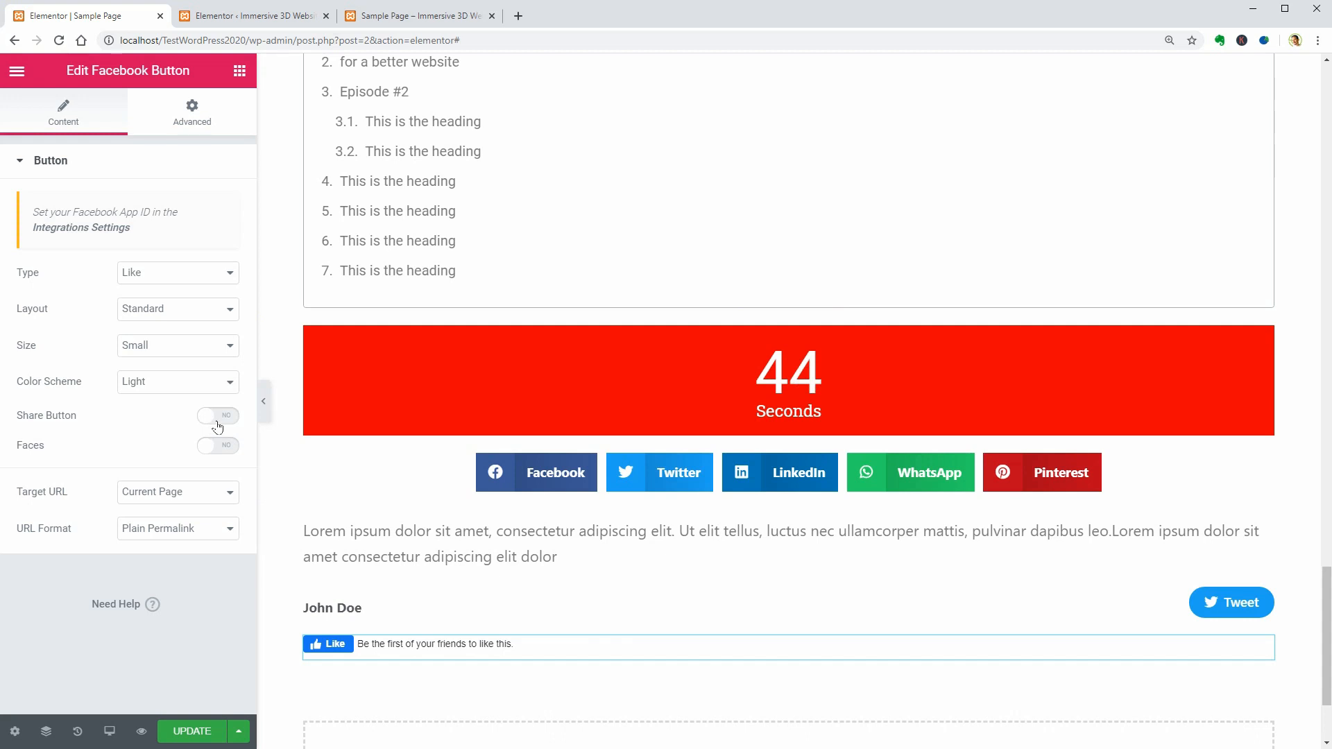
Enable the Share button and faces on the Facebook Like button and check its target URL.
click(217, 414)
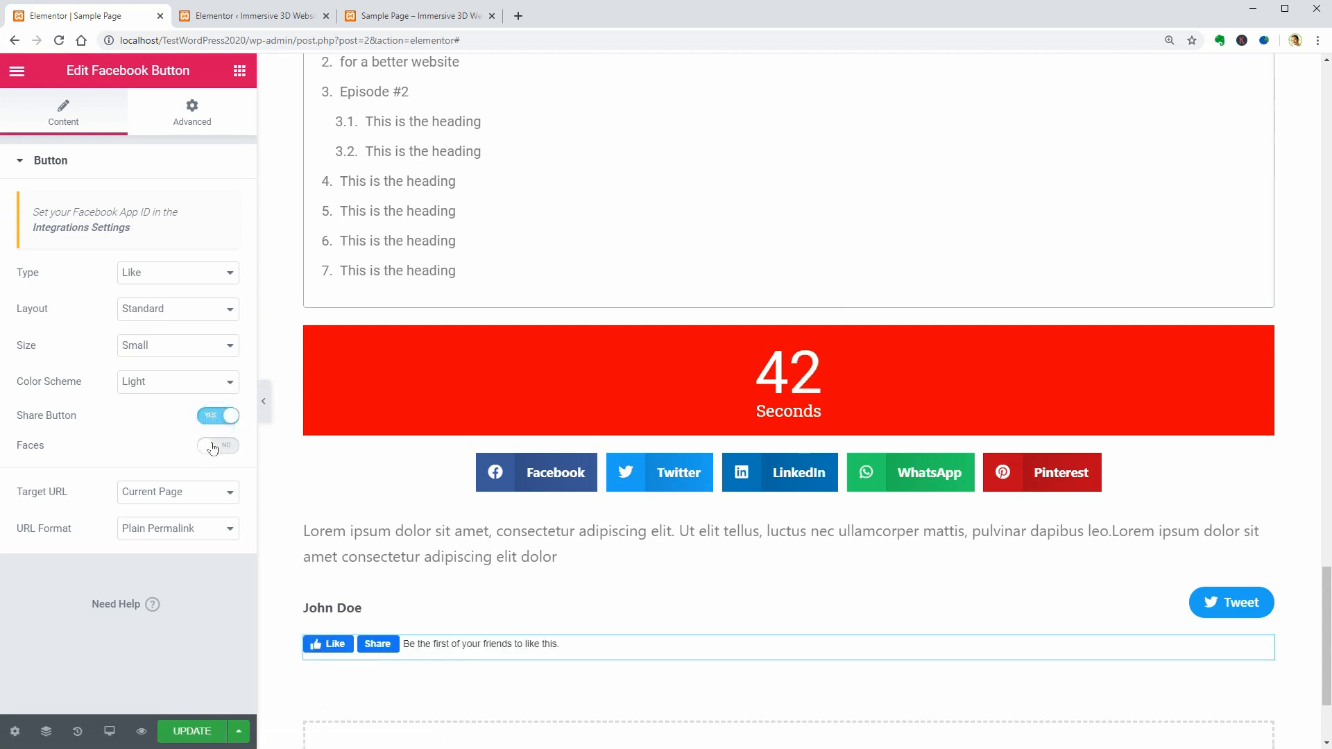
click(176, 491)
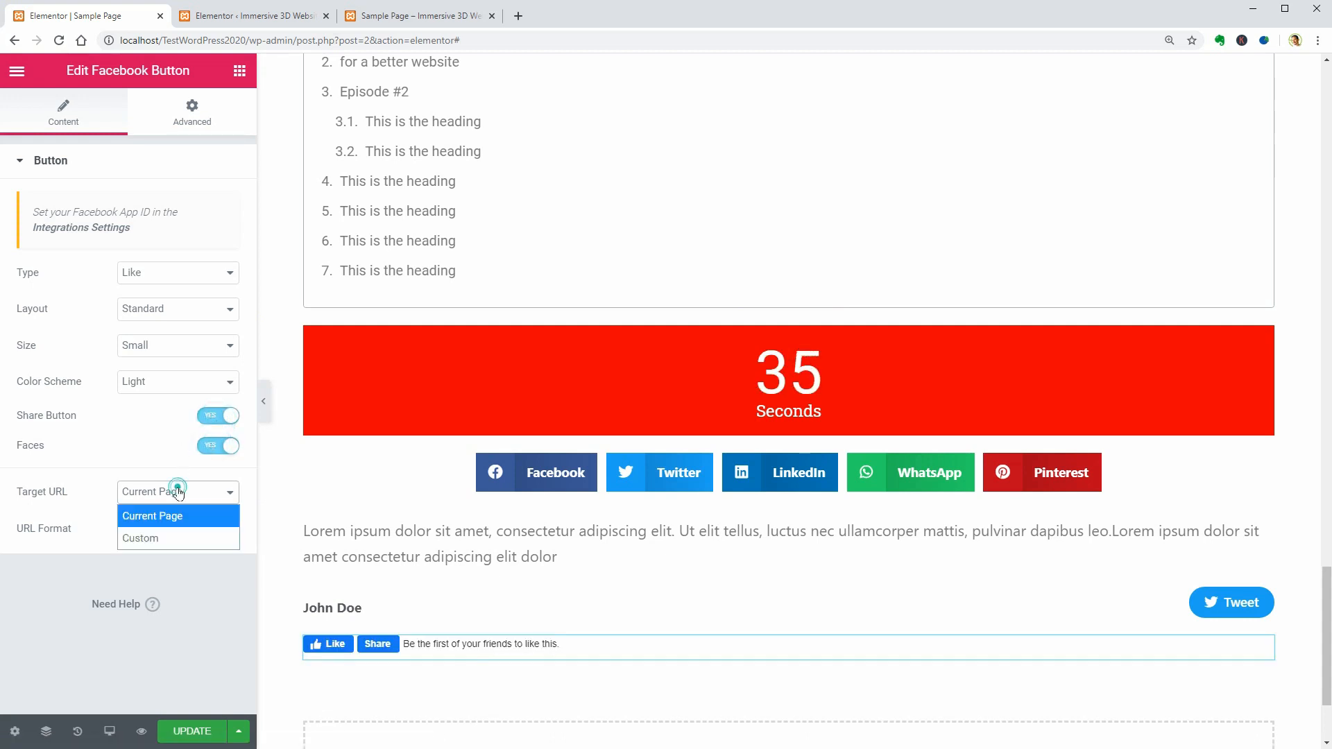
click(176, 527)
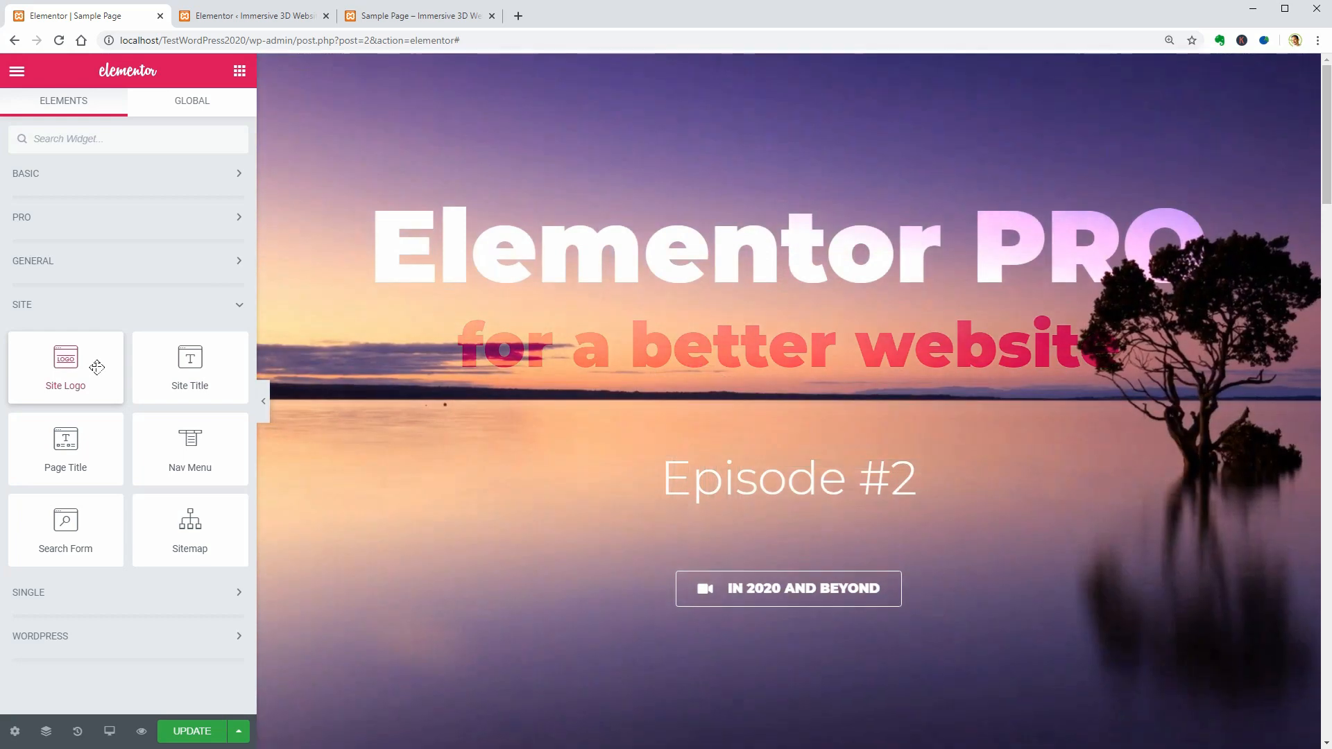
mouse_move(190, 523)
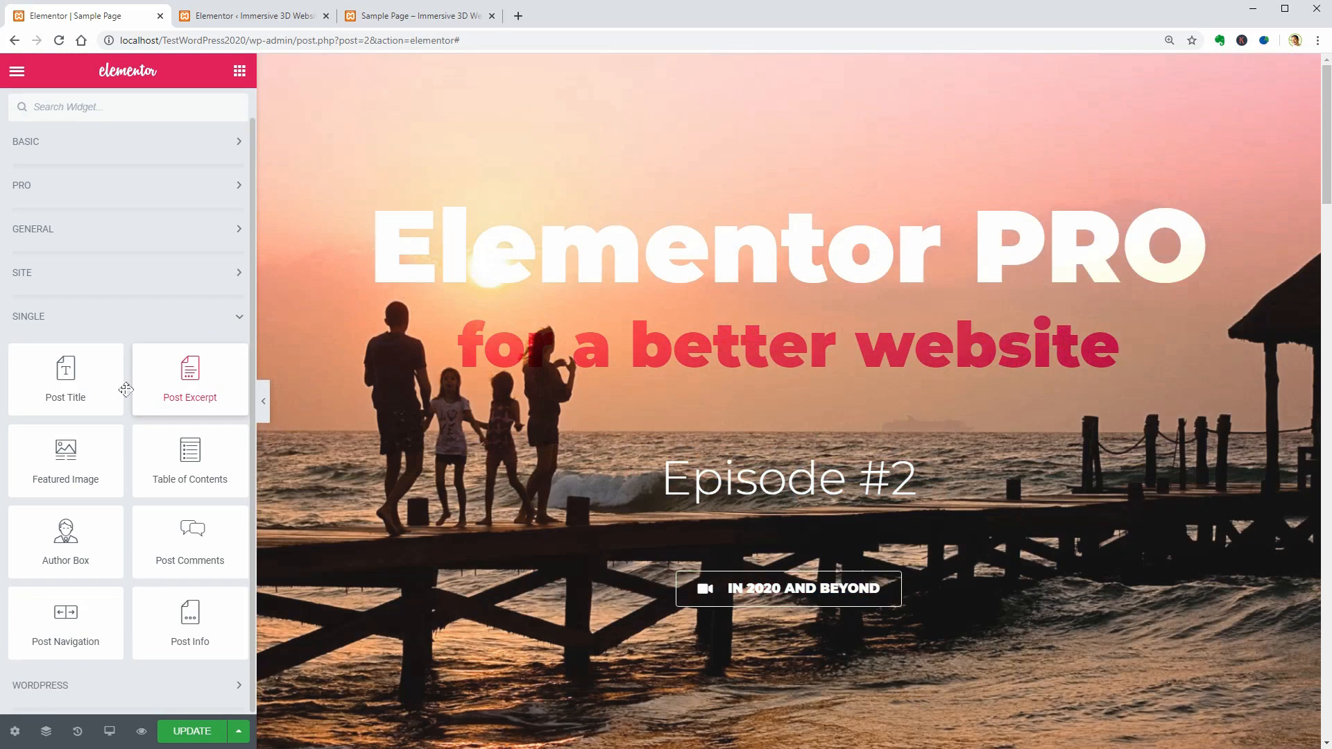
mouse_move(65, 461)
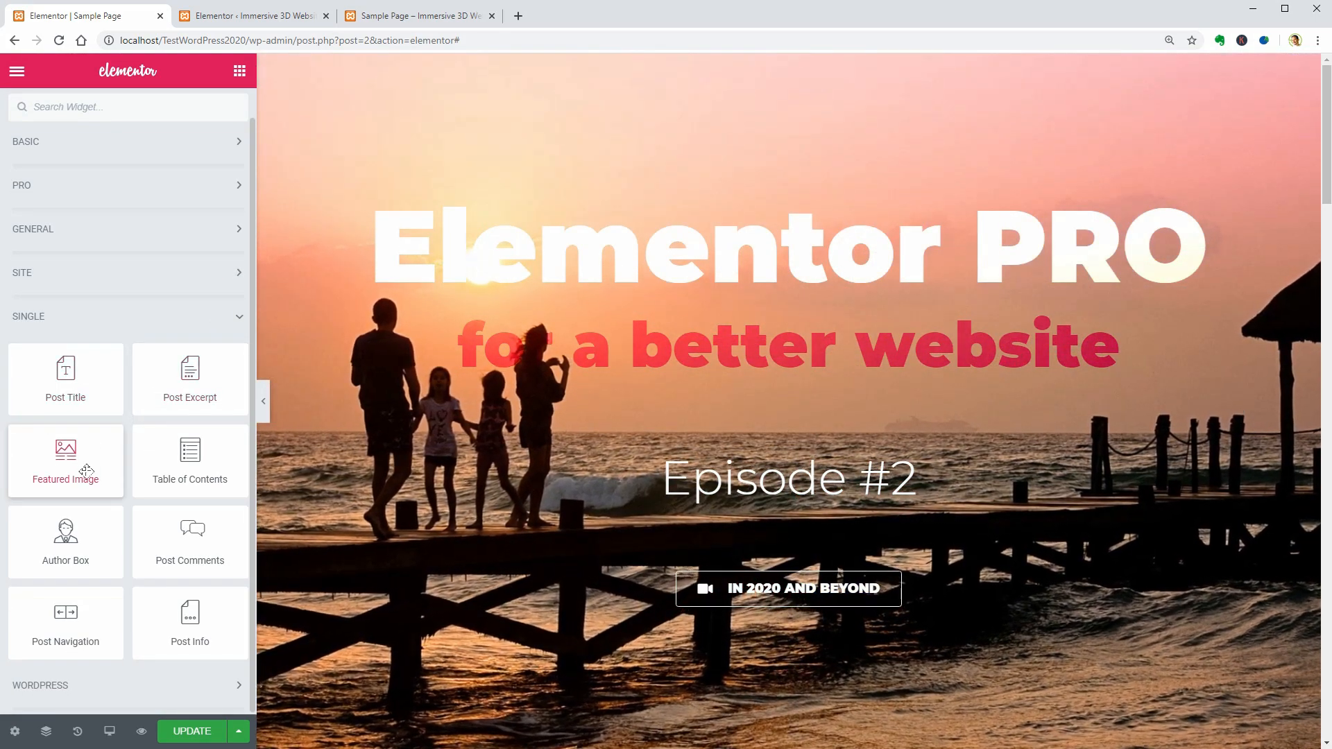